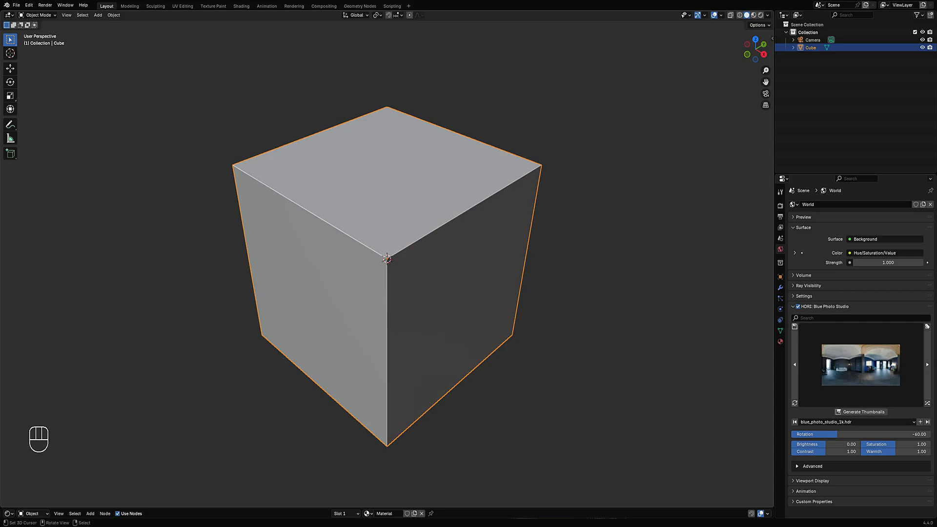
Apply Random Flow's Random Panels cuts to the selected default cube
left_click(452, 191)
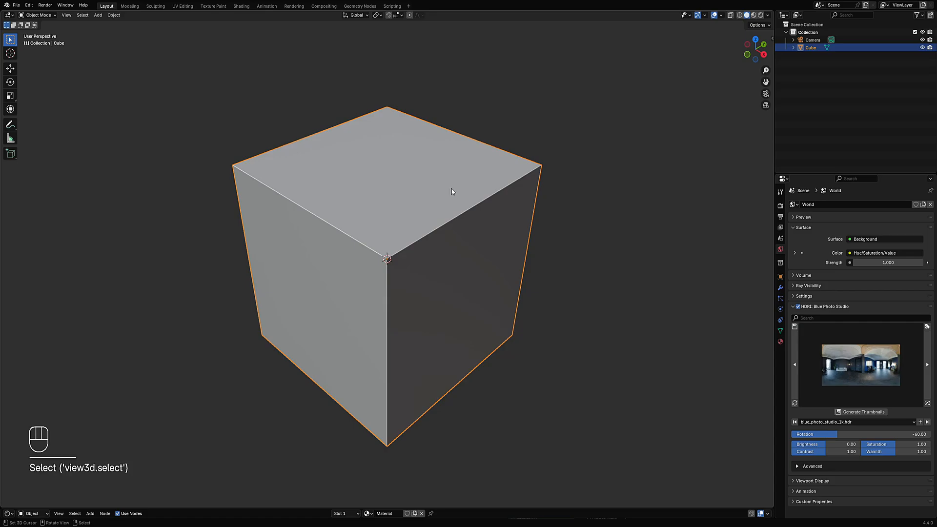
mouse_move(451, 192)
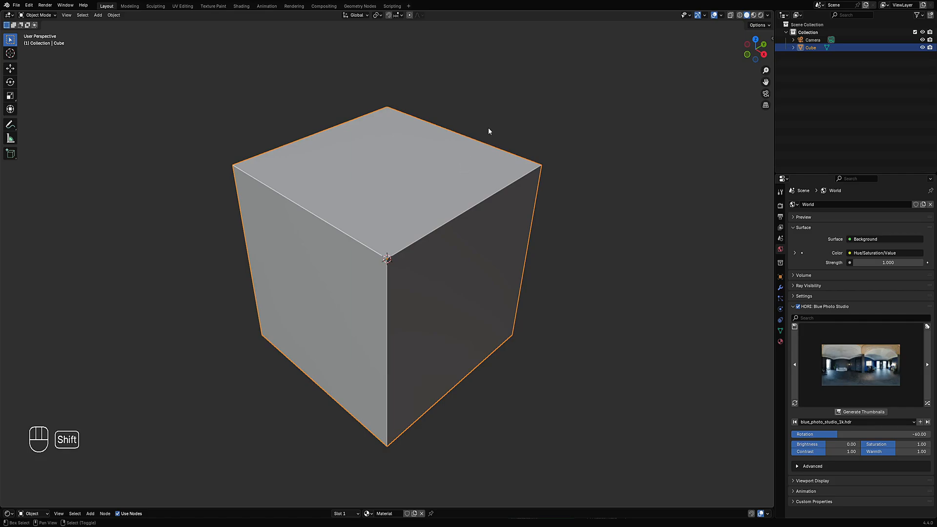
key("shift+q")
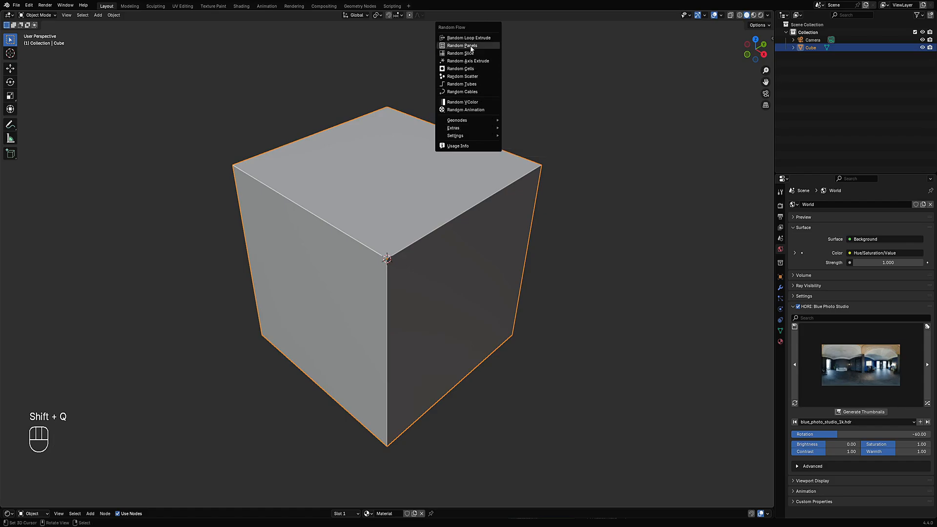
left_click(461, 45)
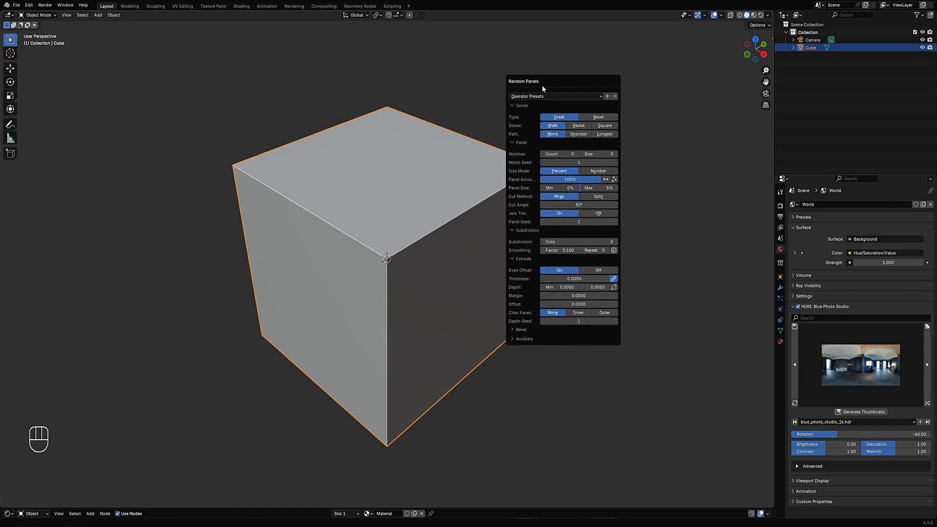
mouse_move(577, 204)
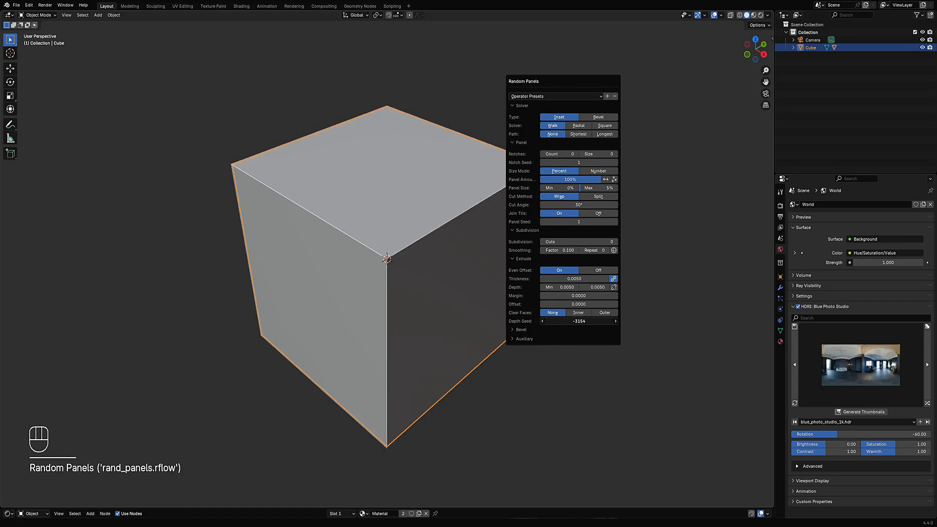
Reroll the panels' extrusion depth seed for a couple of variations
left_click(613, 321)
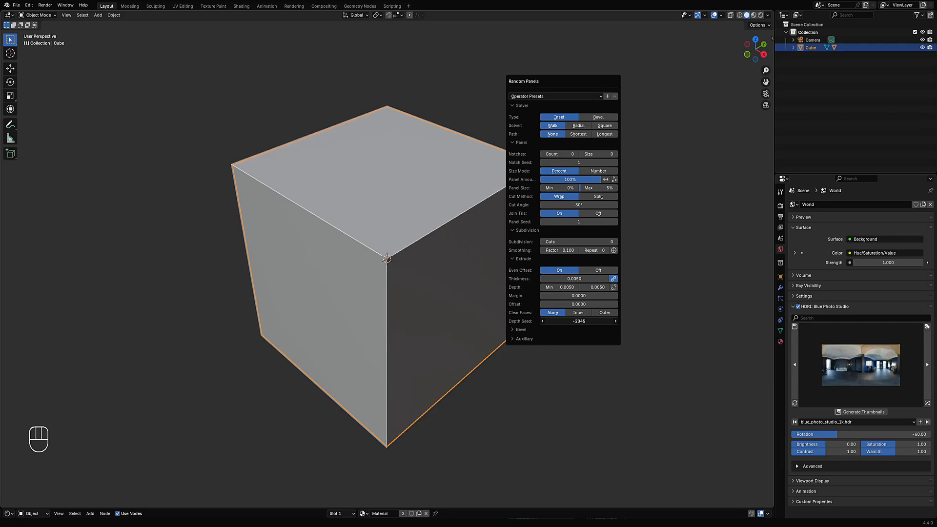
left_click_drag(578, 321, 603, 321)
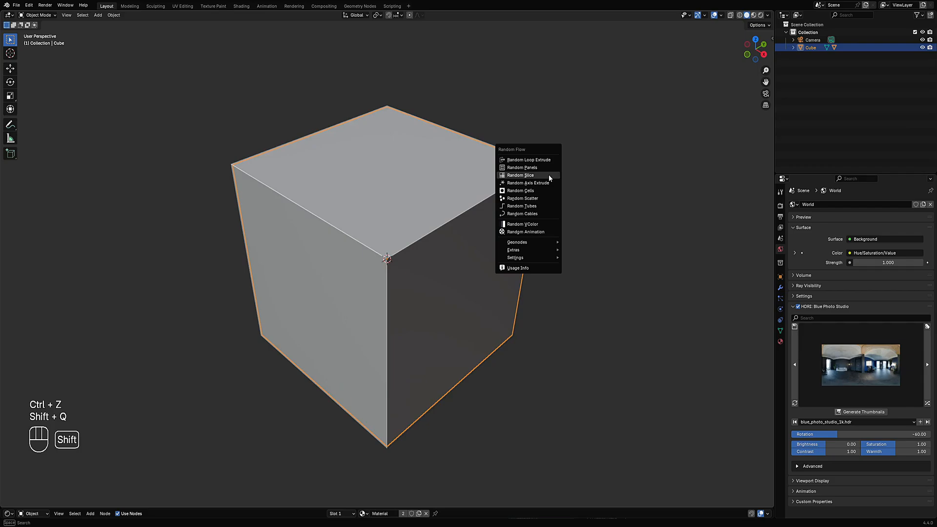
mouse_move(515, 242)
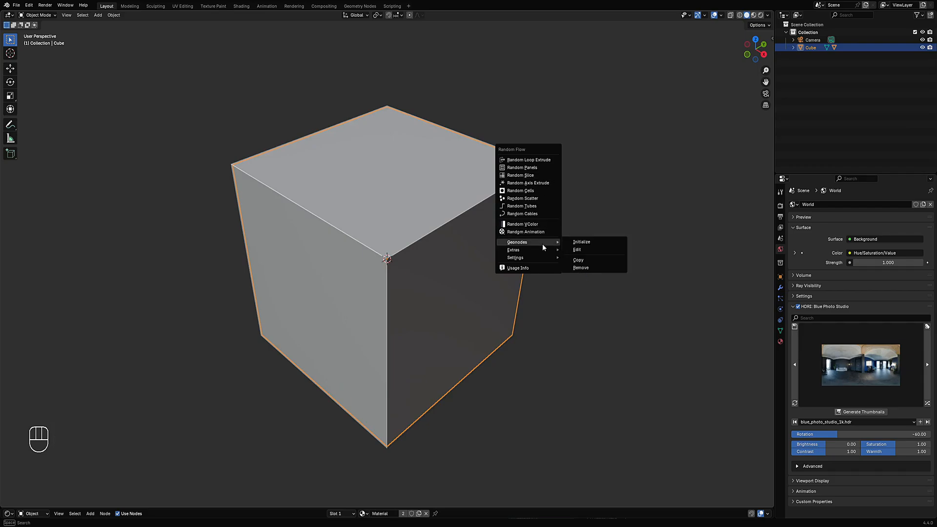
Initialize the geonodes panel generator with the RM solver and reshuffle its seed for a denser layout
left_click(581, 241)
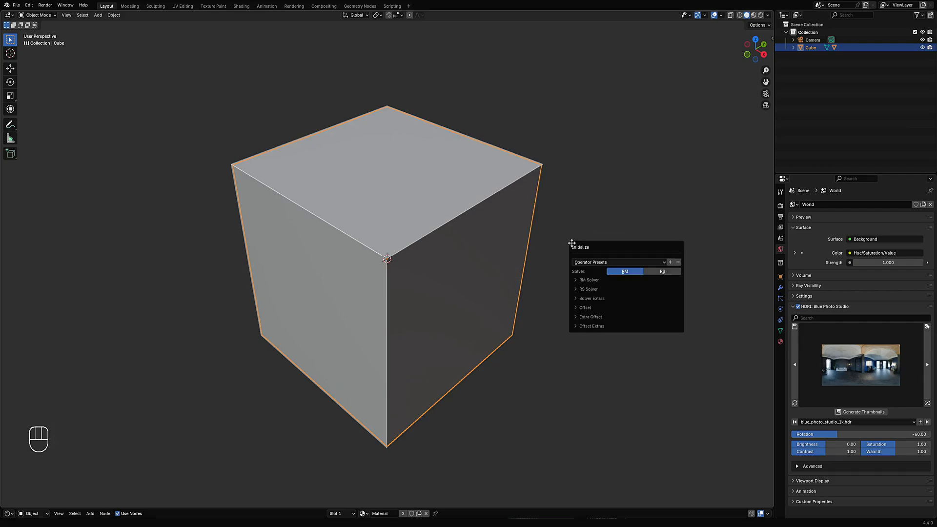
left_click(624, 272)
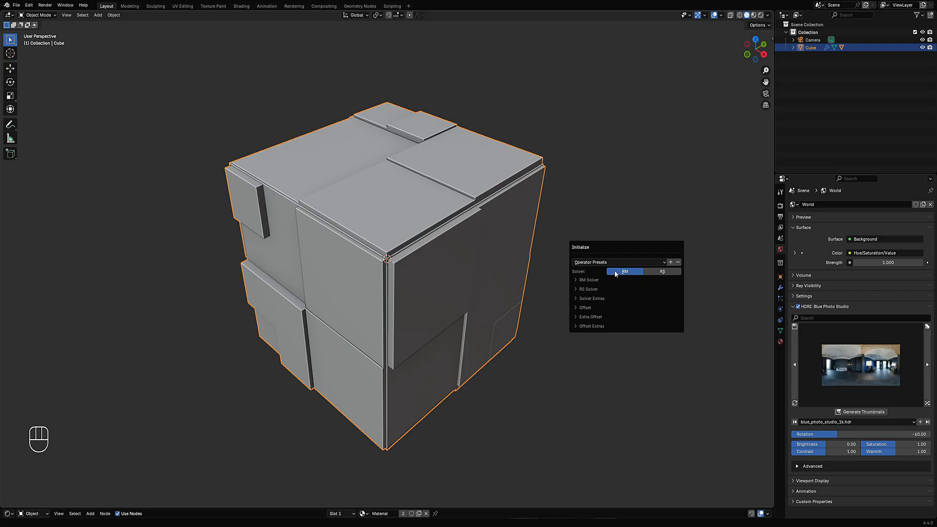
left_click(587, 280)
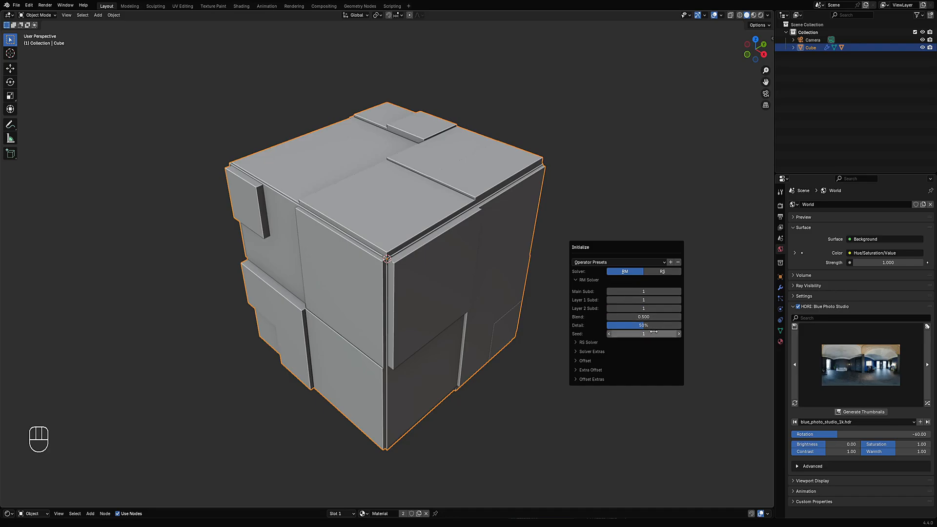
left_click_drag(639, 290, 651, 291)
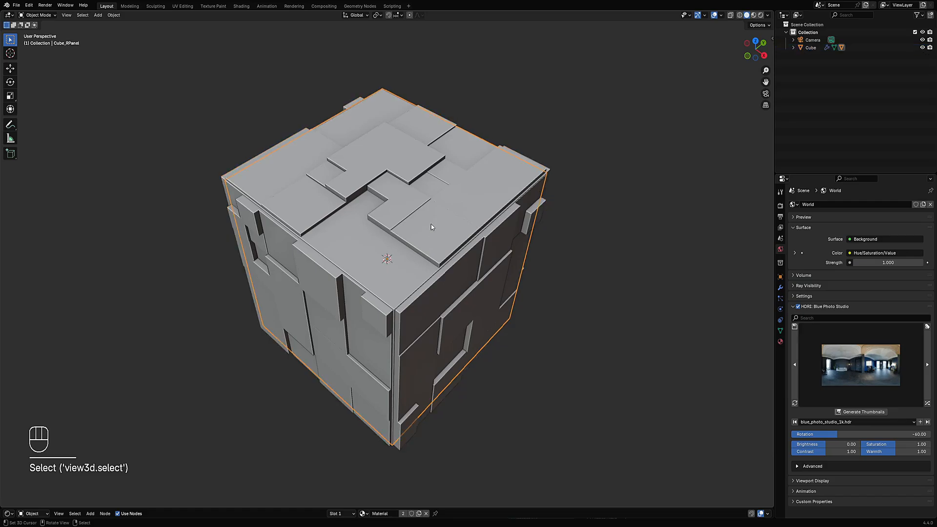
key("Tab")
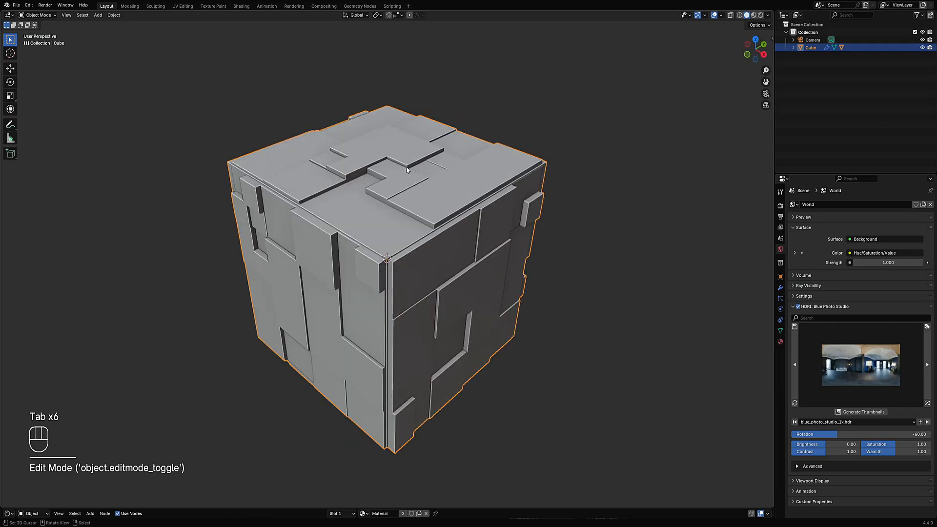
Extract several chosen panel faces of the cube into a separate proxy object
key("shift+q")
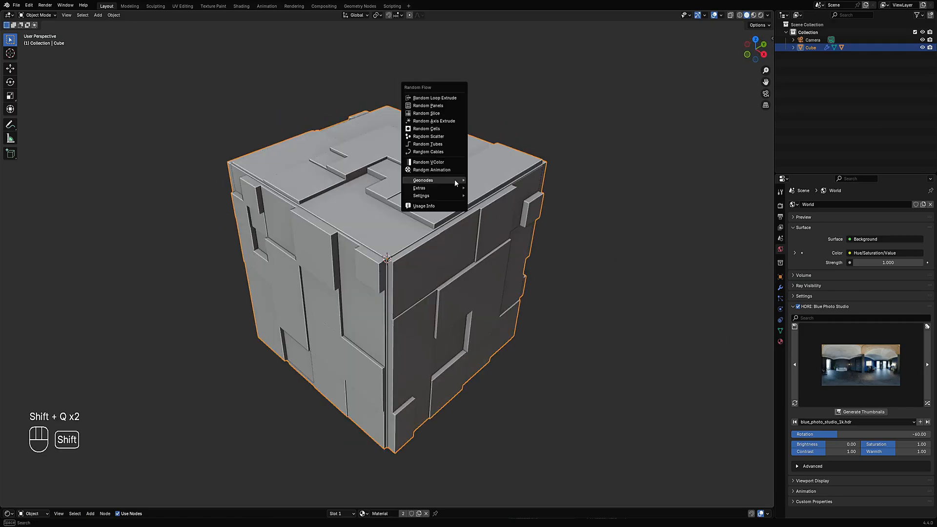
mouse_move(419, 187)
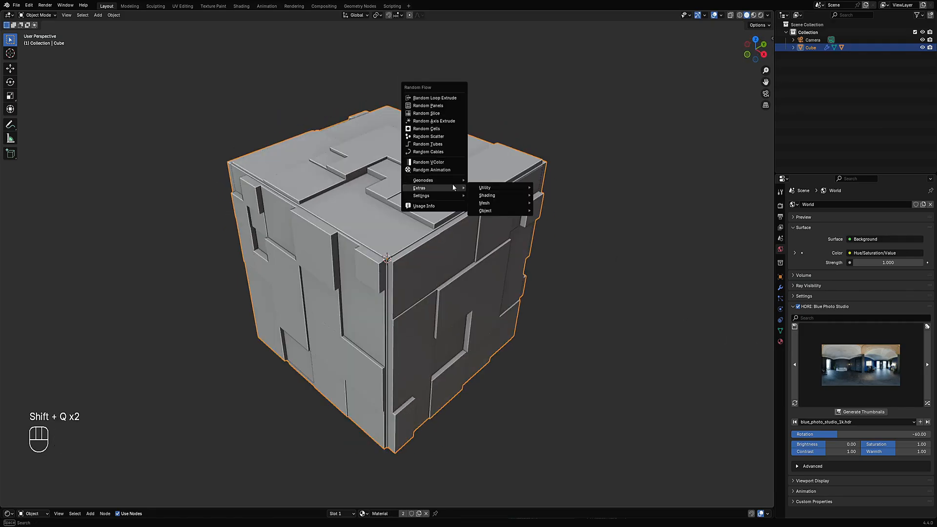
mouse_move(484, 203)
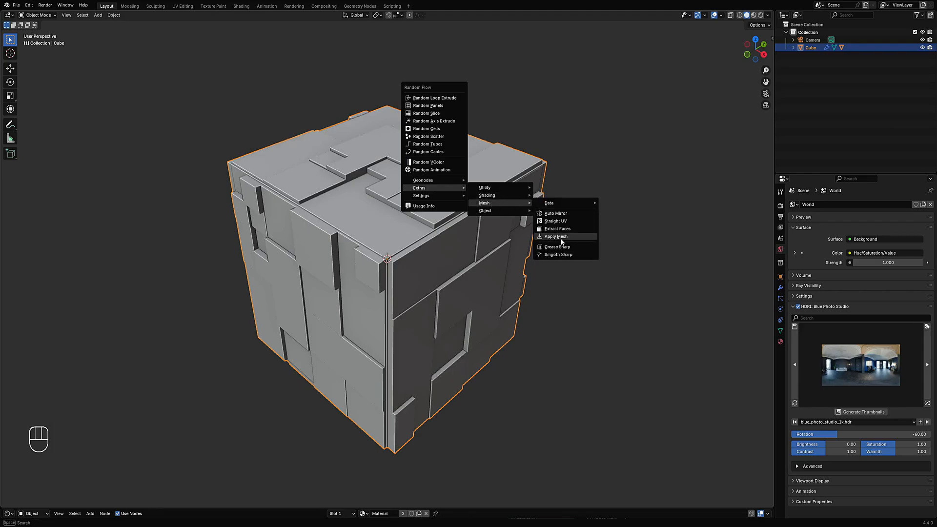
left_click(556, 229)
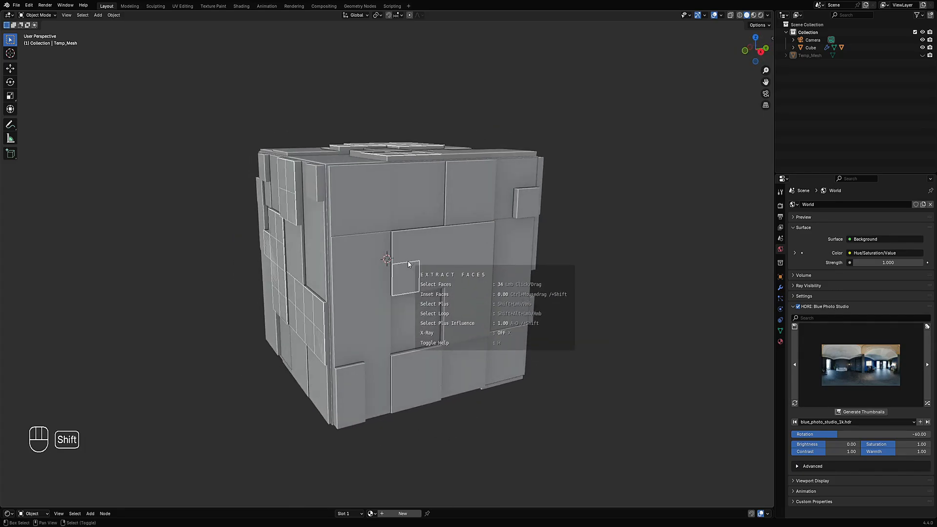
key("space")
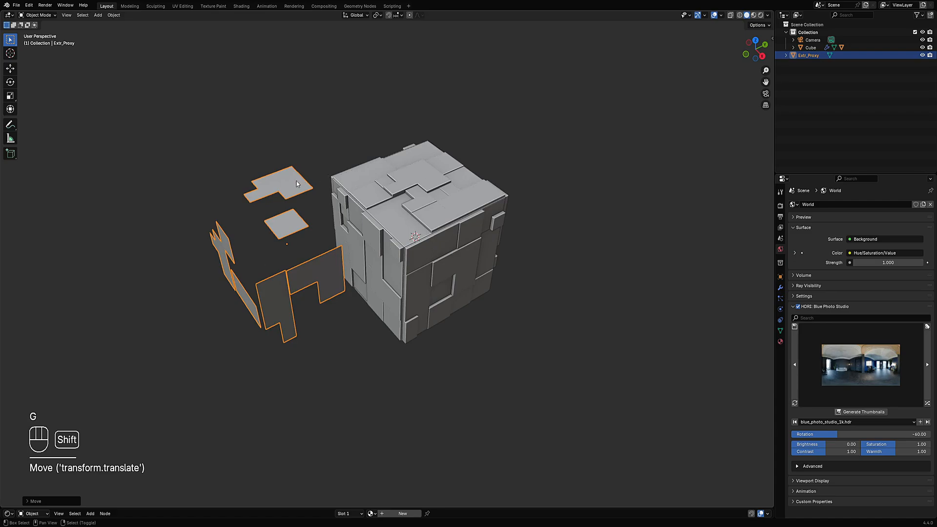
mouse_move(195, 231)
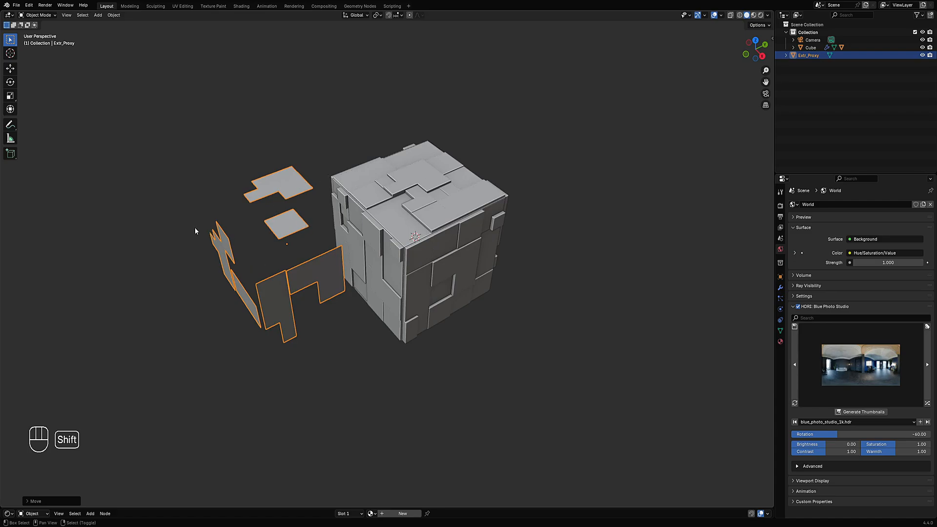
mouse_move(238, 234)
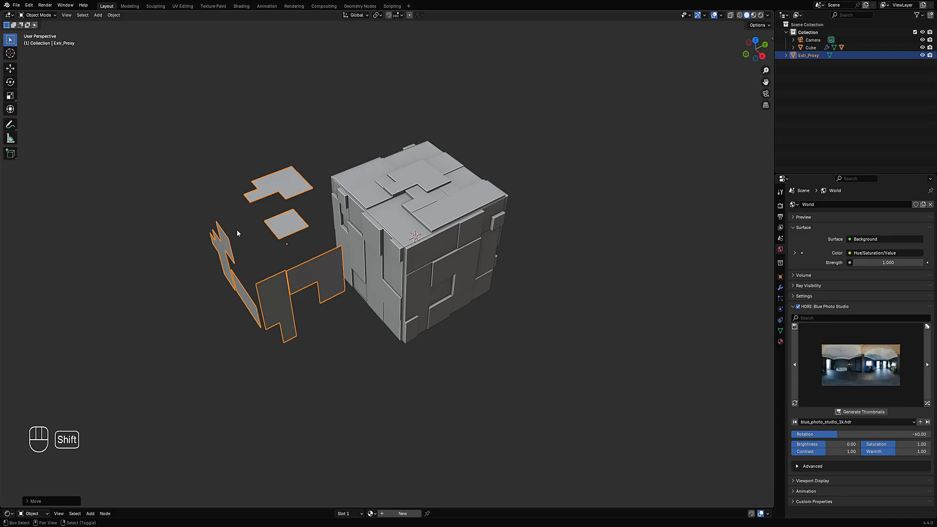
Move the extracted proxy, undo the move, and leave it resting on the cube
key("x")
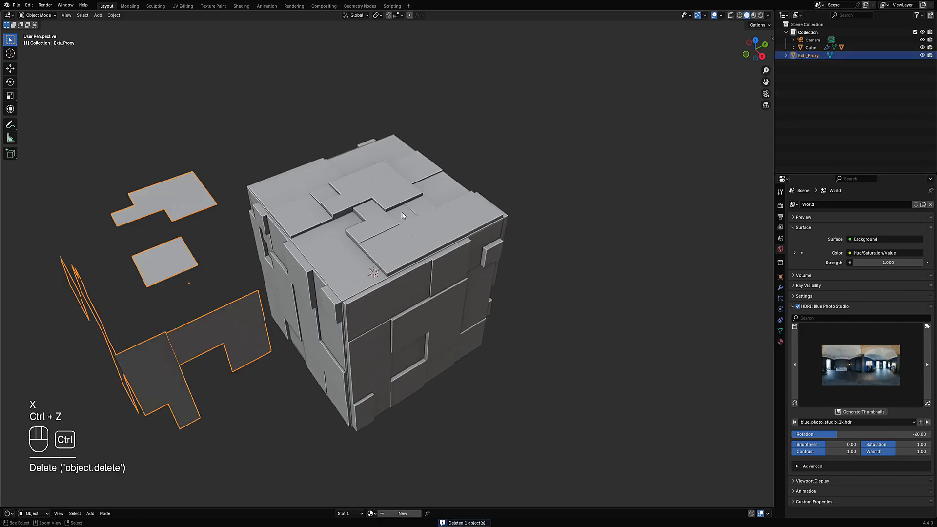
key("ctrl+z")
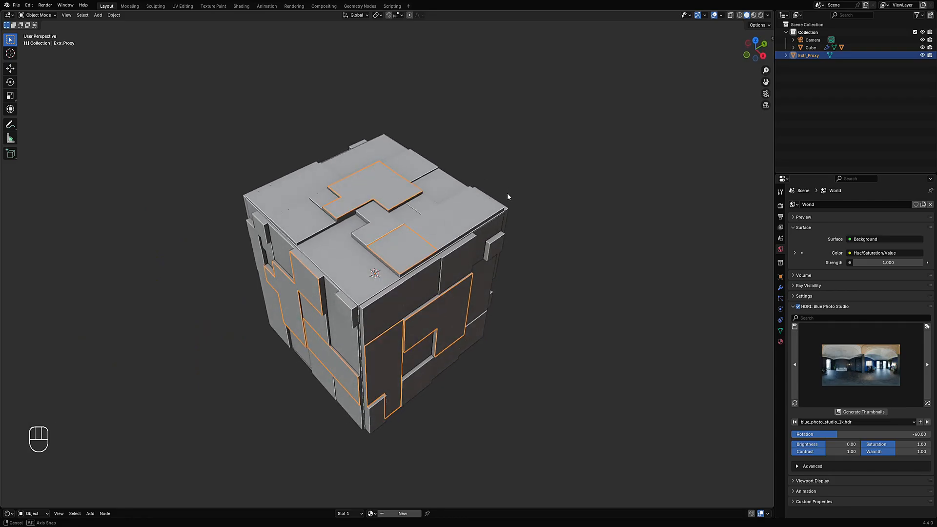
key("shift+q")
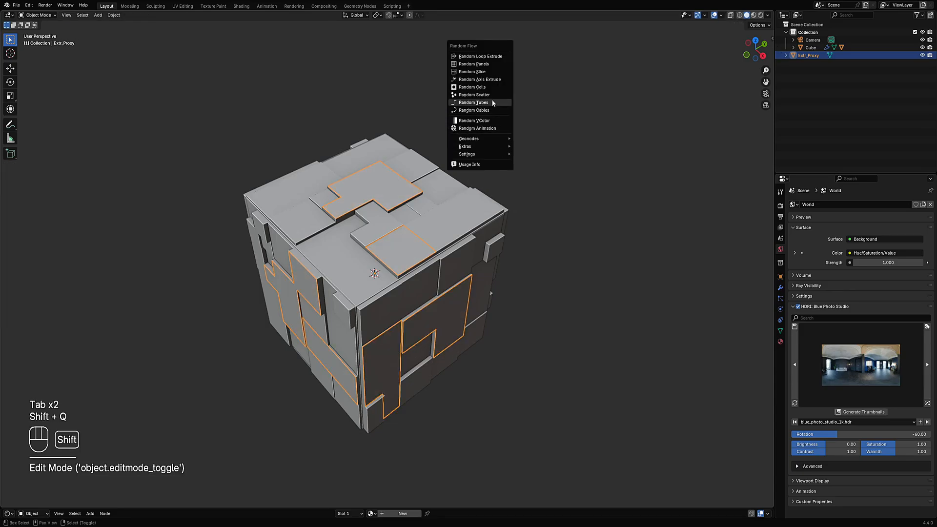
Run Random Tubes along the proxy faces, accept them, then delete the proxy object
left_click(473, 102)
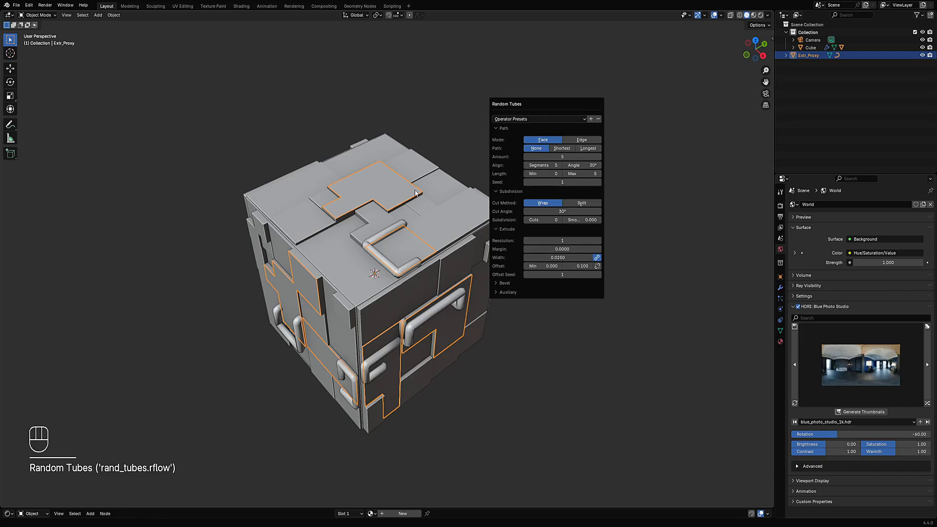
left_click(380, 190)
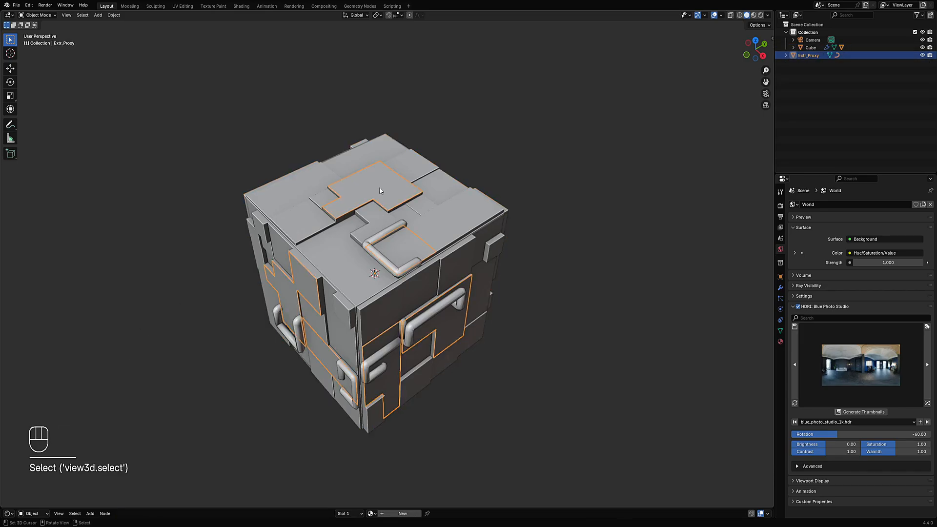
key("x")
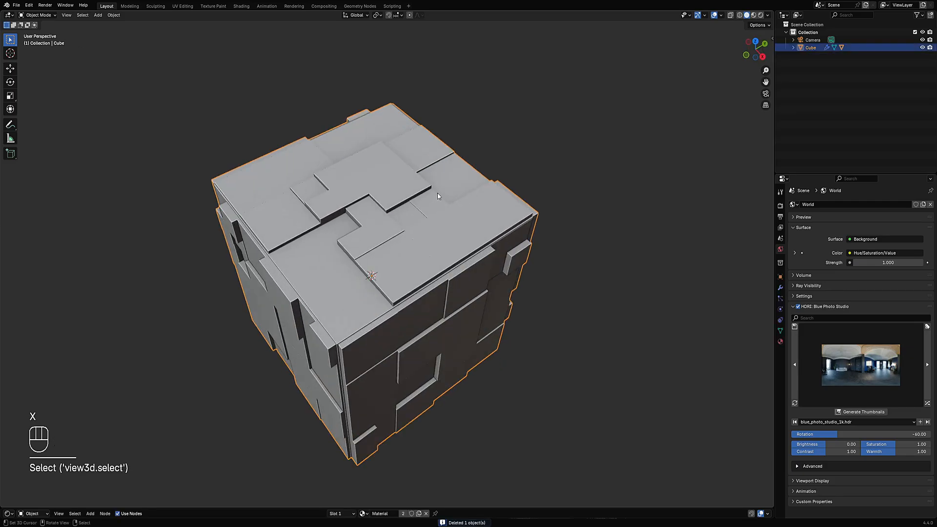
Use Creative Flow's Extract Faces to pull several faces into a thickened Extract Object, then remove it
key("shift+ctrl+x")
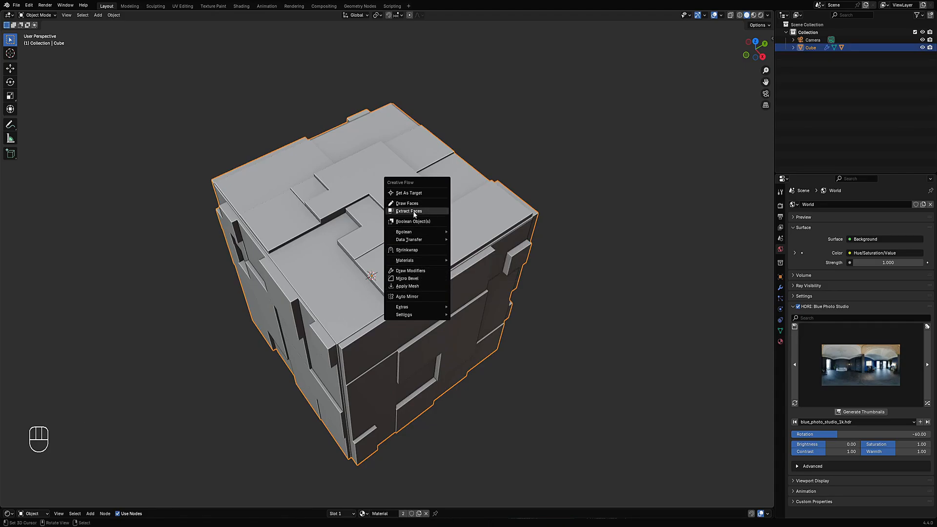
left_click(408, 211)
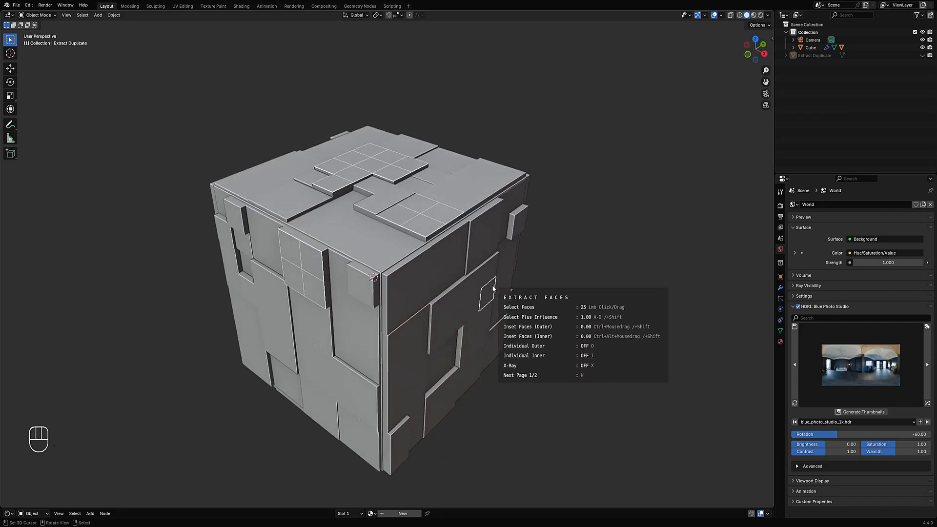
key("x")
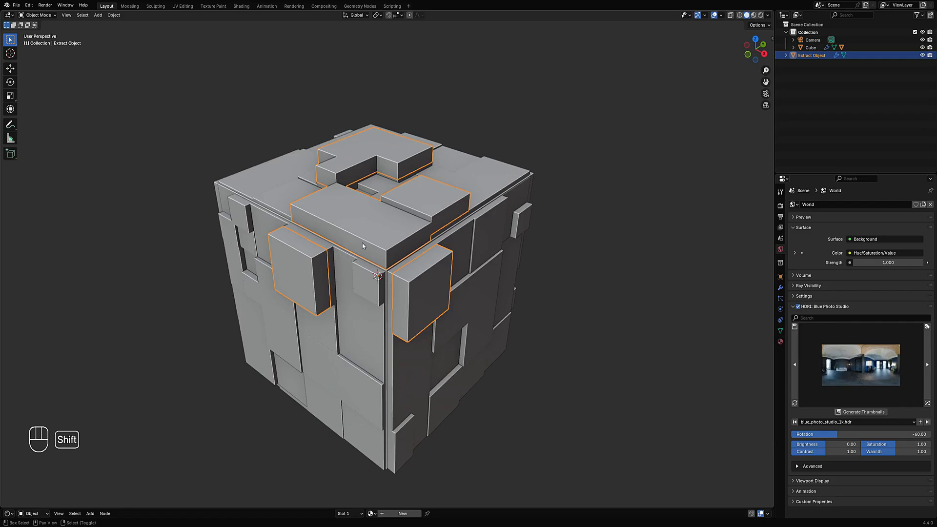
key("x")
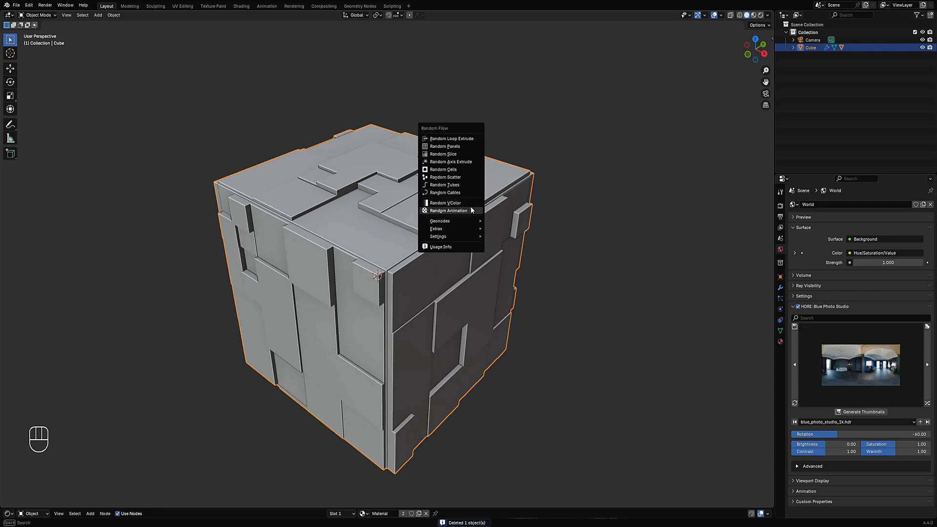
mouse_move(448, 211)
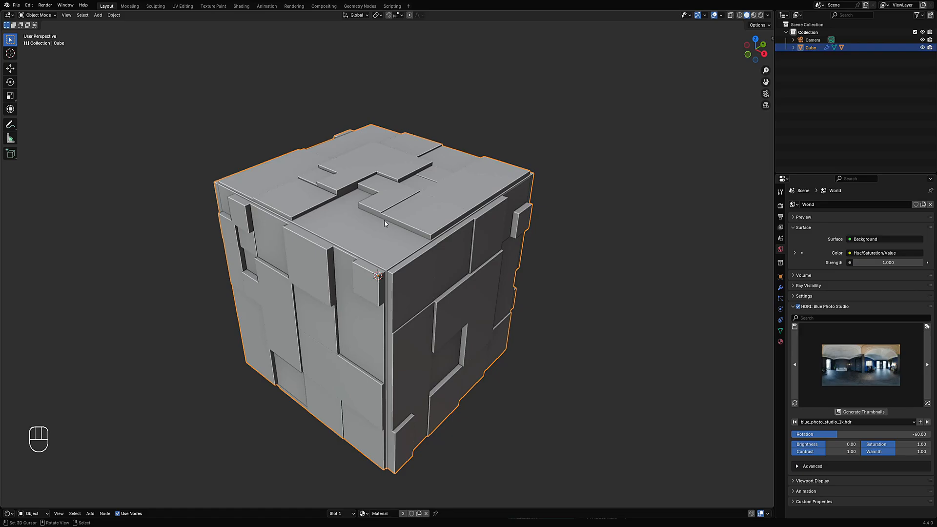
Start Random Animation on the cube with a repeating random rotation over frames 0–100
left_click_drag(385, 224, 435, 231)
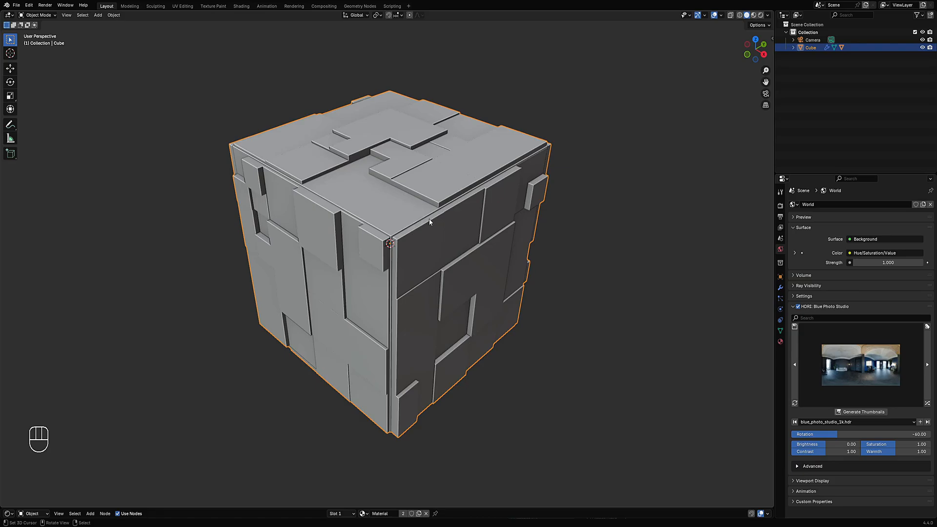
mouse_move(459, 210)
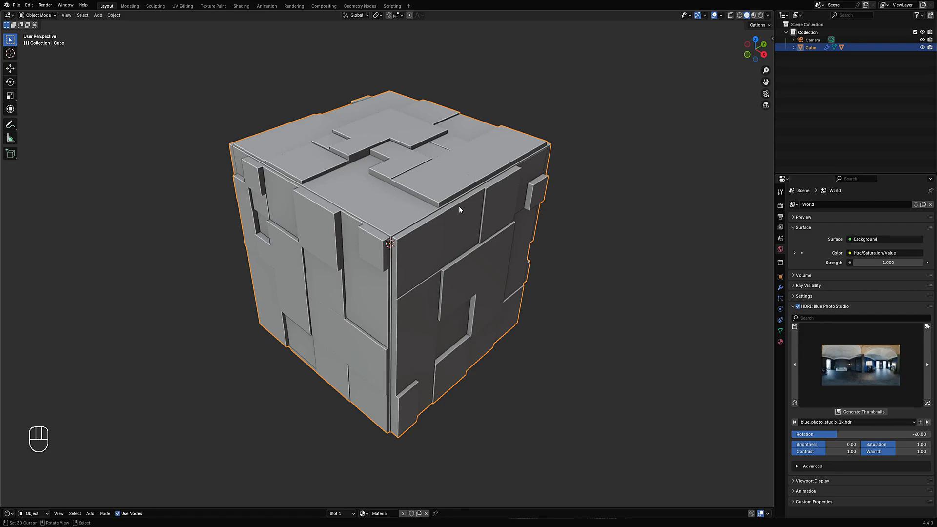
mouse_move(470, 216)
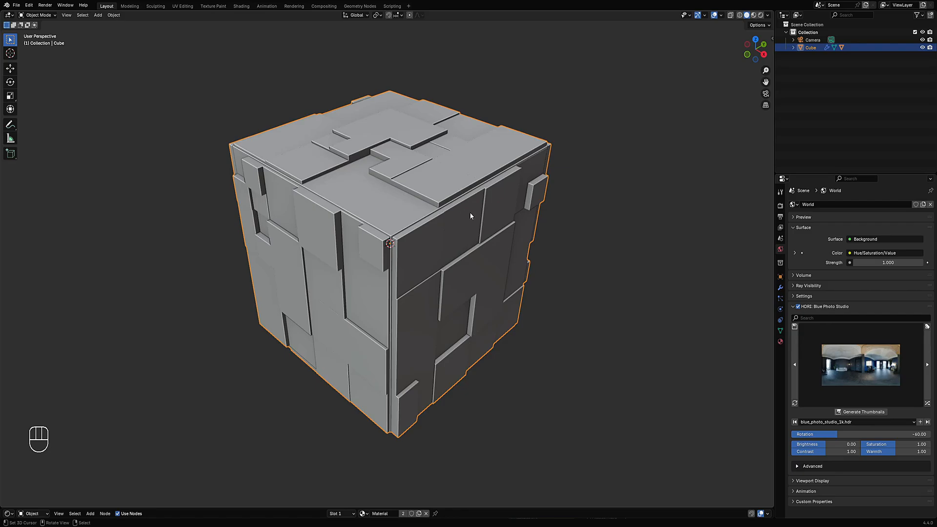
key("shift+q")
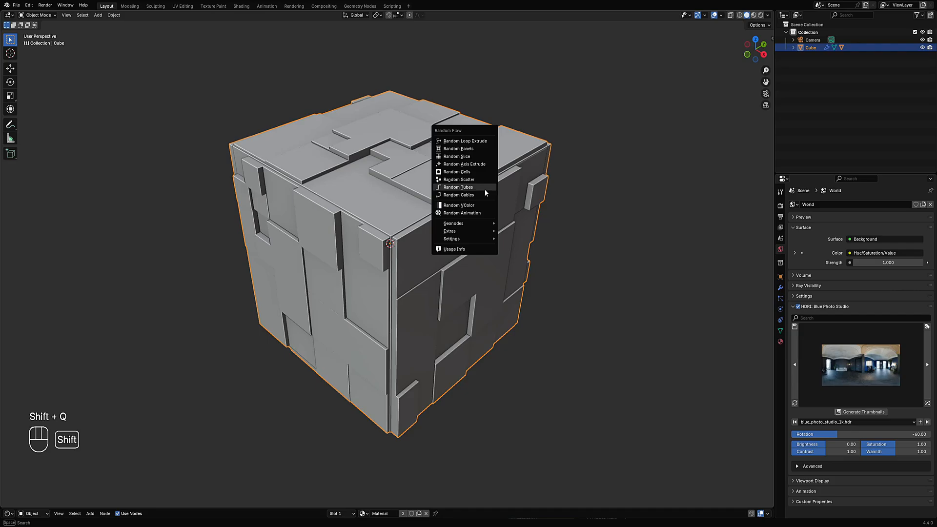
mouse_move(462, 212)
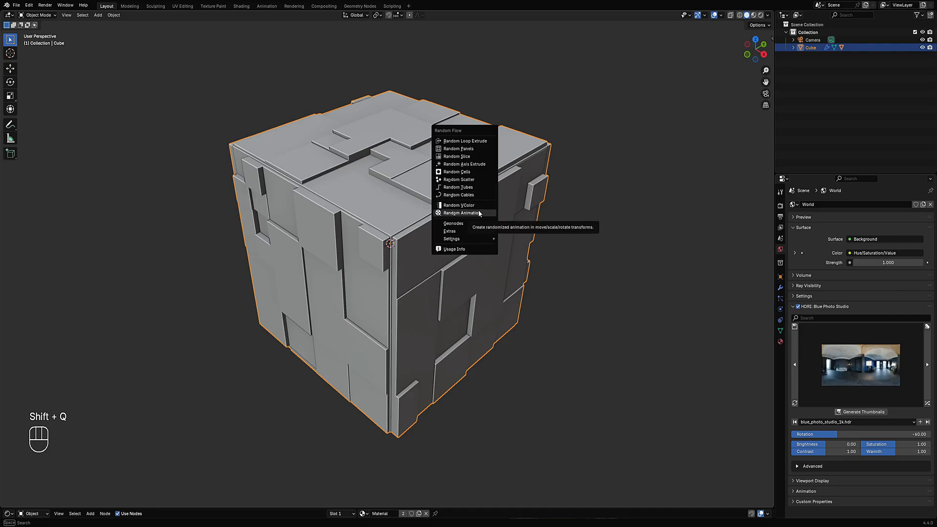
left_click(463, 213)
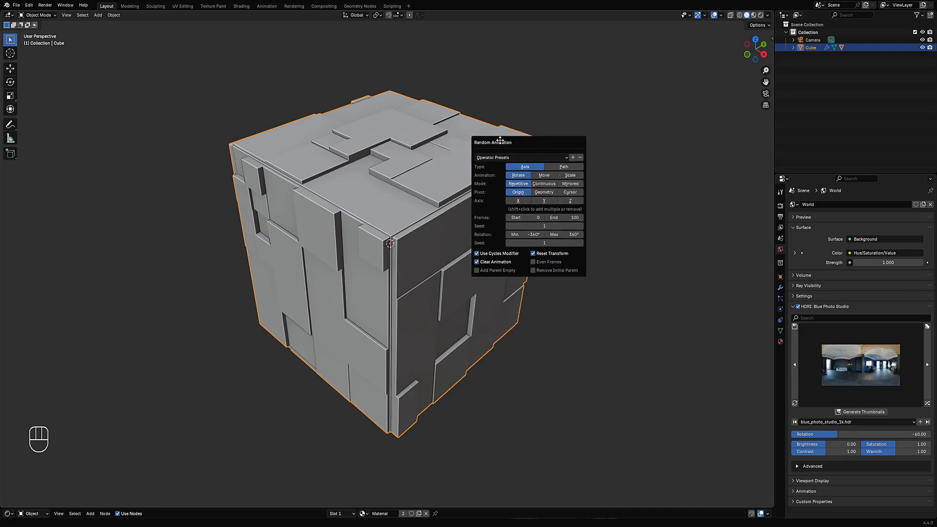
left_click(570, 192)
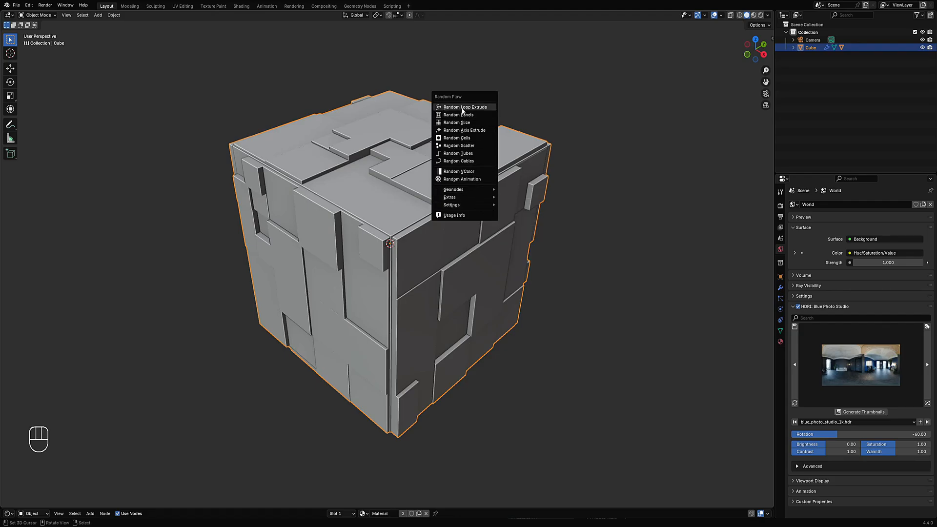
mouse_move(460, 115)
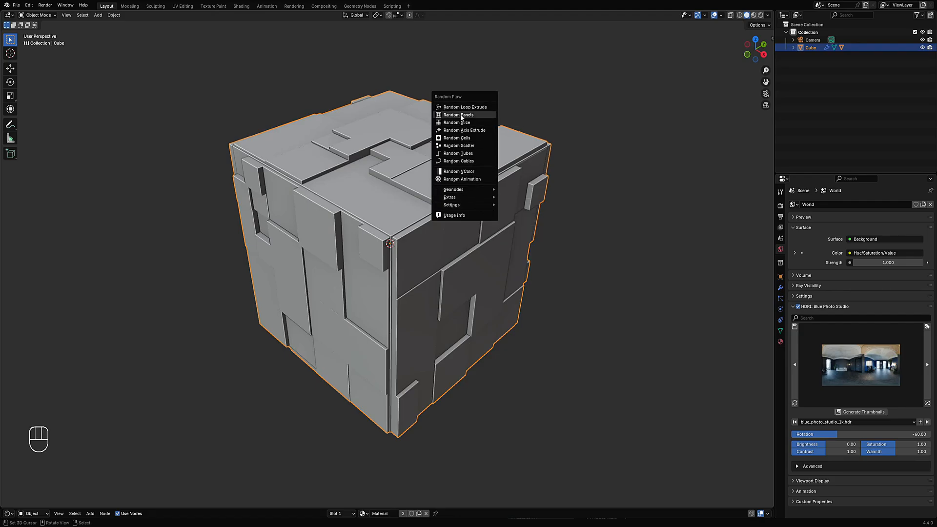
Cut Random Panels into the plain cube with the Square solver and 12 subdivision cuts
left_click(459, 115)
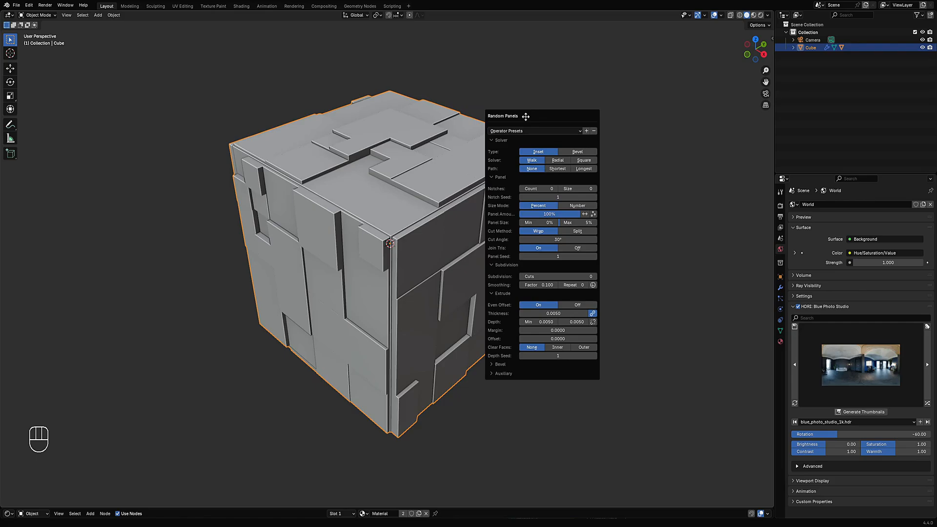
left_click(533, 130)
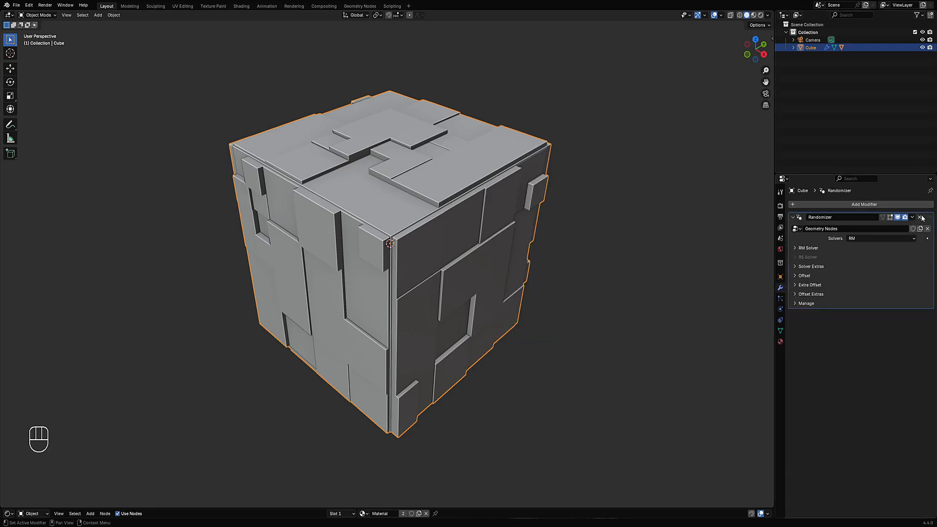
key("Tab")
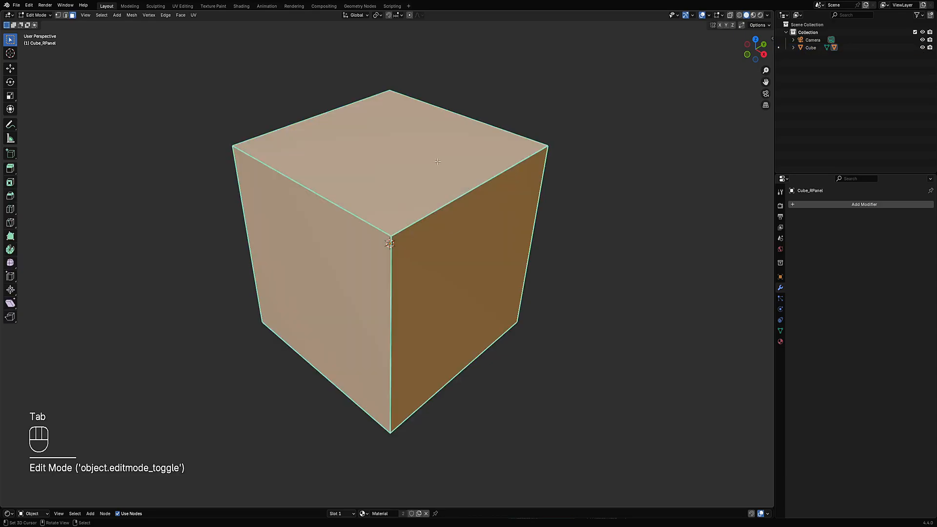
key("shift+q")
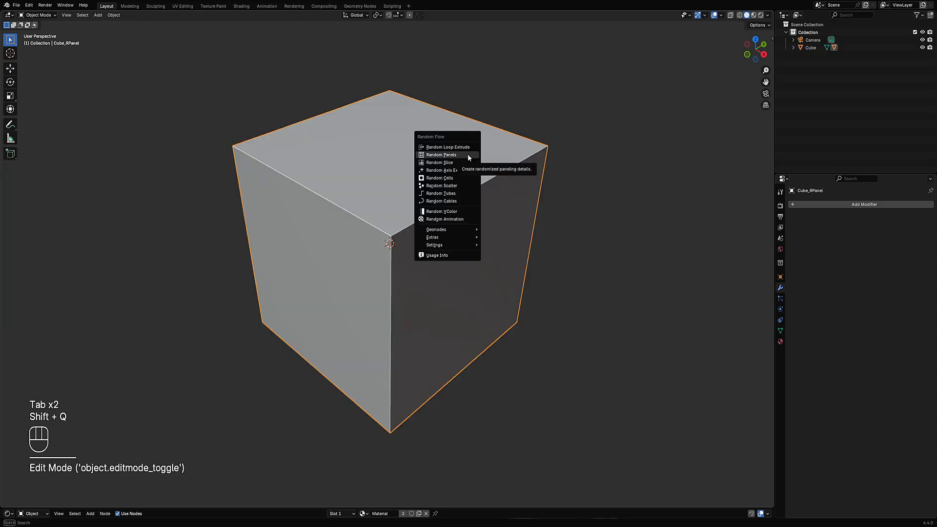
left_click(441, 155)
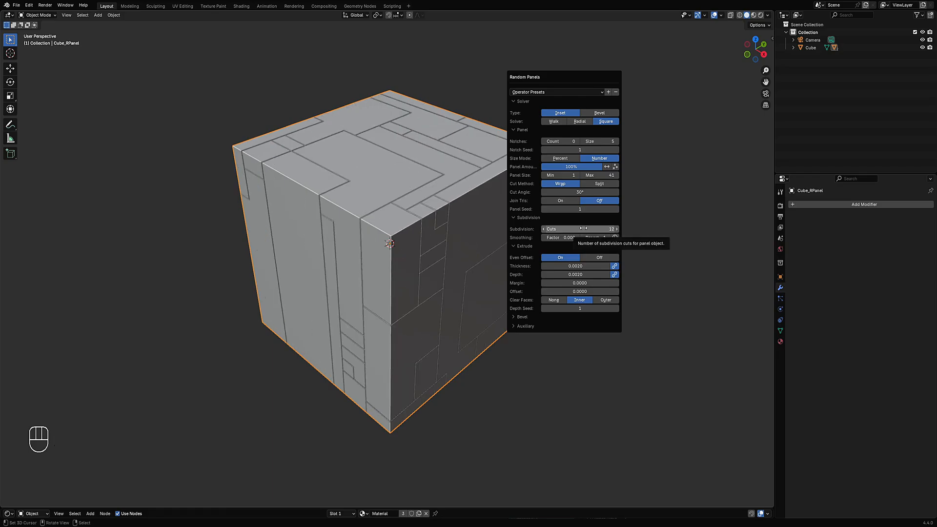
left_click(524, 325)
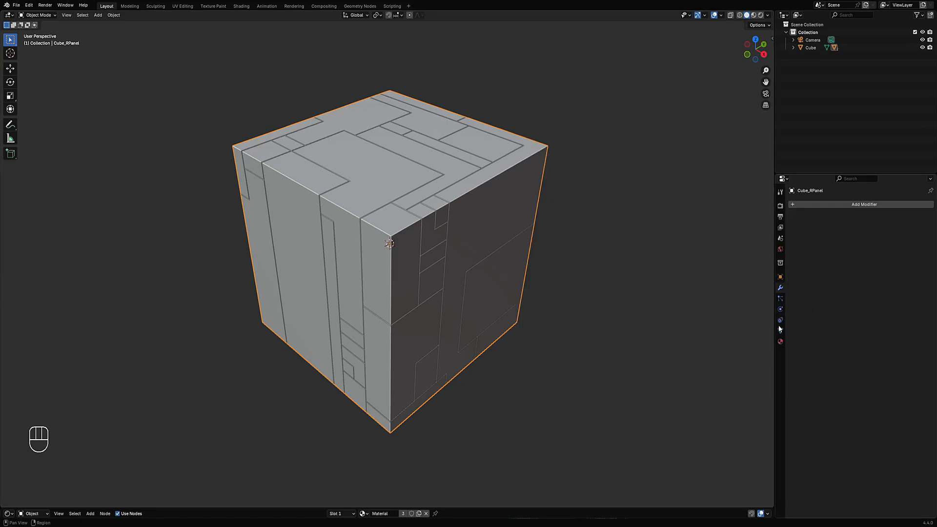
mouse_move(780, 332)
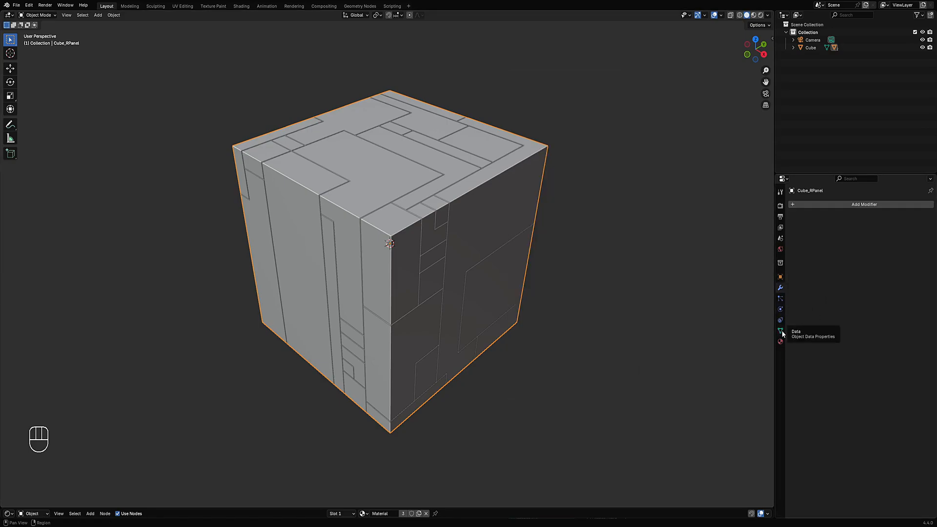
Limit the panel border object's ray visibility to Camera only and preview in rendered shading
left_click(779, 331)
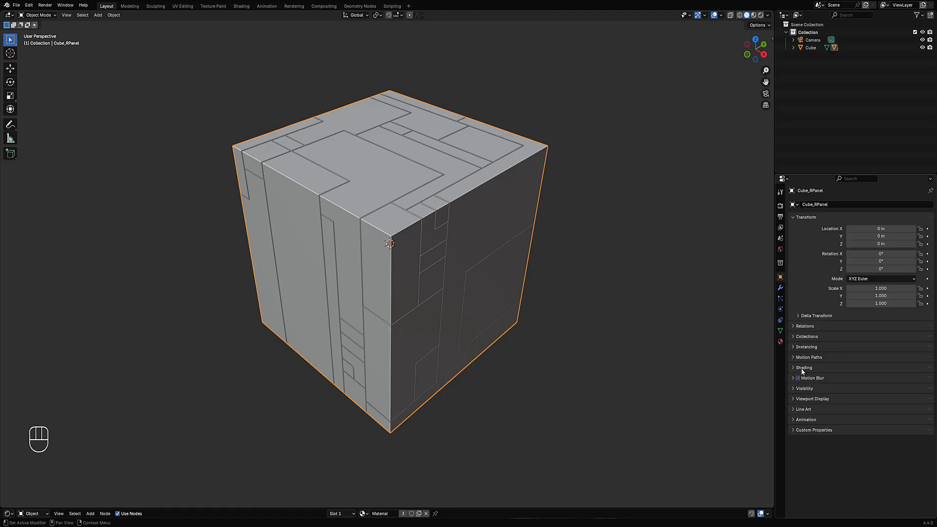
mouse_move(811, 388)
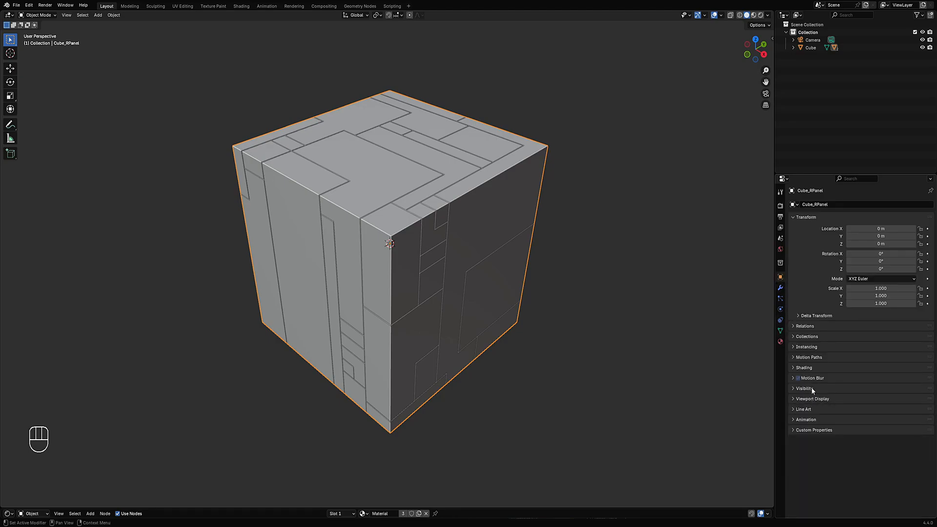
left_click(803, 387)
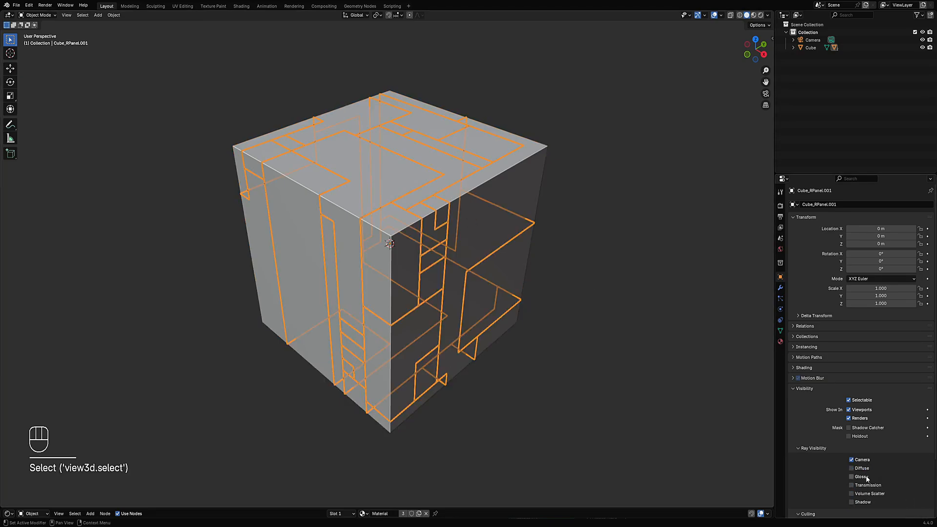
key("shift+alt+z")
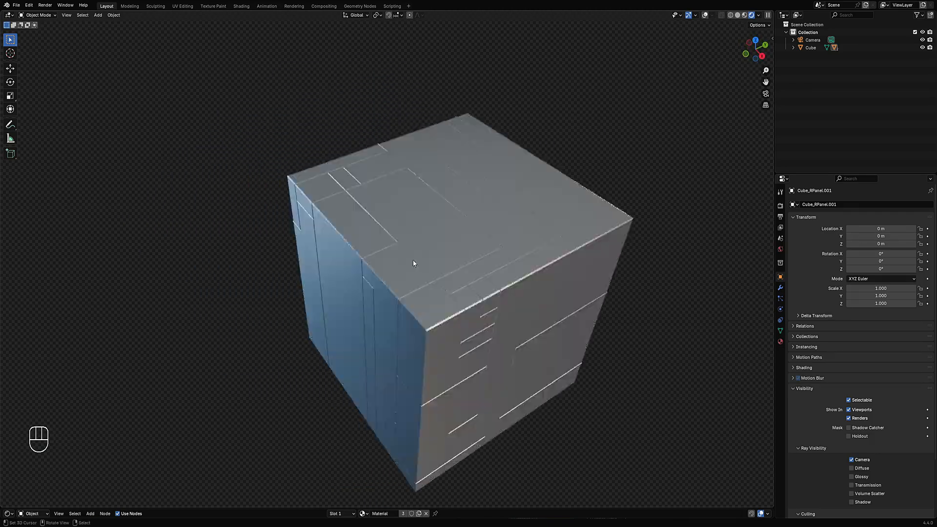
Move and inspect the panel border object, undo the move, then delete the object
left_click(412, 263)
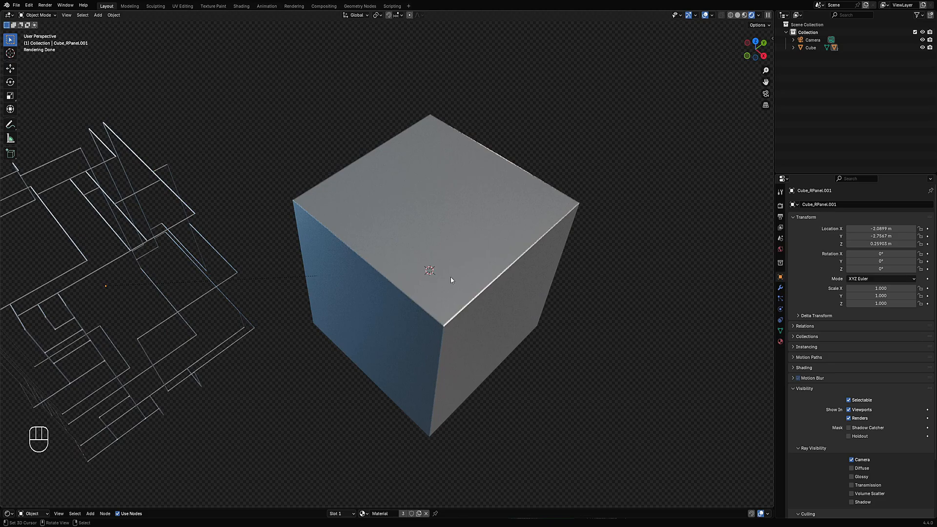
mouse_move(386, 281)
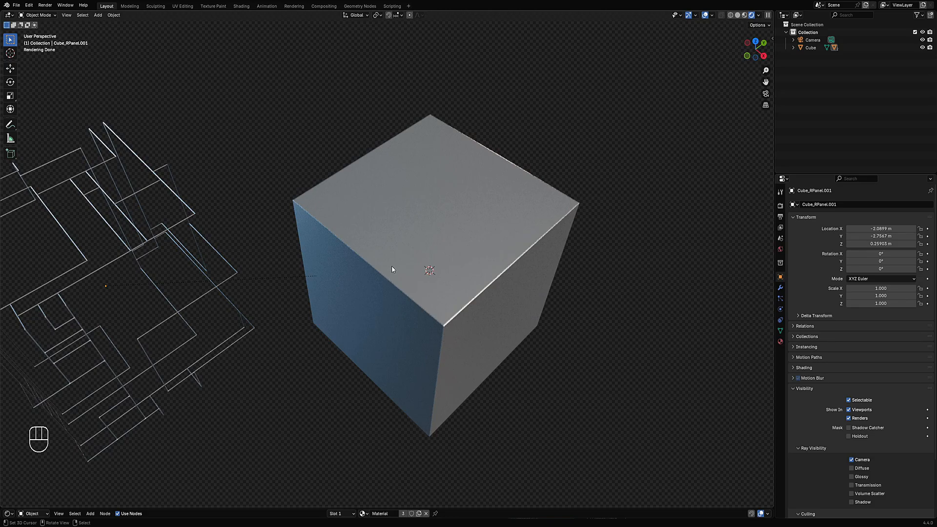
mouse_move(389, 262)
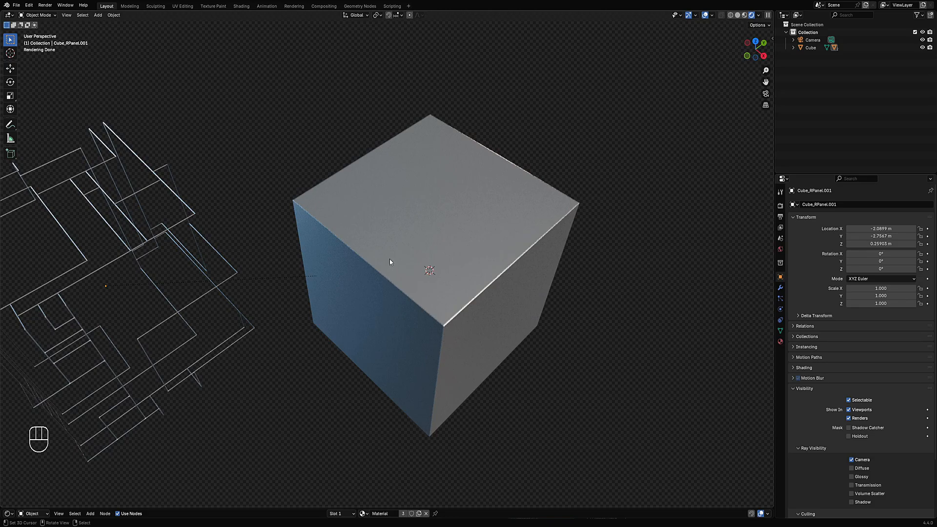
mouse_move(390, 293)
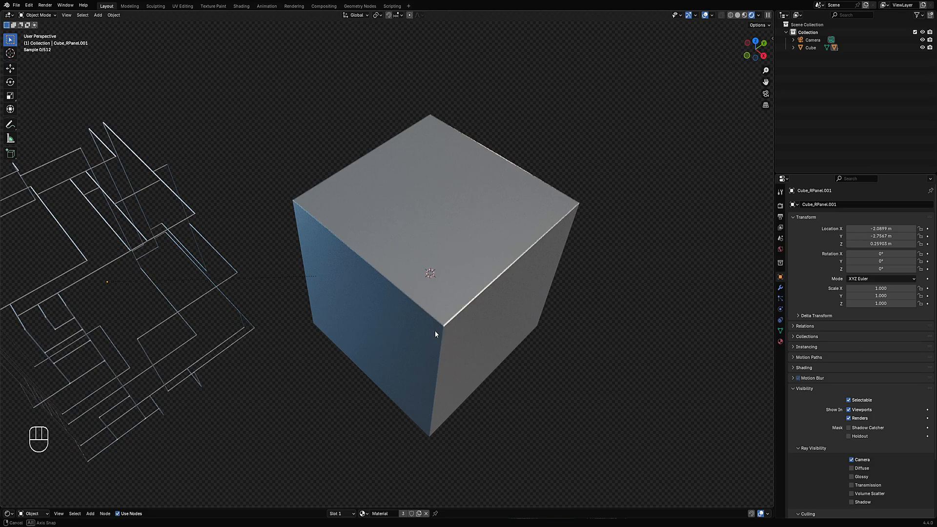
left_click_drag(435, 333, 430, 331)
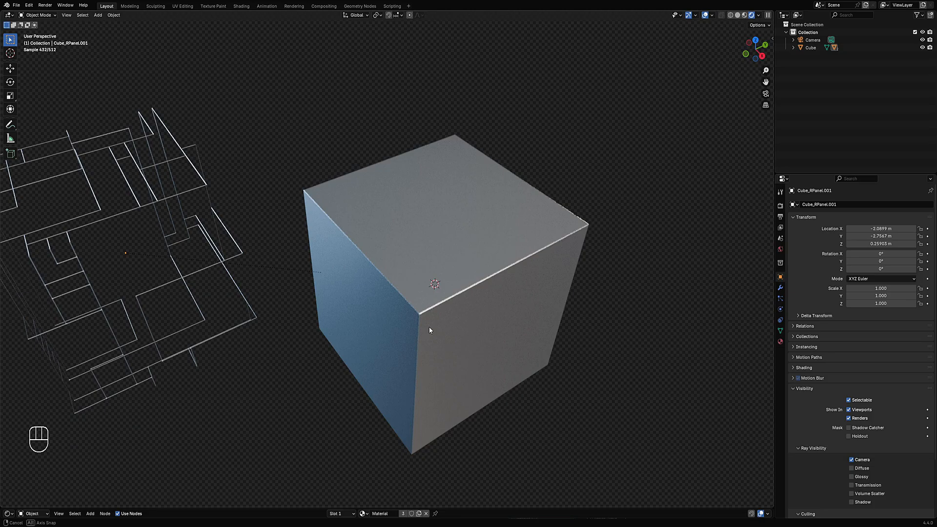
left_click_drag(429, 330, 511, 311)
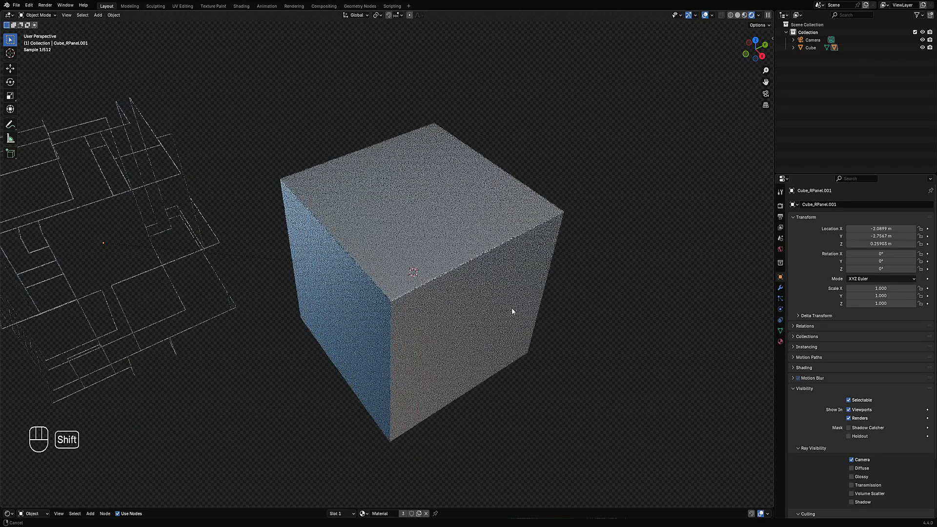
key("ctrl+z")
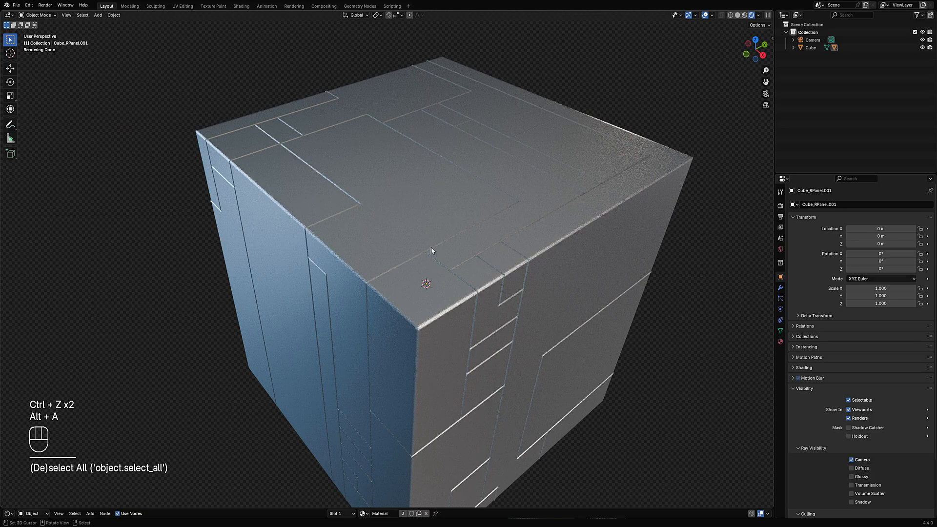
key("x")
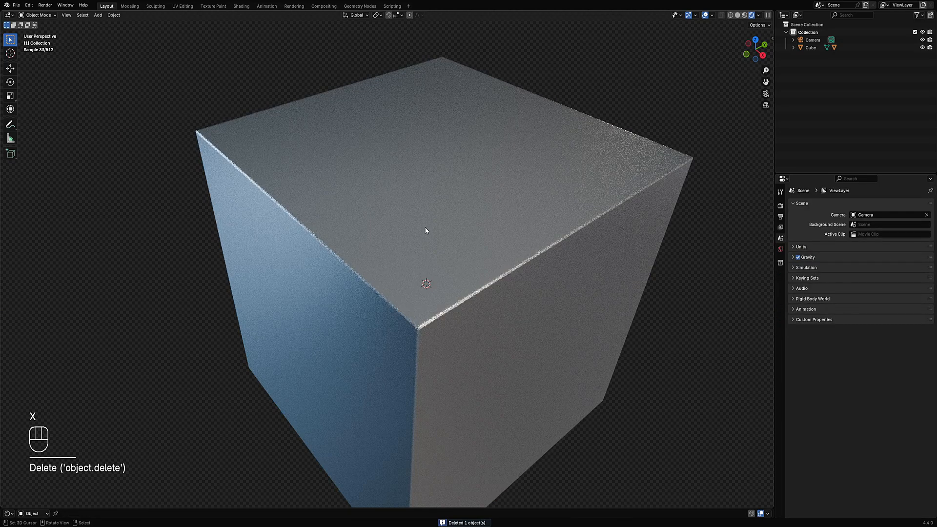
Rerun Random Panels on the cube with the 'floater mesh indent' operator preset
key("Tab")
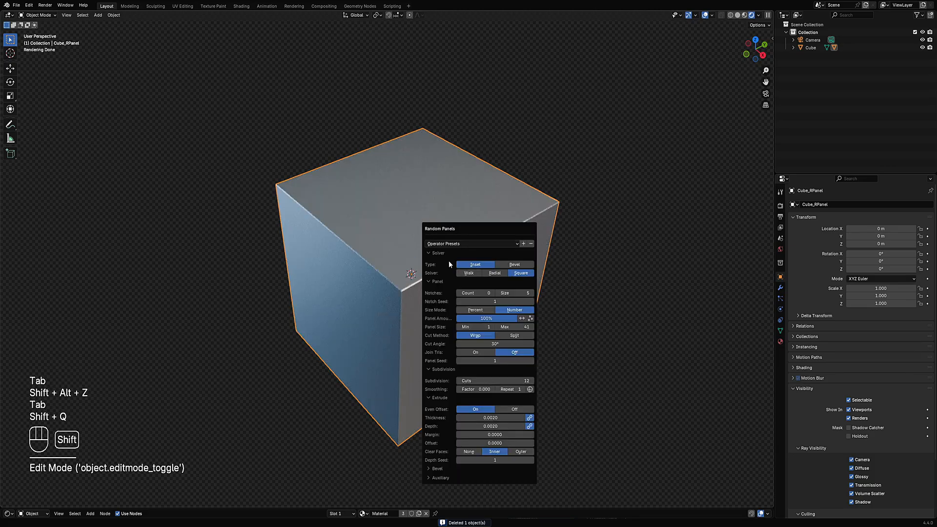
left_click(470, 243)
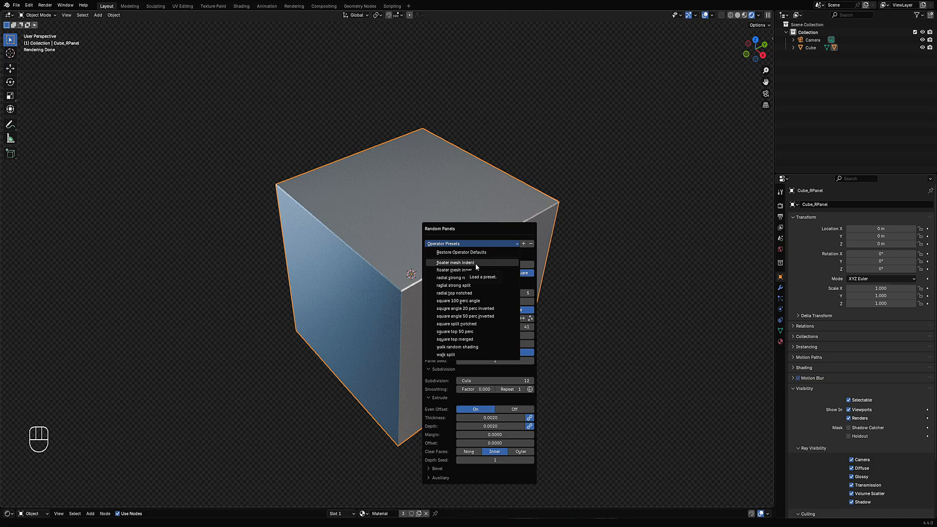
mouse_move(475, 265)
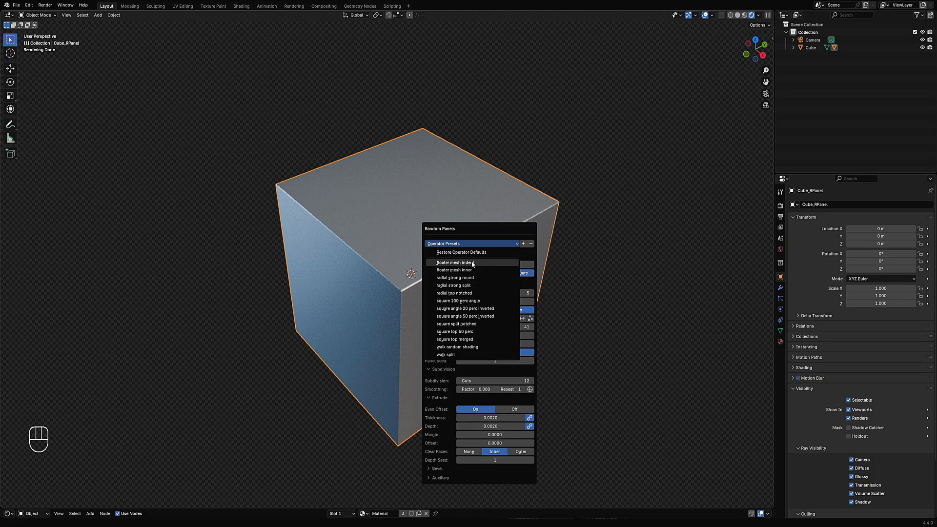
left_click(459, 262)
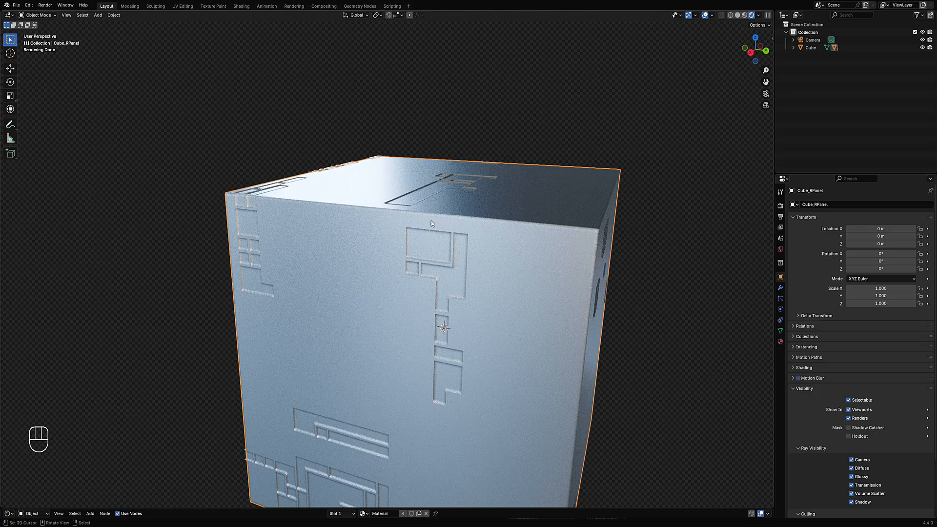
Inspect the indented details up close in rendered shading before regenerating with Square solver and 32 cuts
left_click_drag(430, 225, 417, 265)
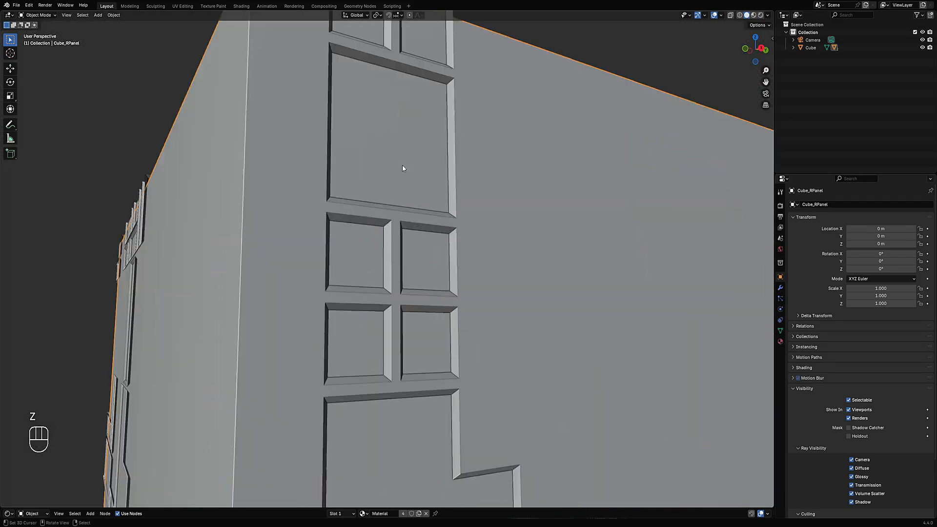
key("Tab")
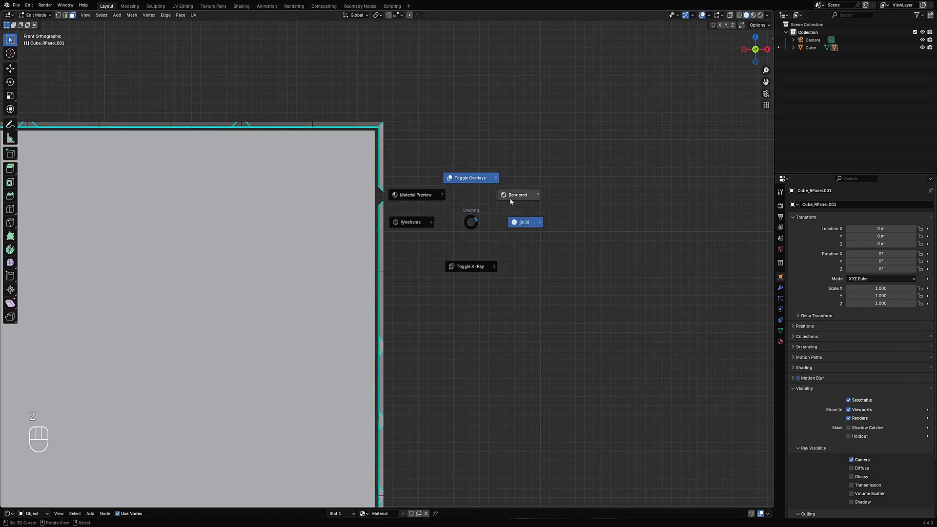
left_click(517, 194)
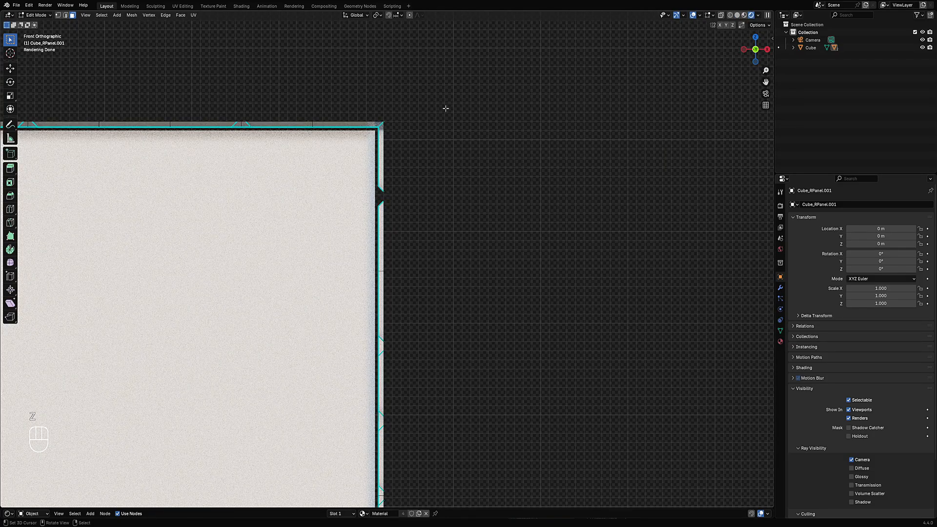
key("Tab")
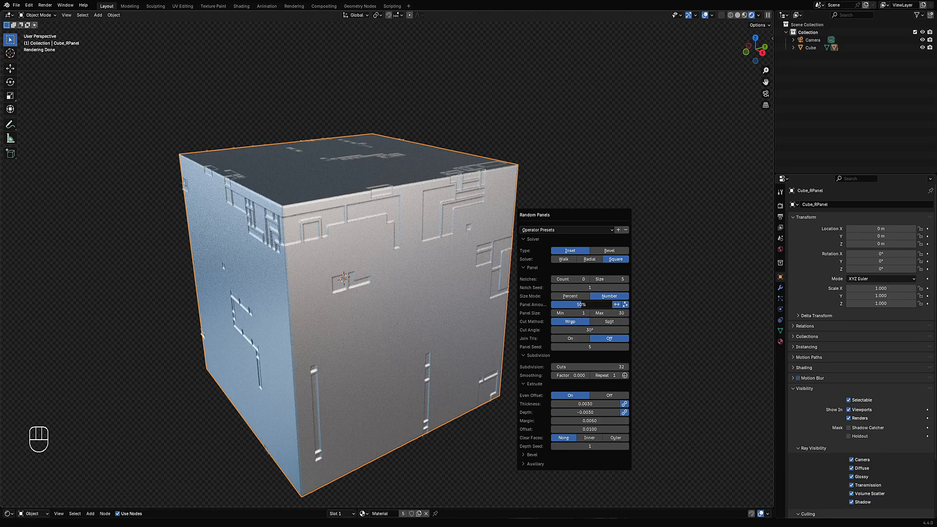
Tweak the Random Panels amount and solver settings in the redo panel while viewing from above
left_click_drag(591, 305, 550, 305)
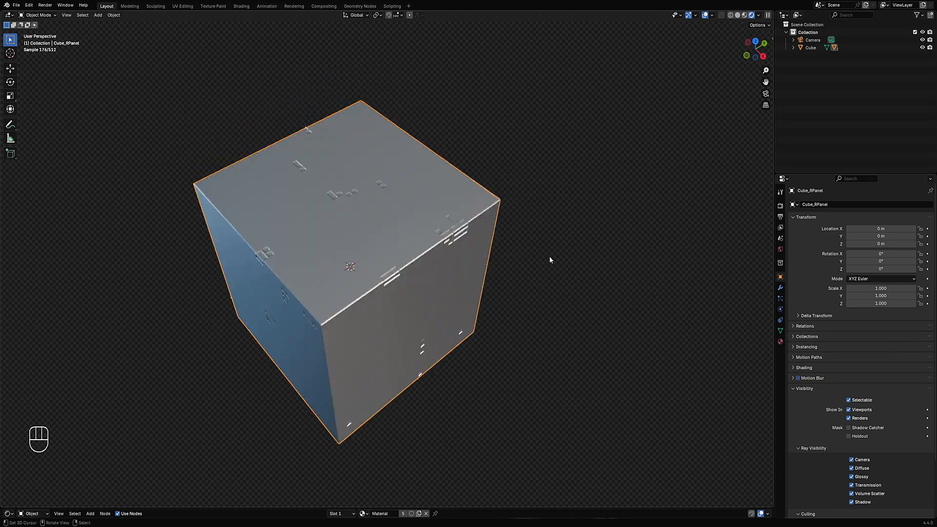
key("f9")
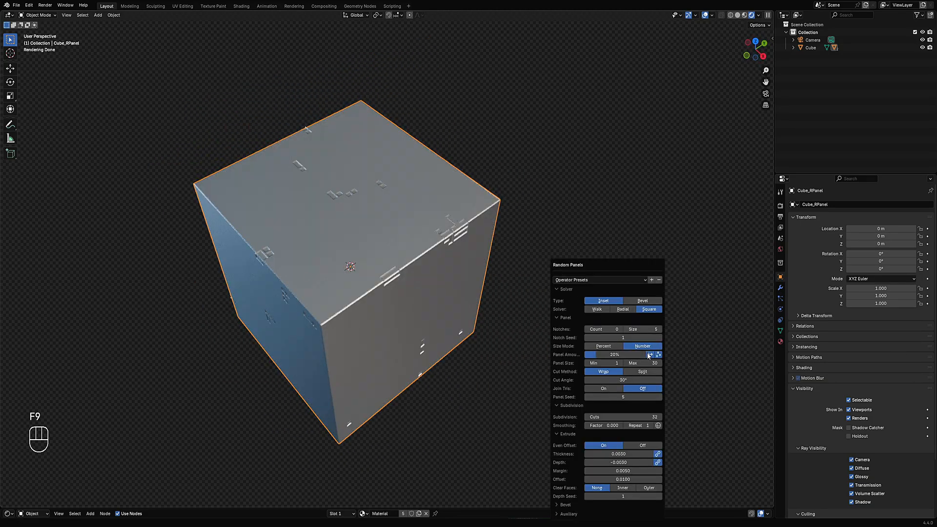
mouse_move(650, 354)
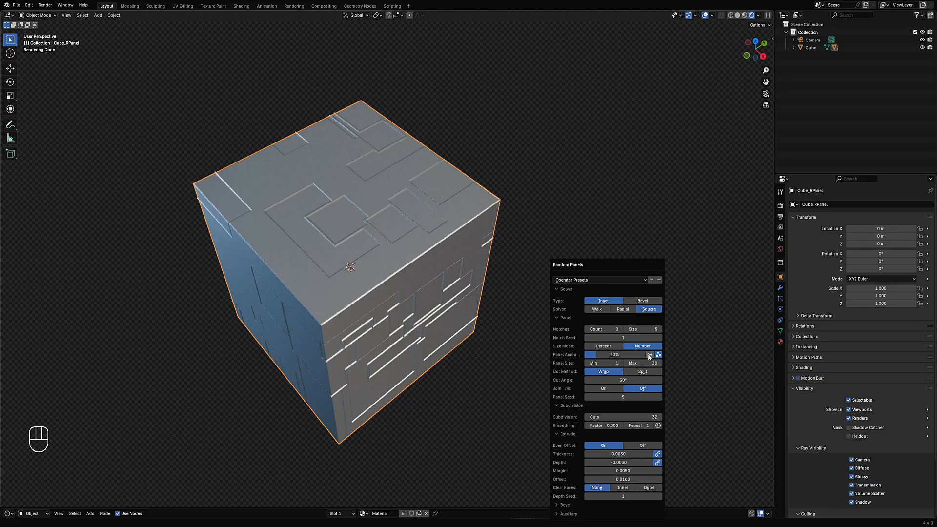
left_click(623, 310)
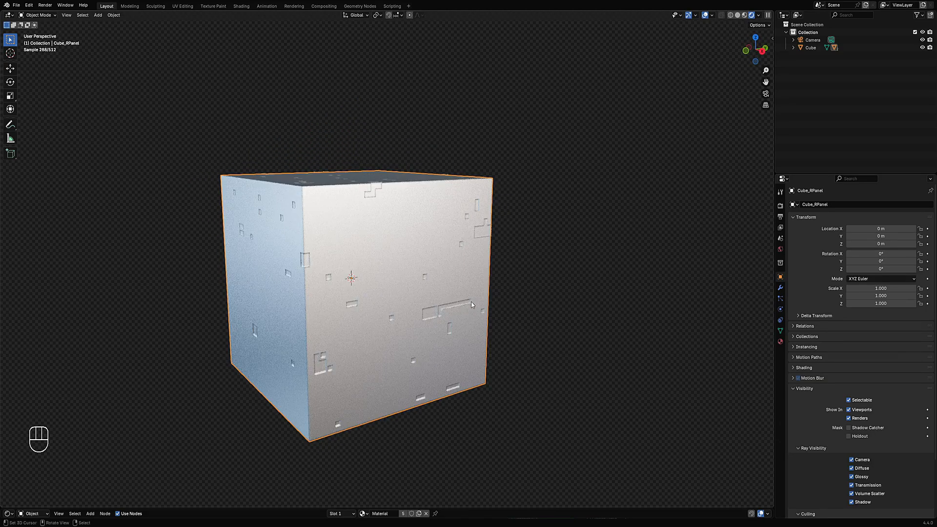
key("f9")
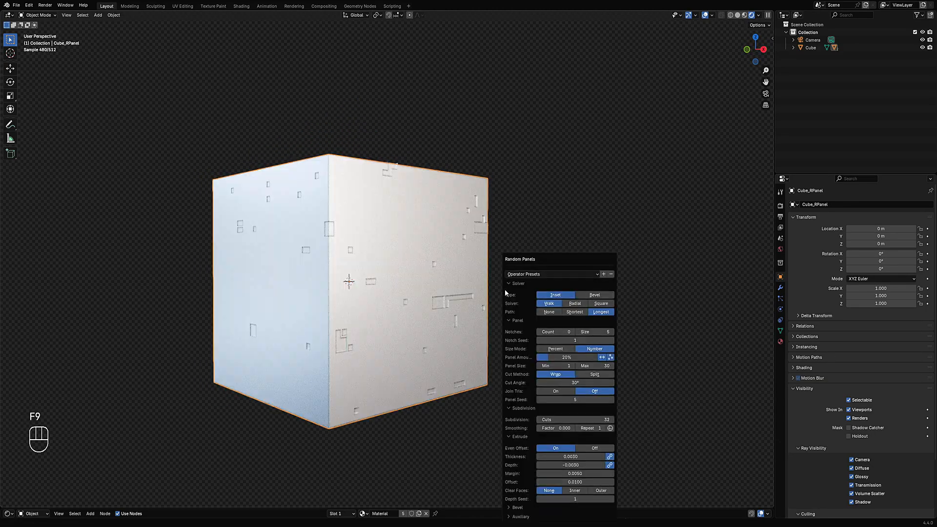
left_click(600, 302)
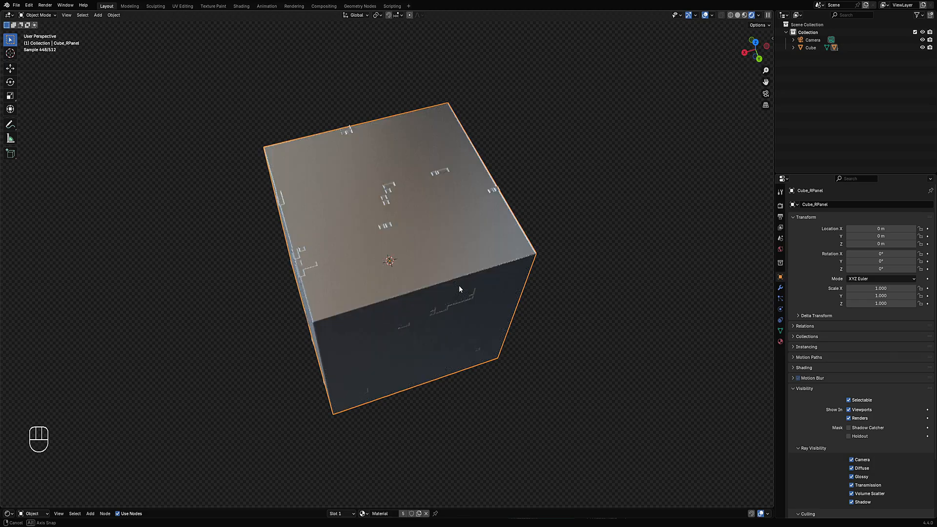
Select the Cube_RPanel detail object and delete it, leaving the plain cube
left_click_drag(459, 289, 560, 281)
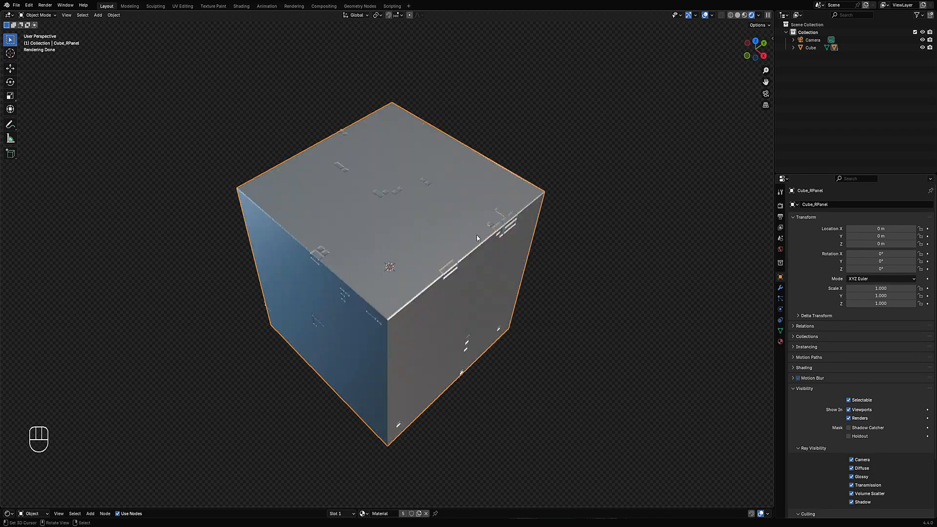
left_click(500, 225)
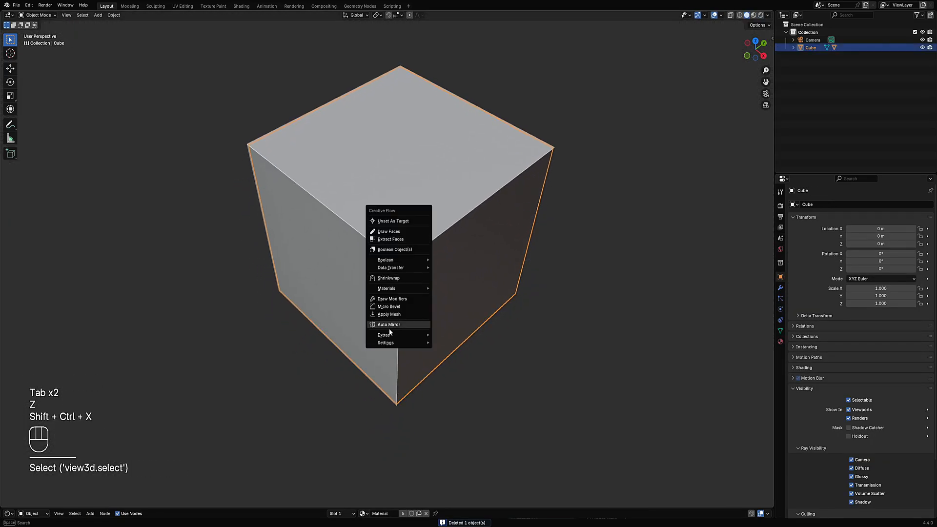
Run Creative Flow's Auto Mirror on the cube and set its mirror axes
left_click(389, 323)
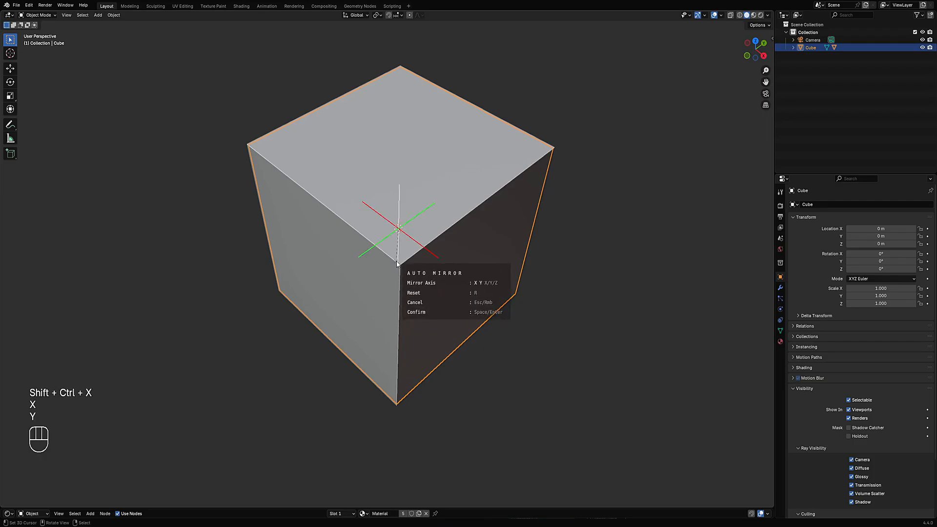
key("Tab")
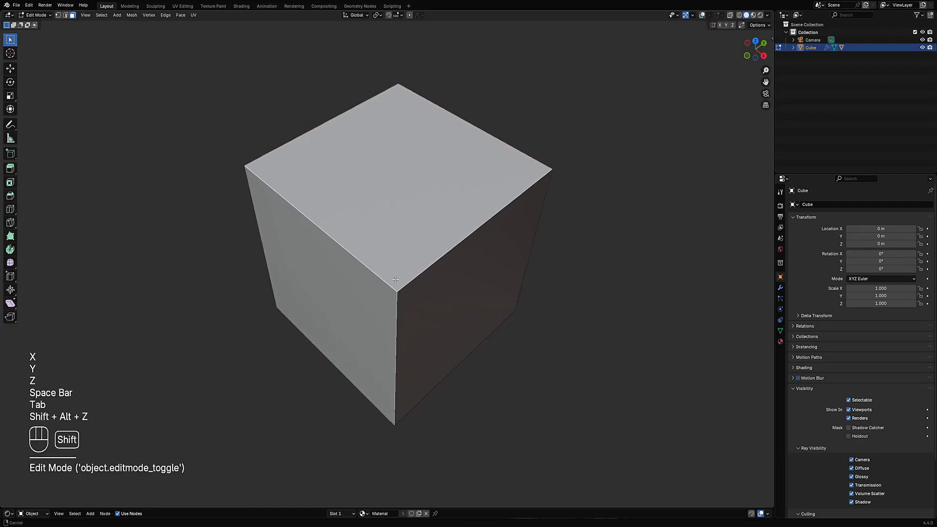
key("Tab")
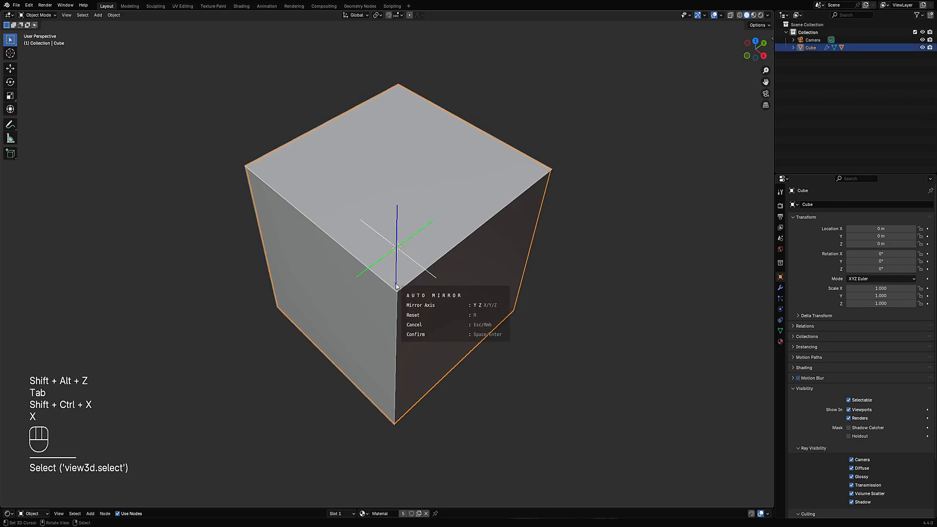
key("Tab")
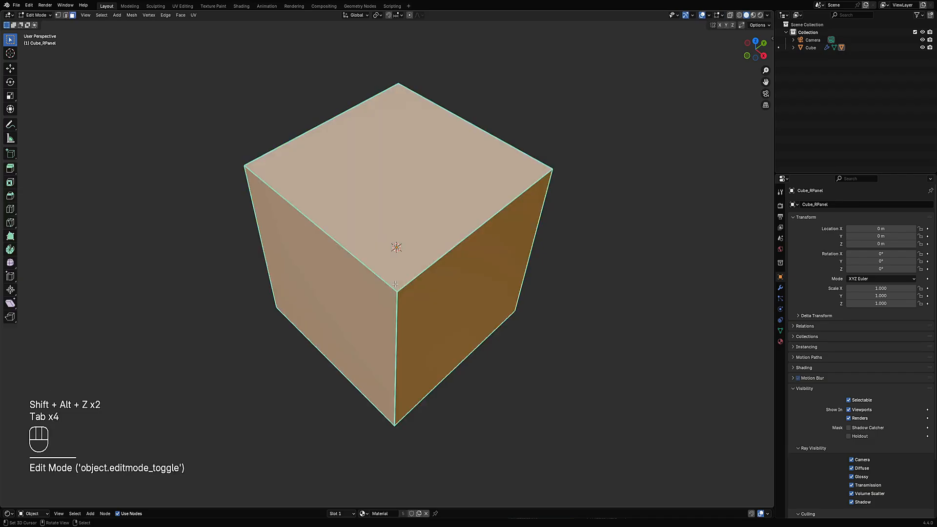
Mirror the cube across X and Y again and start insetting the remaining corner faces
key("Tab")
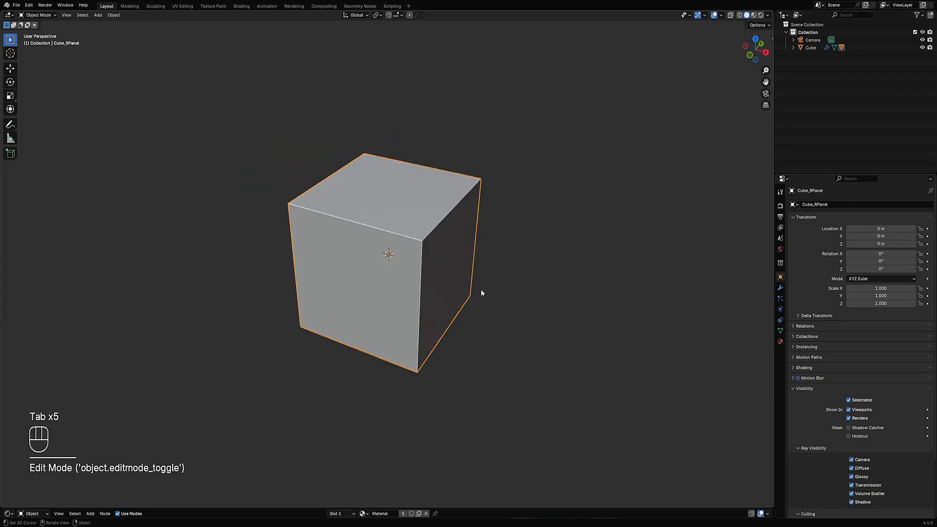
key("alt+a")
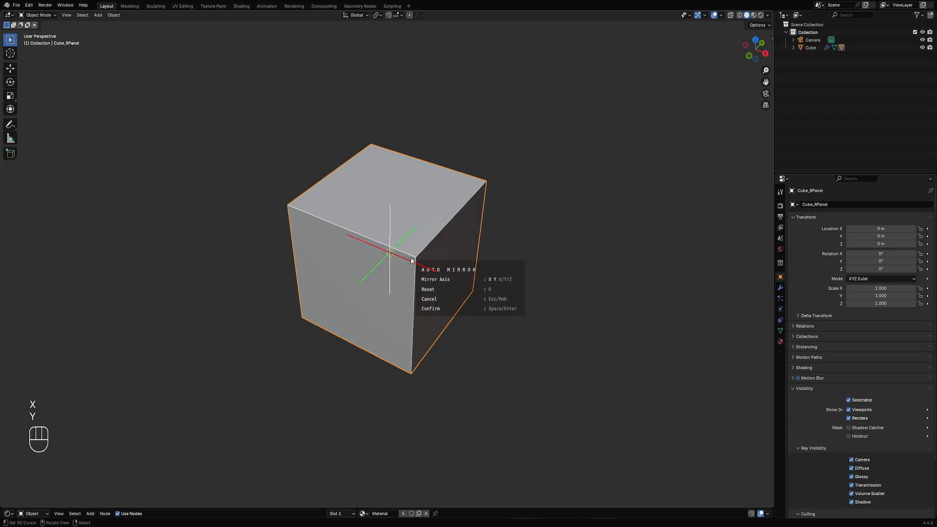
key("Tab")
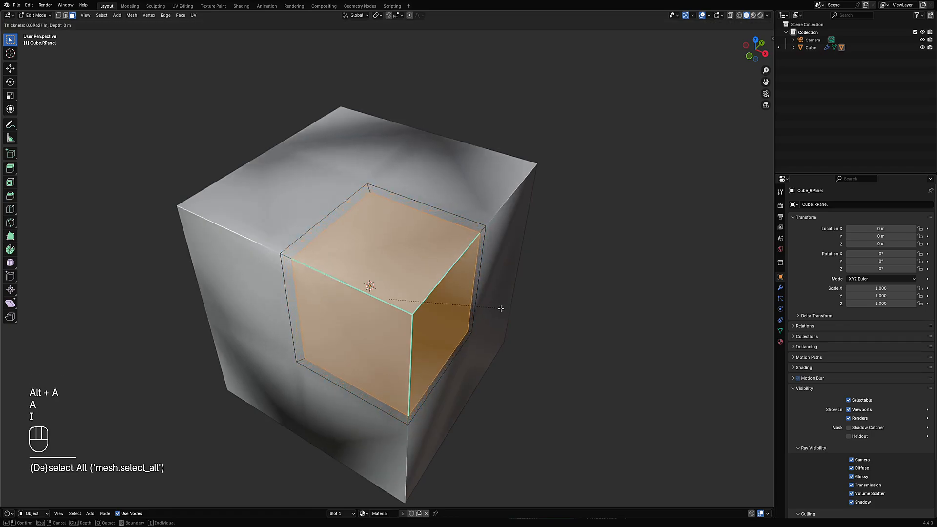
Confirm the corner inset, select all its faces and mark the edges sharp
key("i")
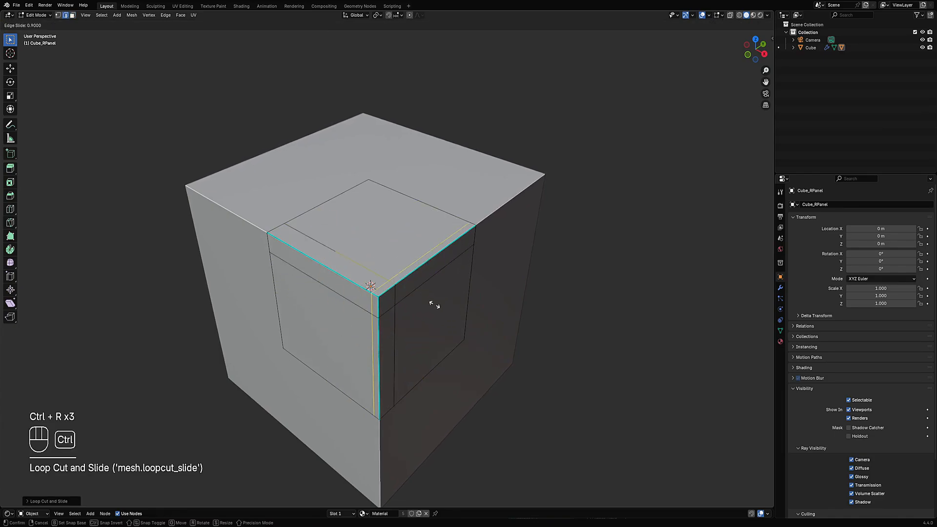
key("a")
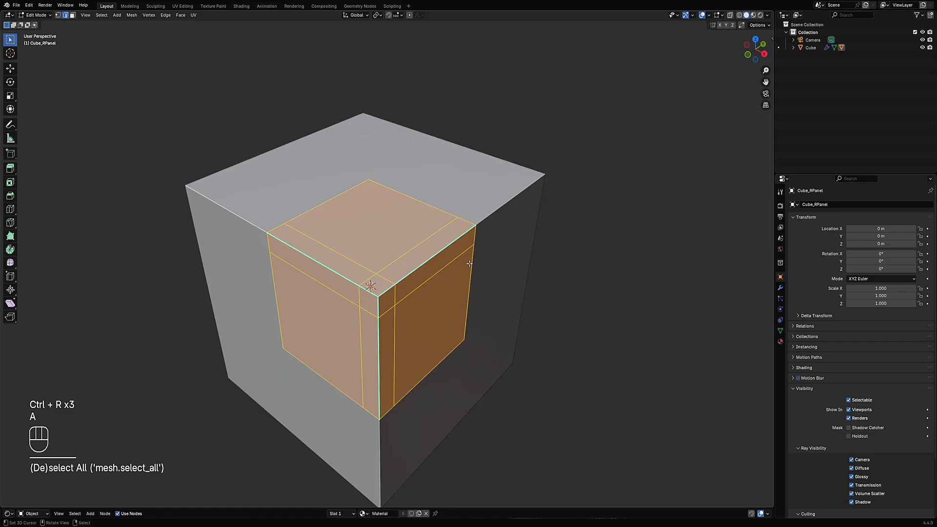
key("ctrl+e")
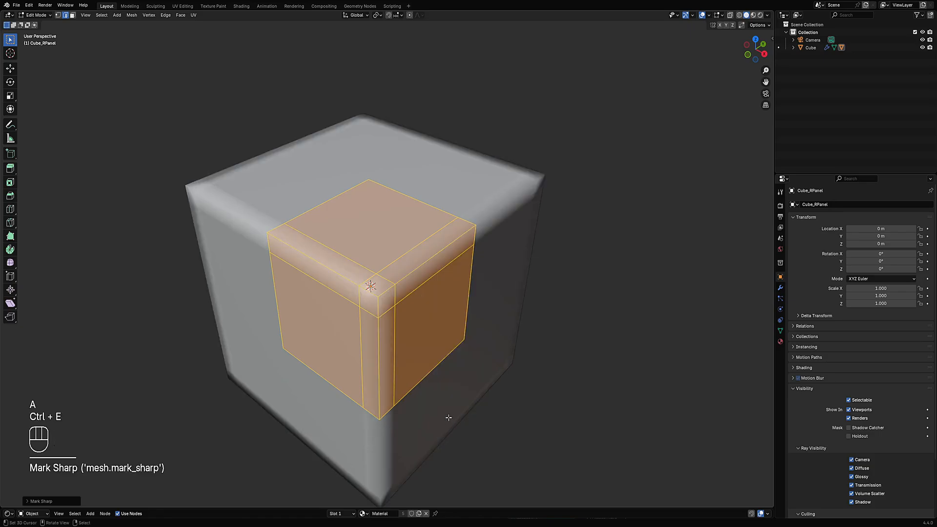
right_click(364, 281)
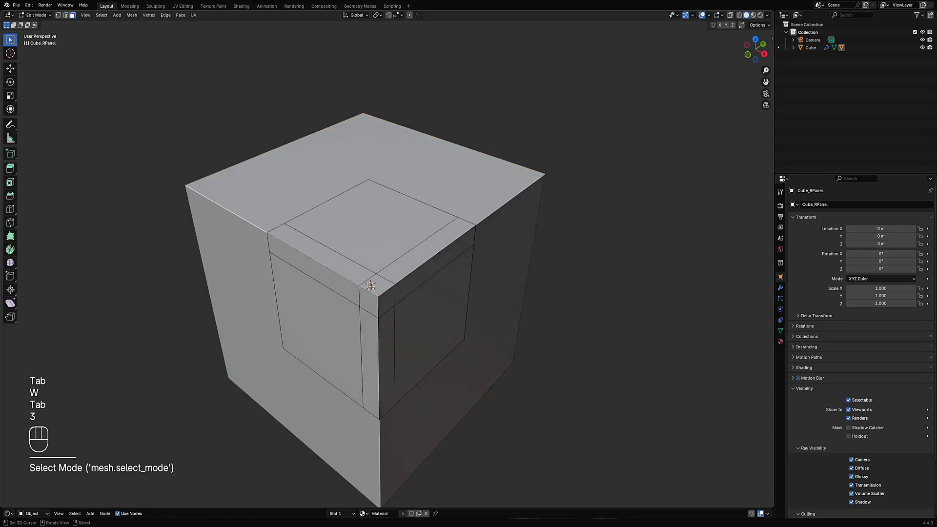
Add two sets of loop cuts dividing the corner block into a grid of faces
left_click(370, 298)
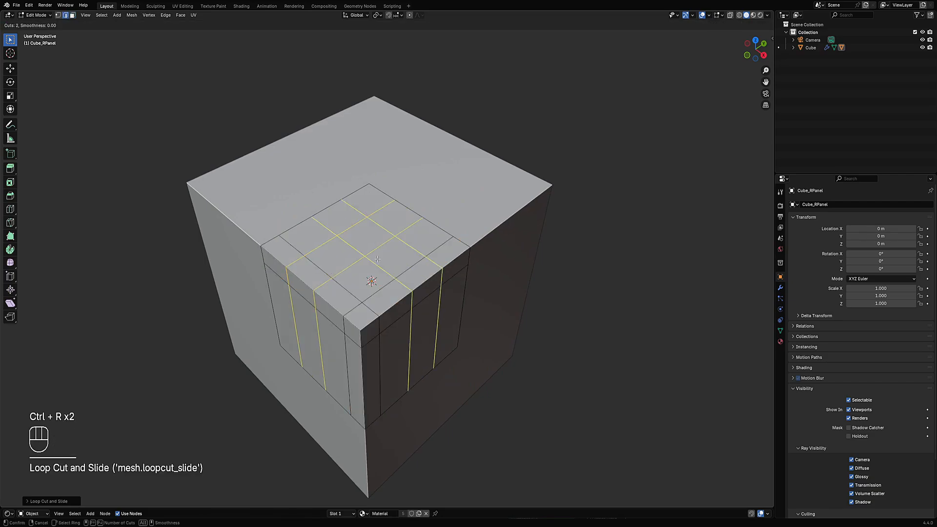
key("ctrl+r")
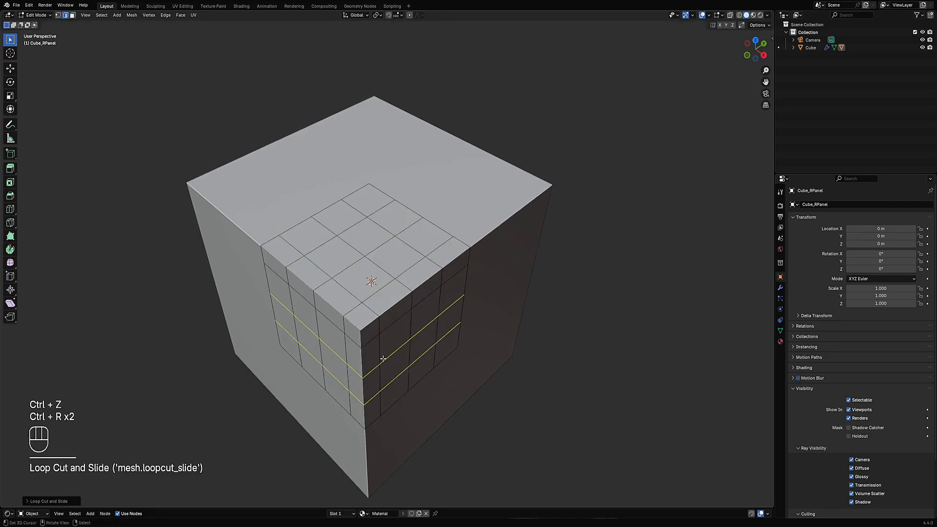
left_click(364, 325)
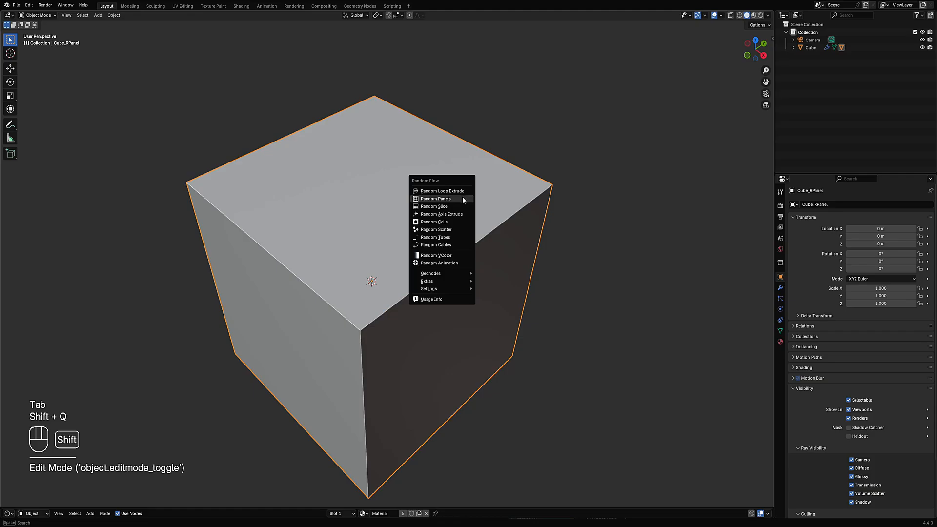
Apply Random Panels to the subdivided cube and adjust the settings, keeping panels inset rather than beveled
left_click(437, 198)
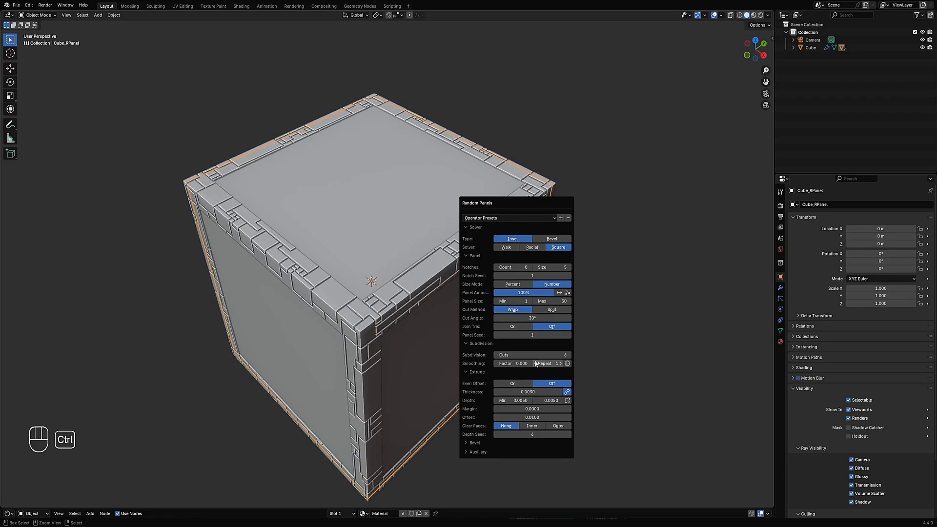
left_click(512, 382)
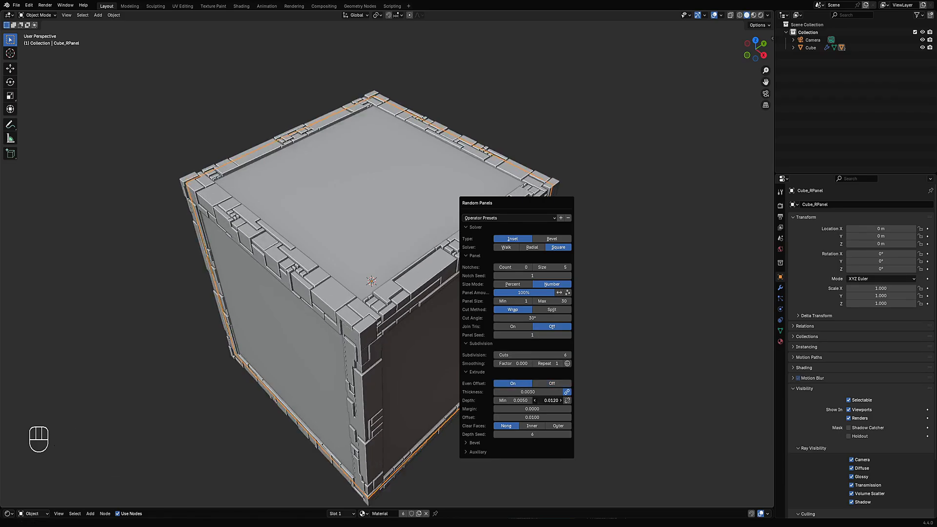
left_click_drag(549, 400, 567, 400)
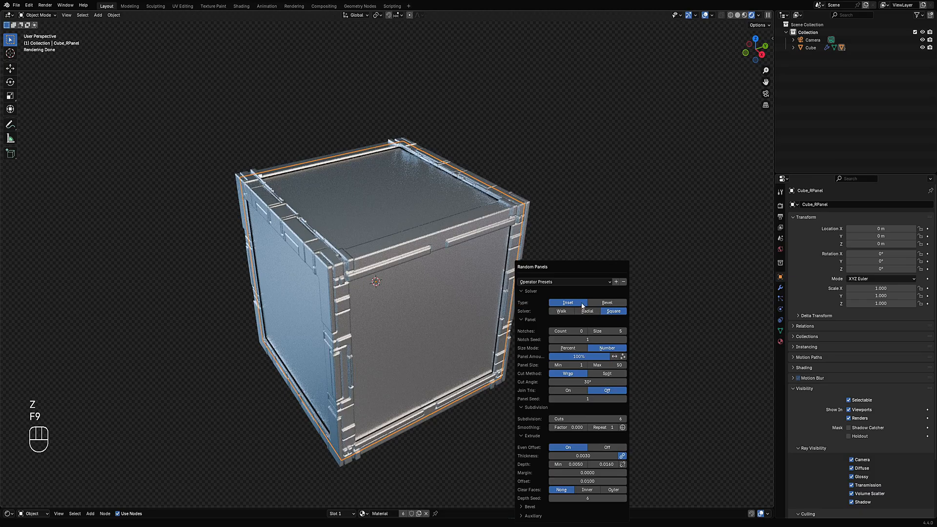
left_click(561, 310)
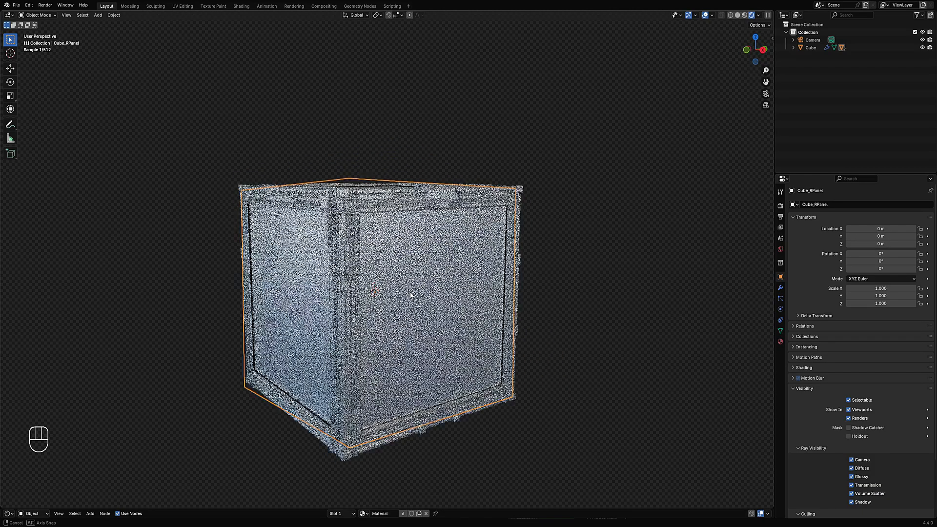
Add a bevel node to the cube's material via Random Flow's Extras shading functions
key("shift+alt+z")
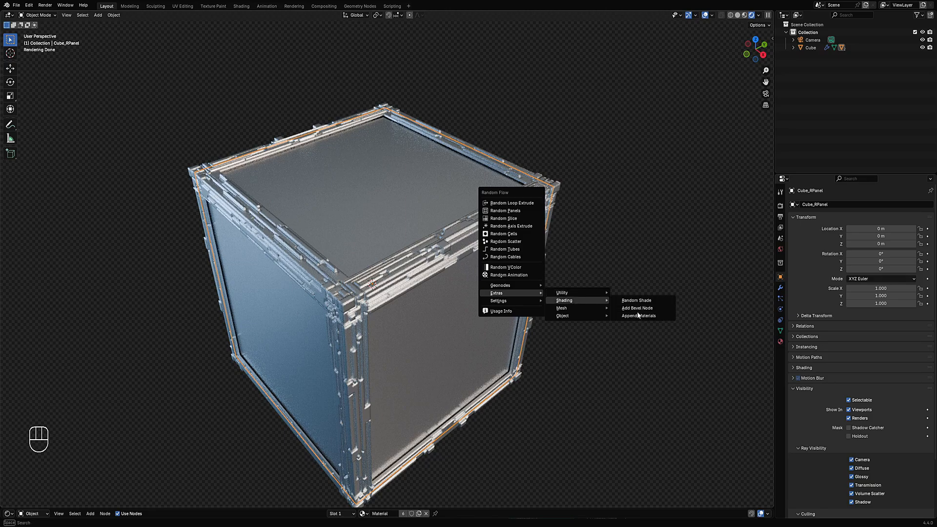
left_click(635, 300)
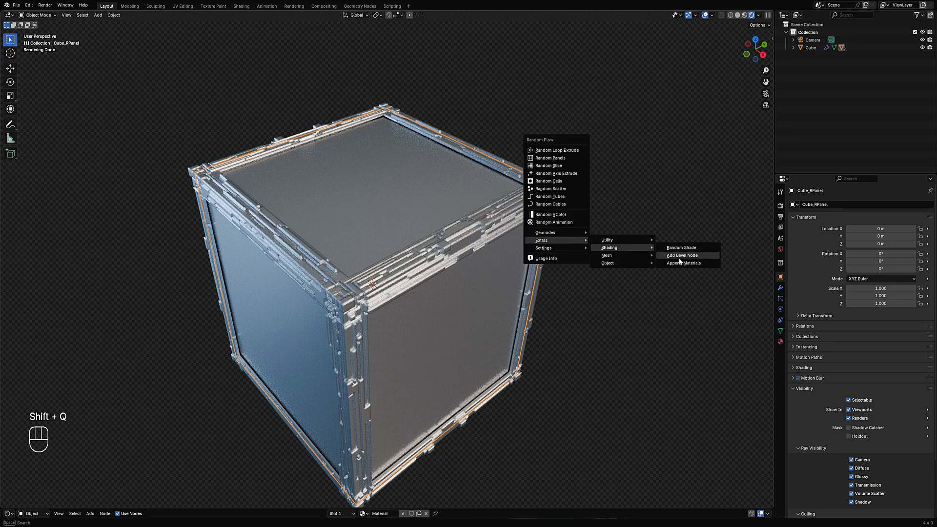
left_click(681, 255)
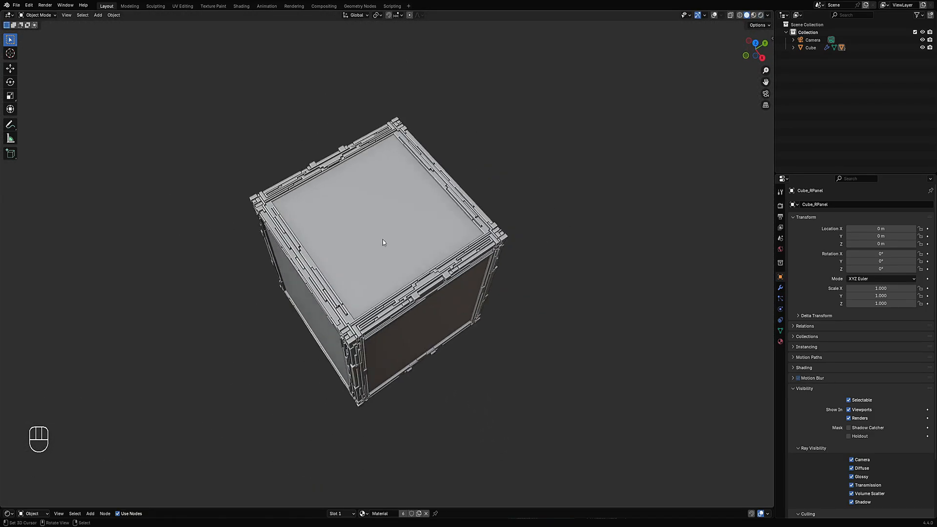
Duplicate the grid of top and front faces into a separate piece
key("d")
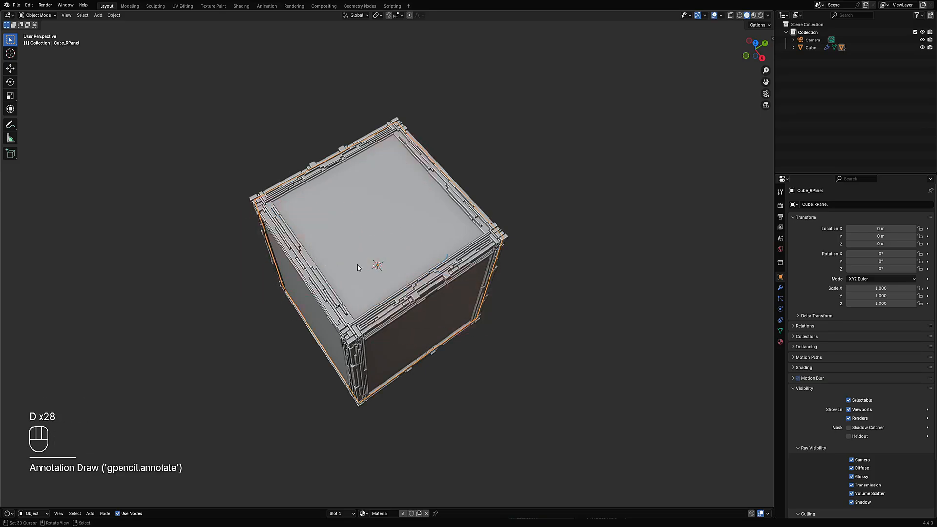
key("Tab")
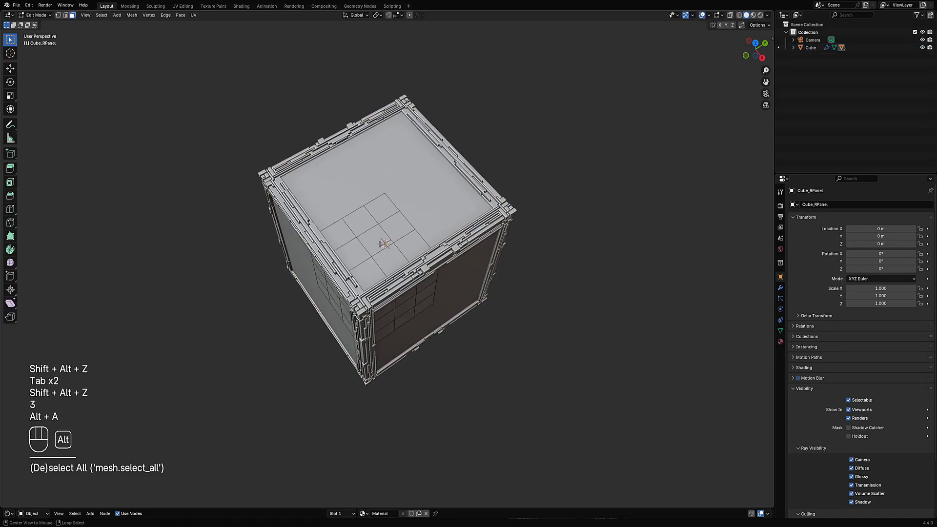
left_click(406, 275)
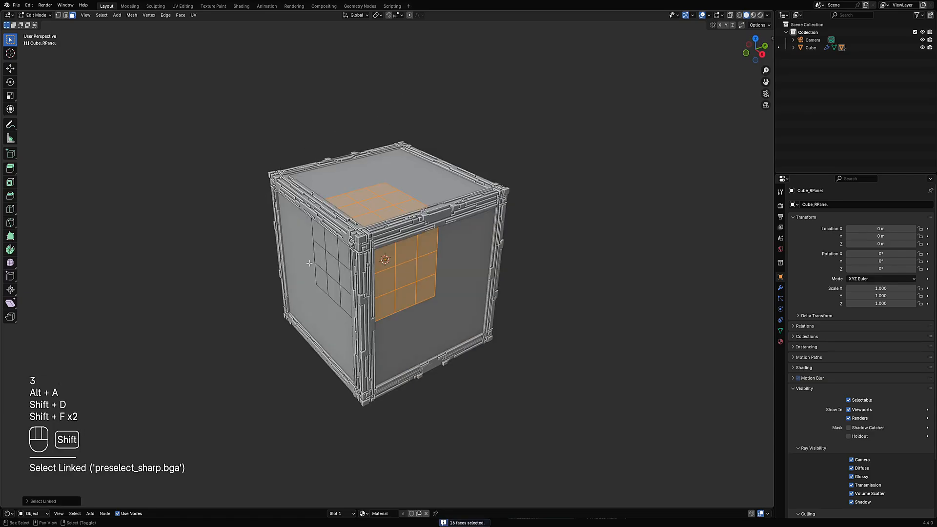
key("Tab")
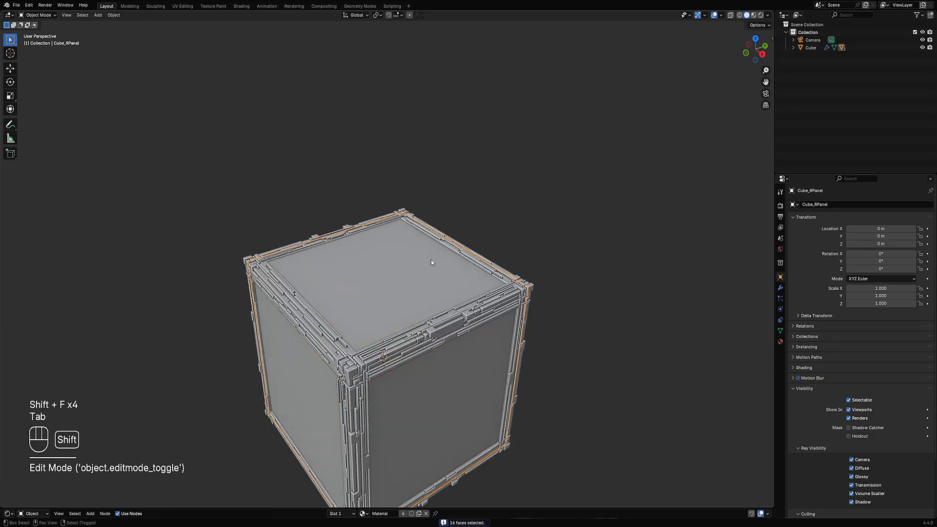
Generate Random Panels on the new piece with an operator preset and review it in solid shading
key("shift+q")
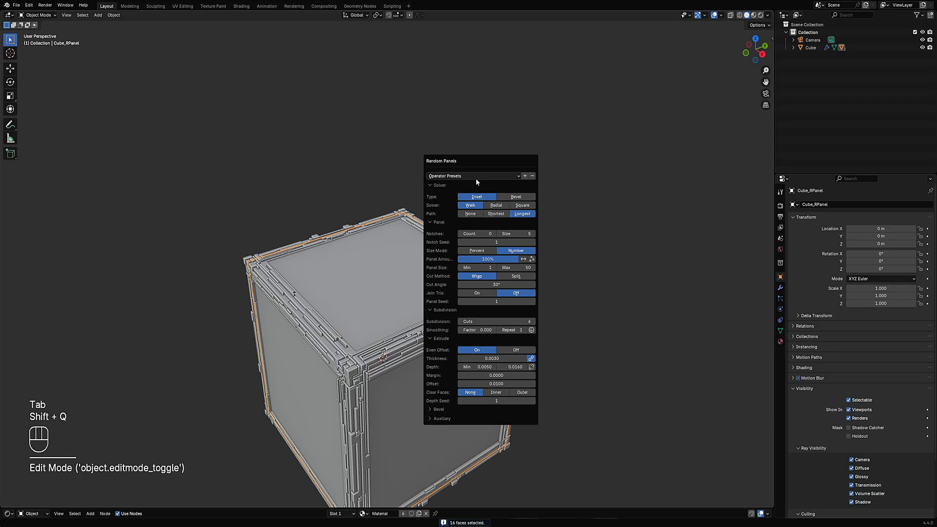
left_click(472, 176)
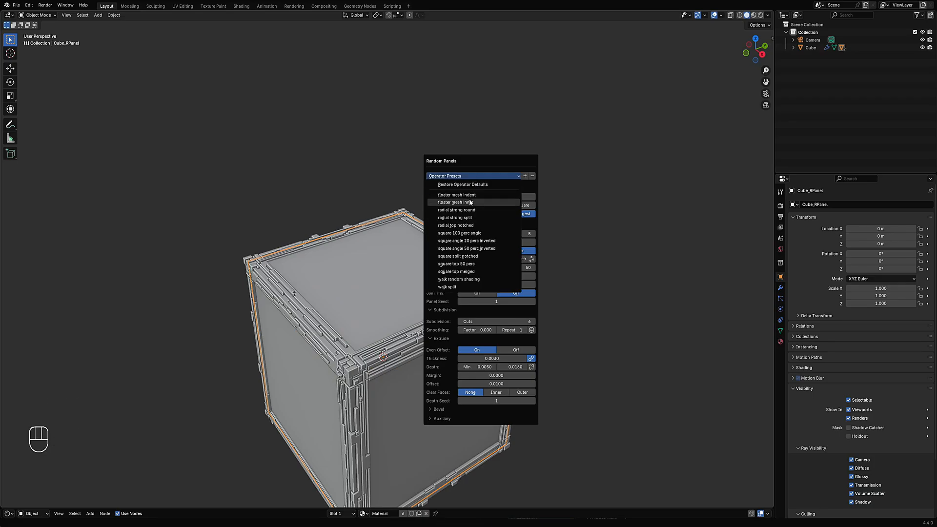
left_click(454, 202)
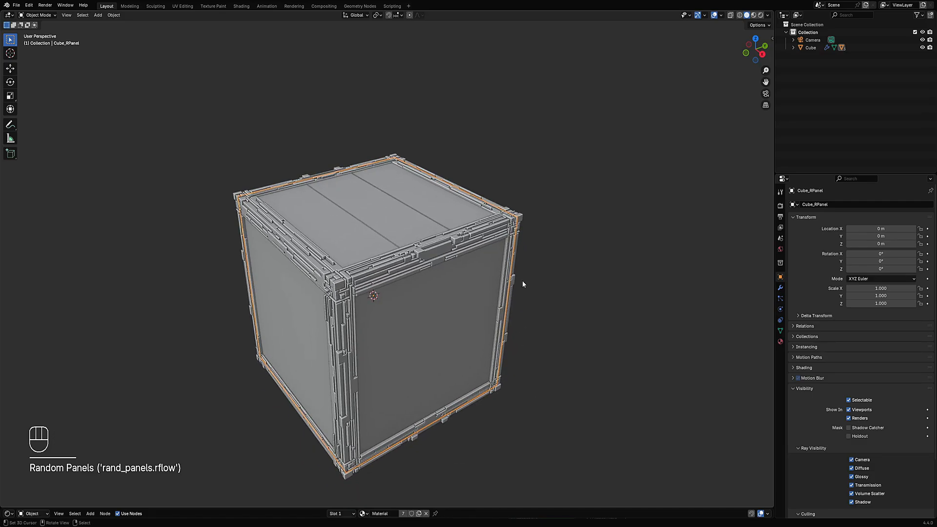
key("f9")
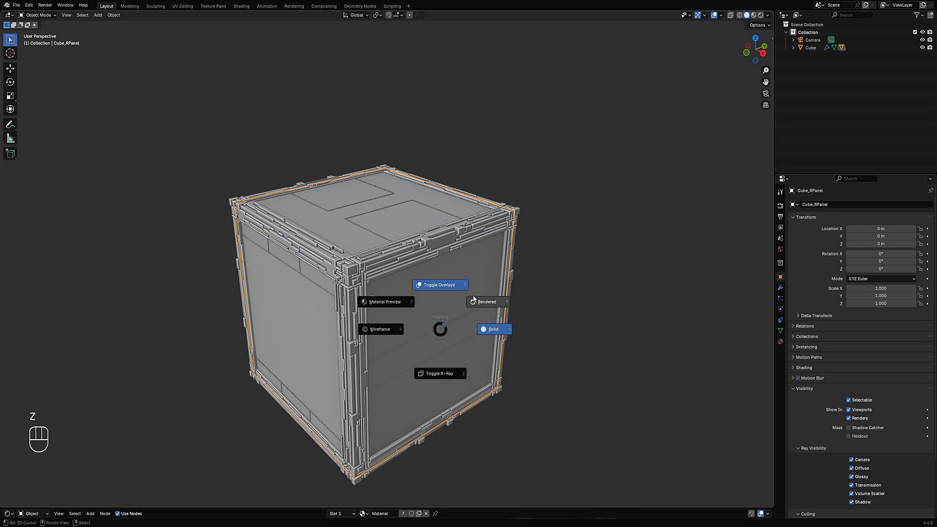
left_click(486, 302)
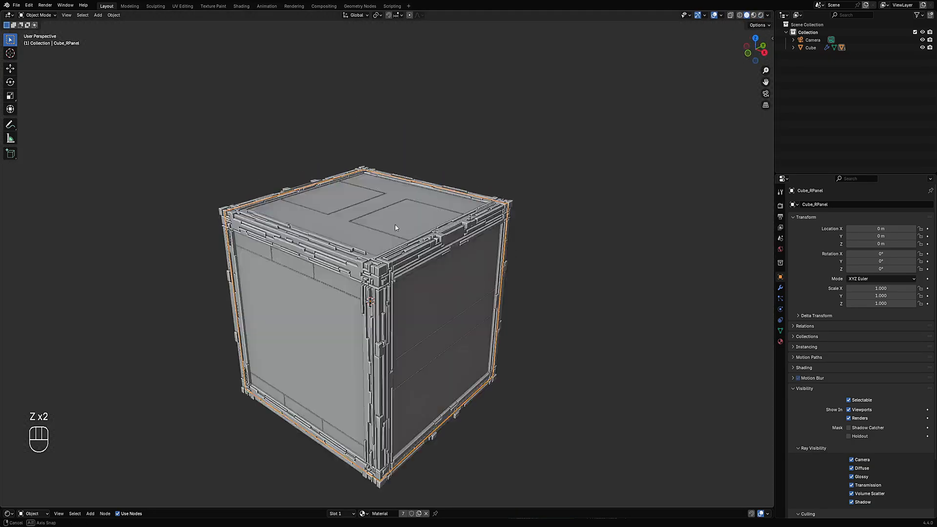
left_click(354, 234)
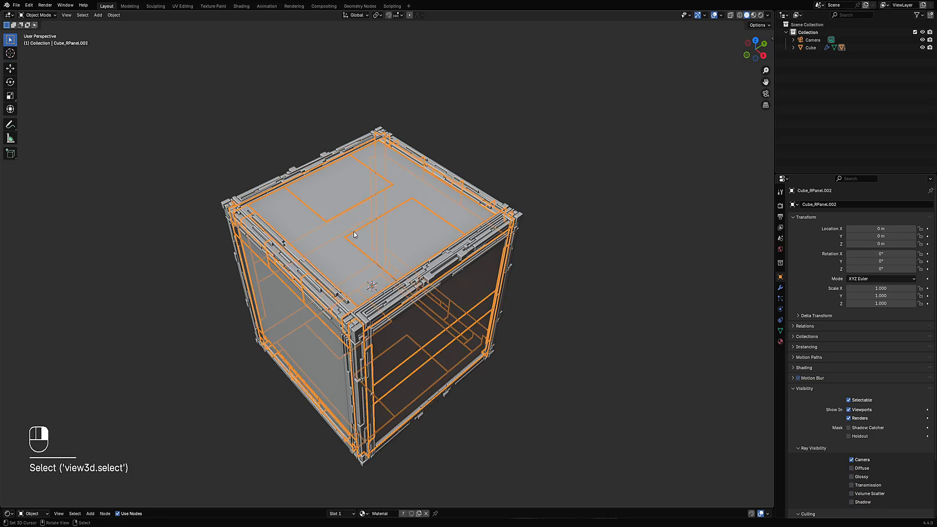
Delete the linked panel pieces on the cube's top face and preview the result rendered
key("Tab")
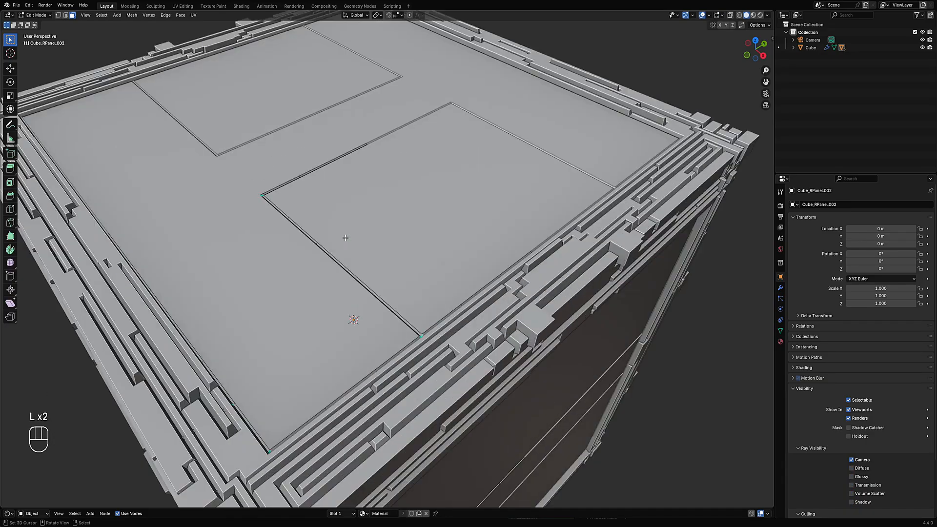
key("l")
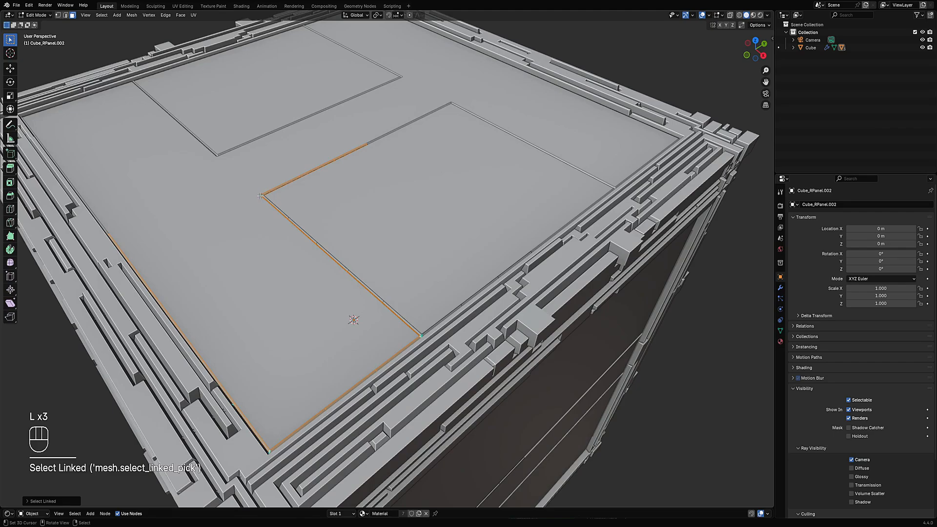
key("Tab")
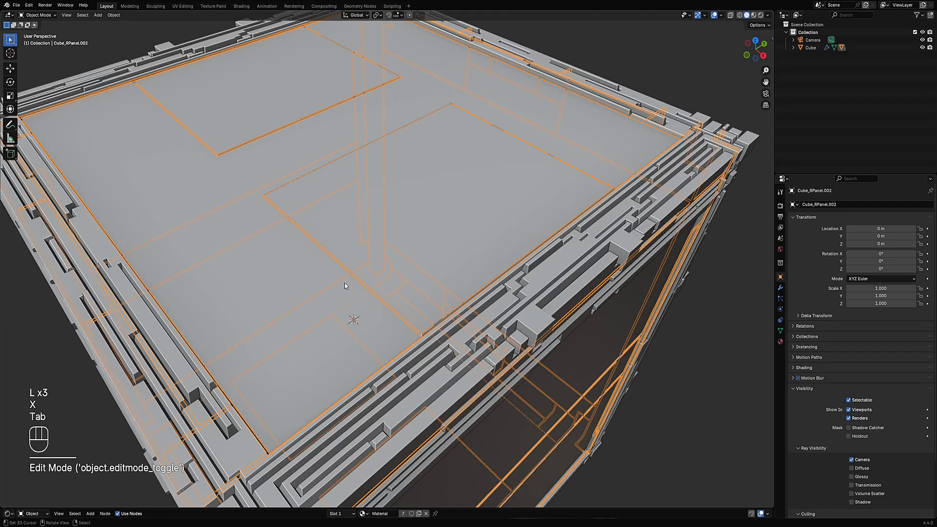
key("Tab")
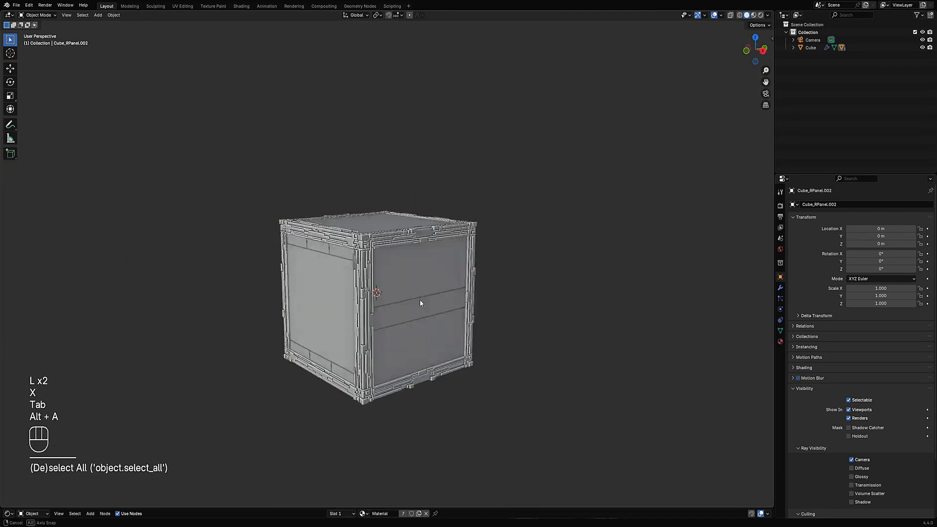
key("z")
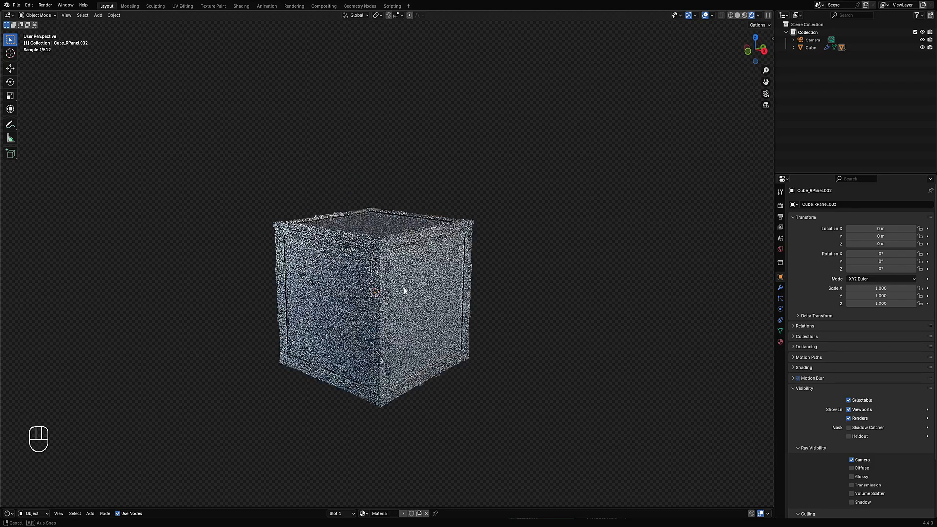
key("Tab")
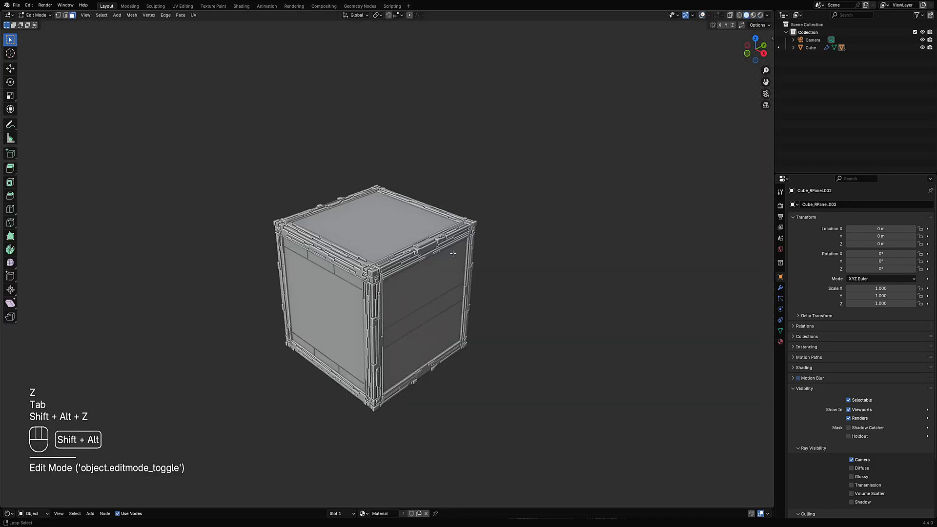
Generate Random Panels on the main cube using the floater mesh indent preset
key("Tab")
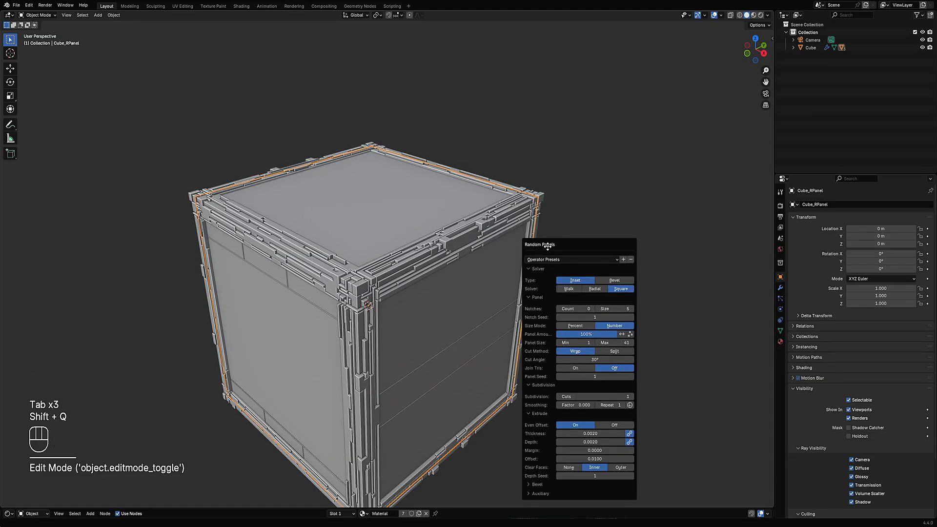
left_click(571, 259)
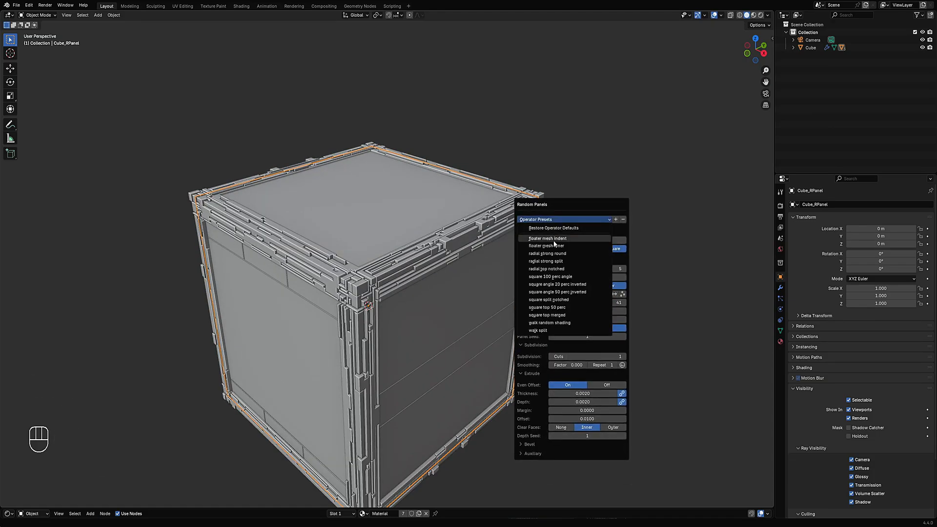
left_click(548, 300)
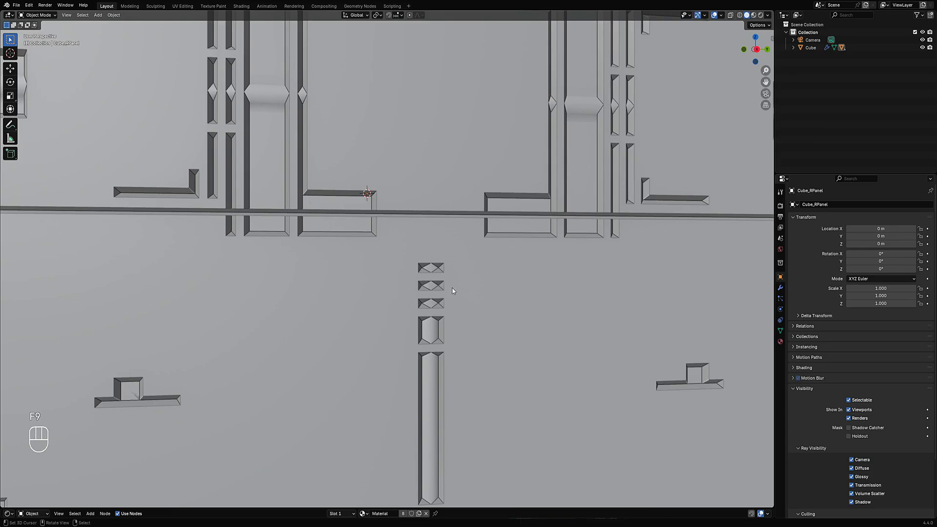
key("f9")
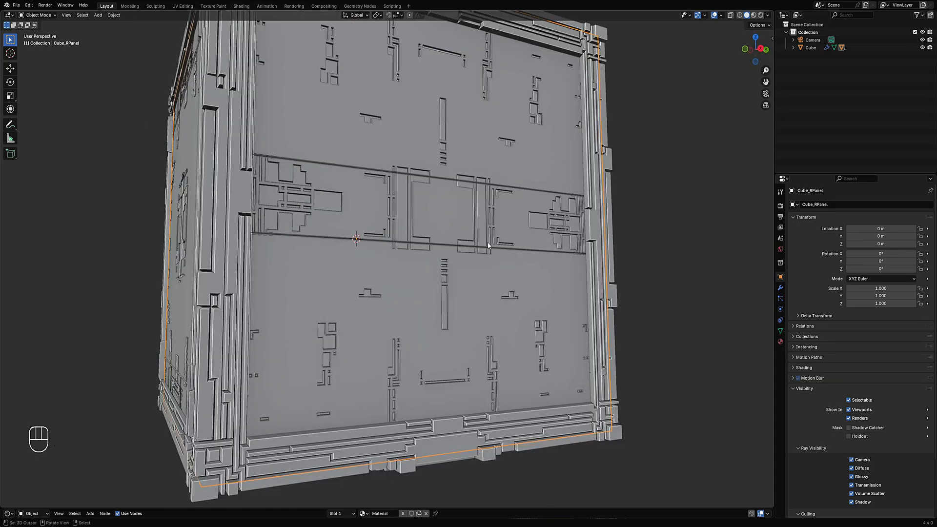
Reopen the redo settings and set the indent details' Margin to 0.0025
key("f9")
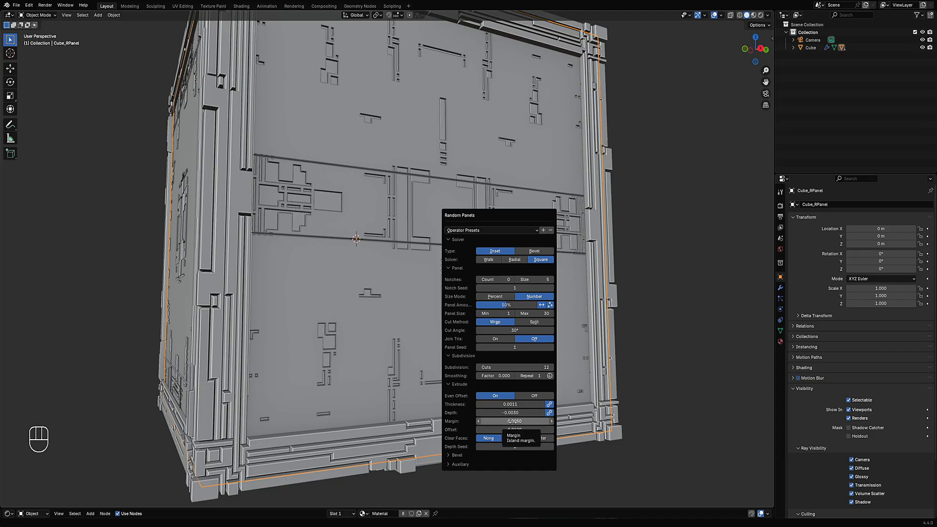
left_click(514, 422)
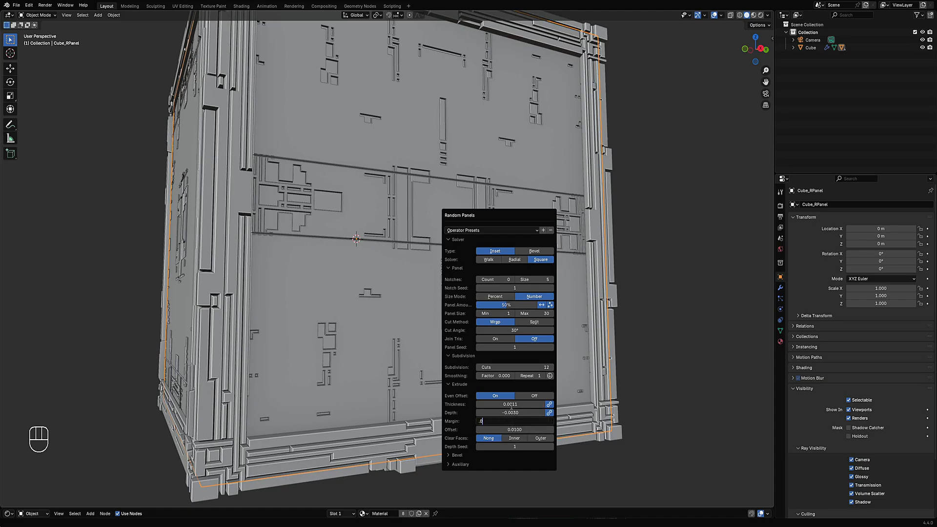
type("0.0025")
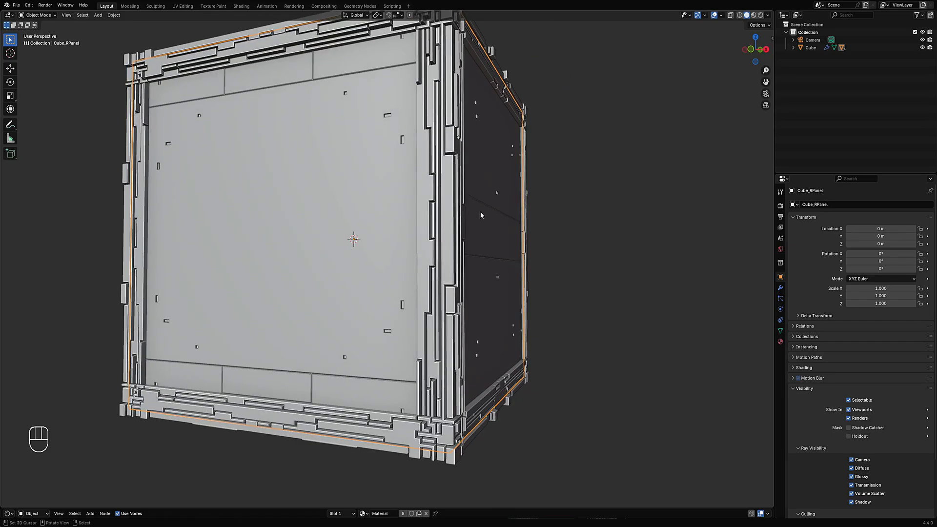
key("f9")
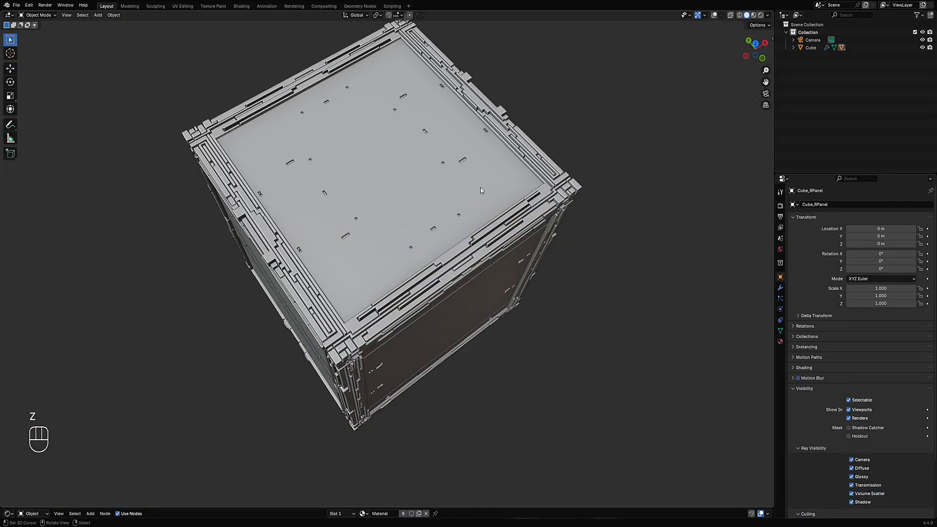
Select several linked indent pieces on the detail mesh's top face for removal
left_click_drag(481, 190, 398, 209)
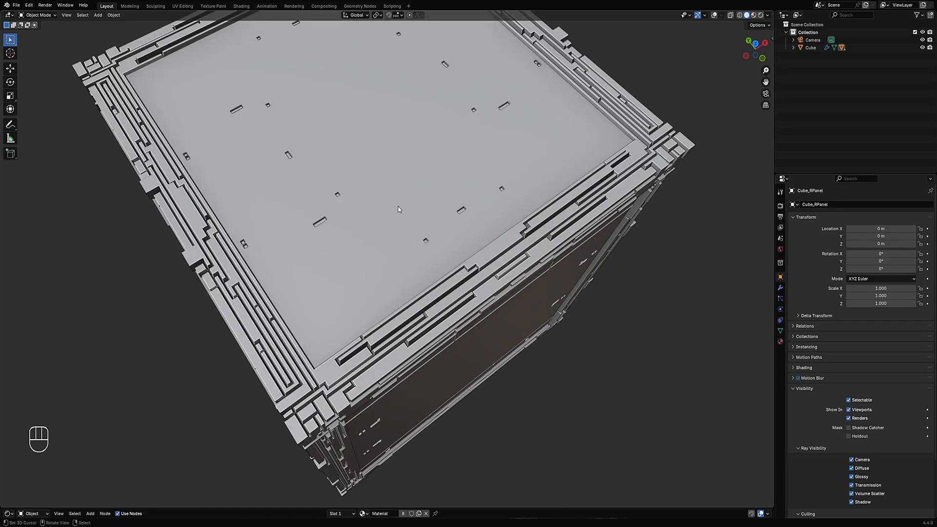
left_click_drag(398, 209, 298, 145)
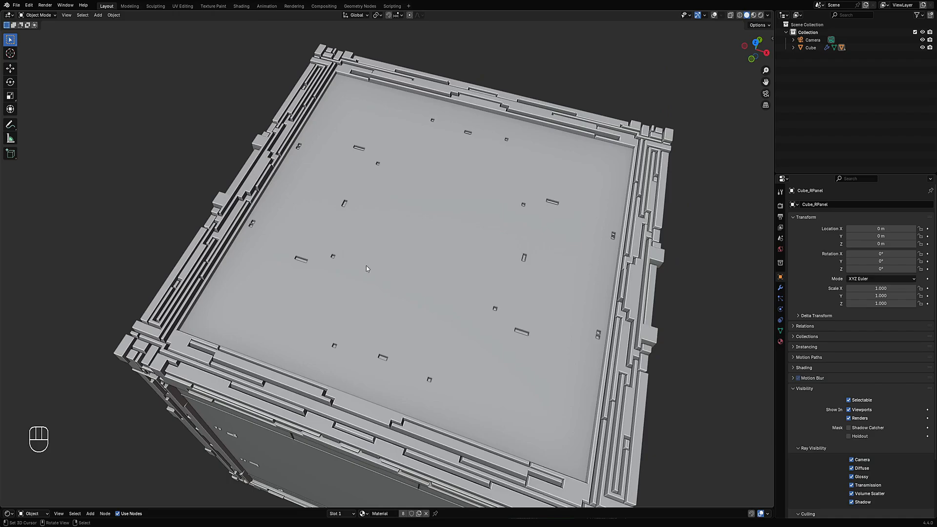
key("Tab")
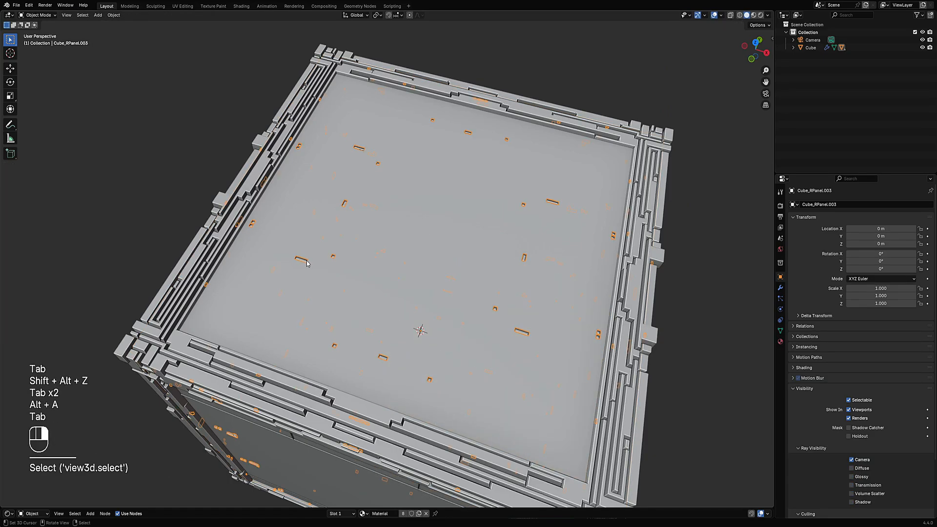
key("Tab")
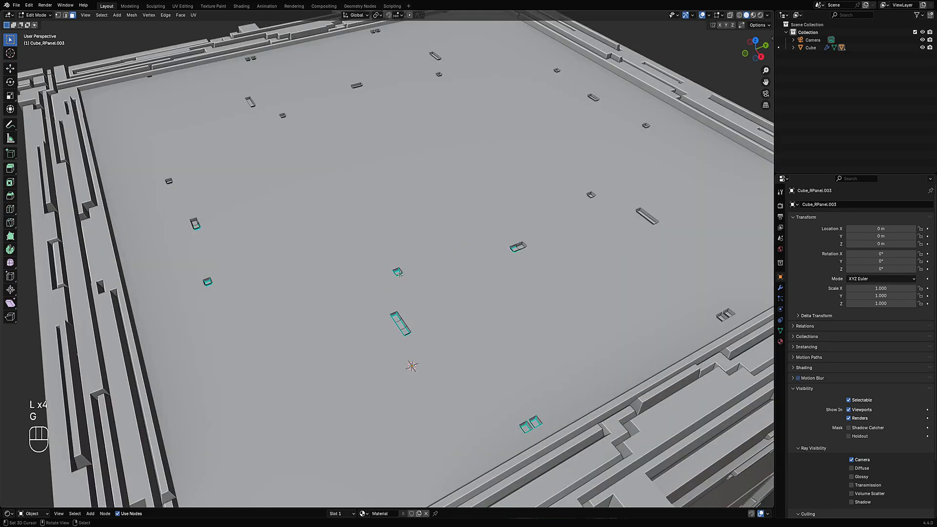
key("l")
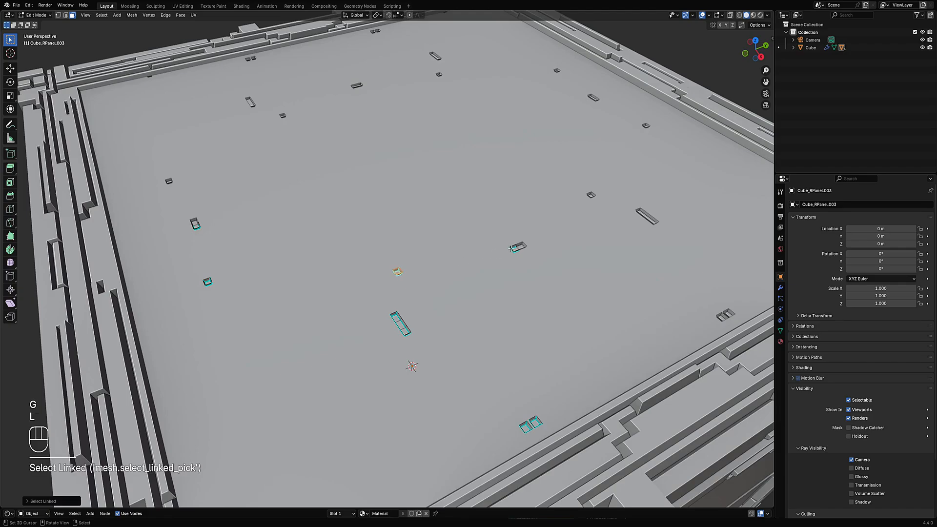
left_click(194, 225)
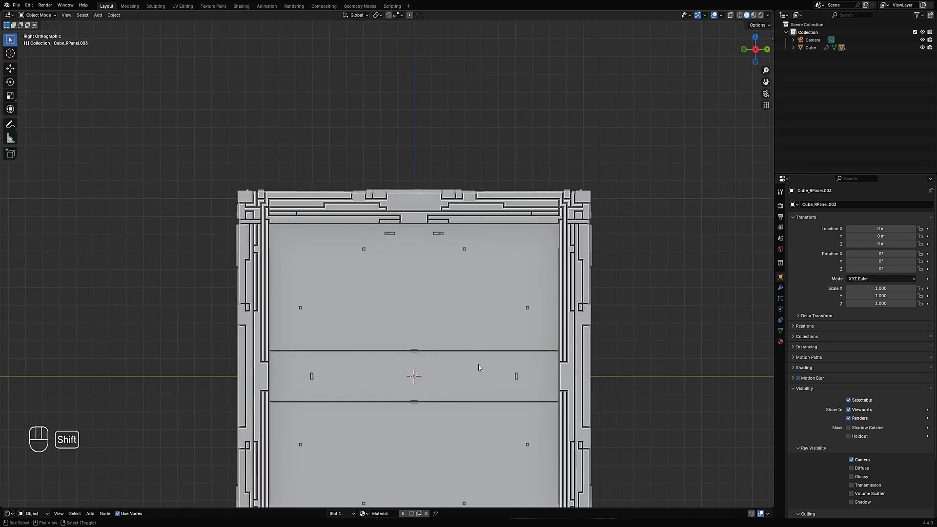
Select more detail pieces on the side and front faces and delete them
left_click(478, 366)
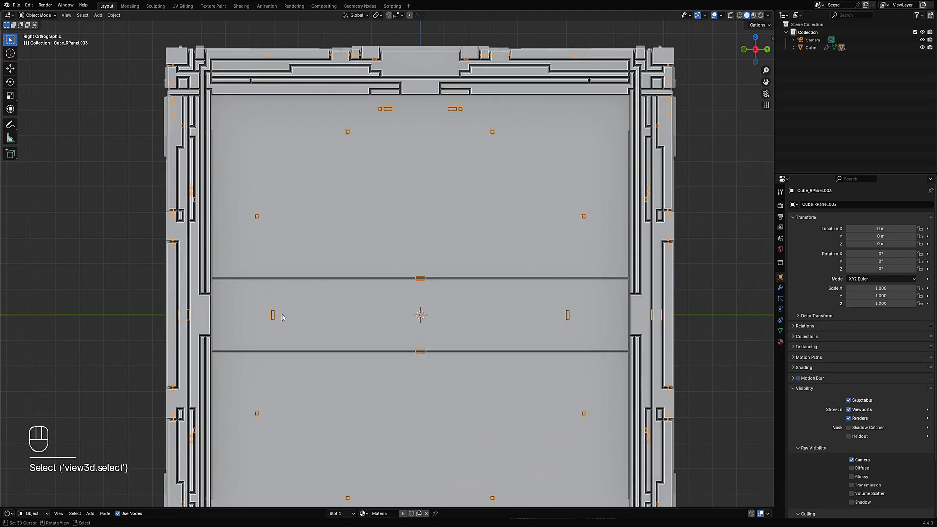
key("Tab")
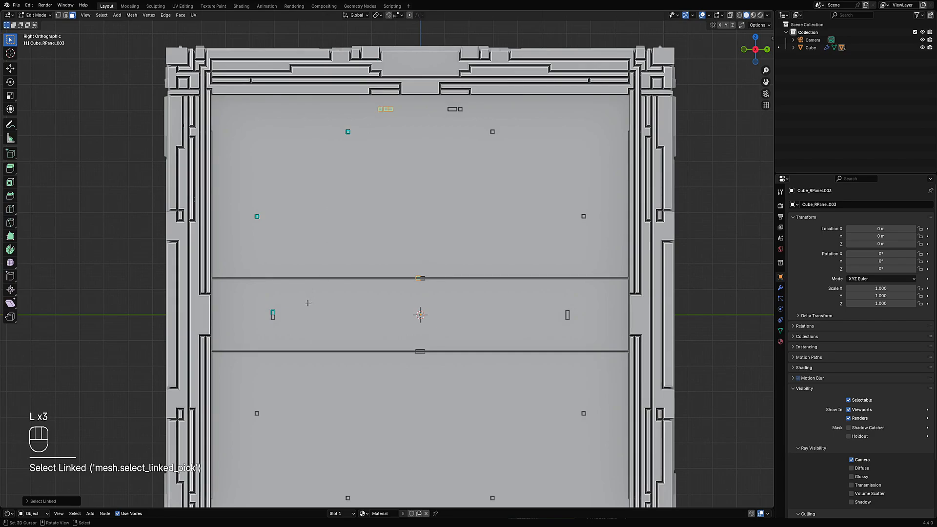
key("x")
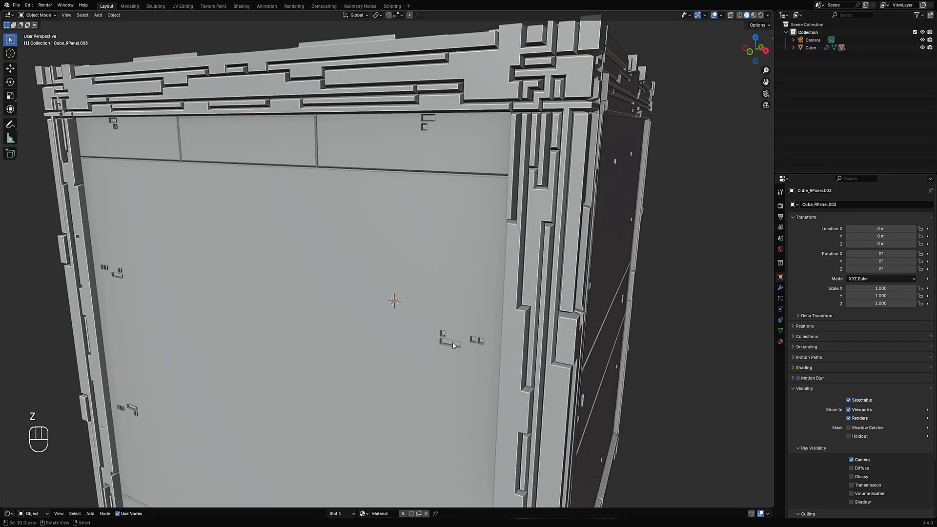
key("Tab")
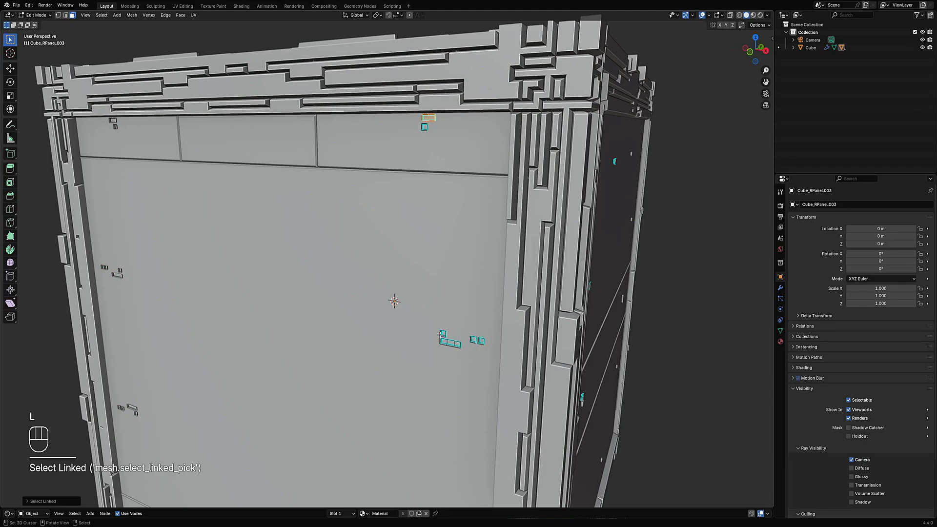
key("x")
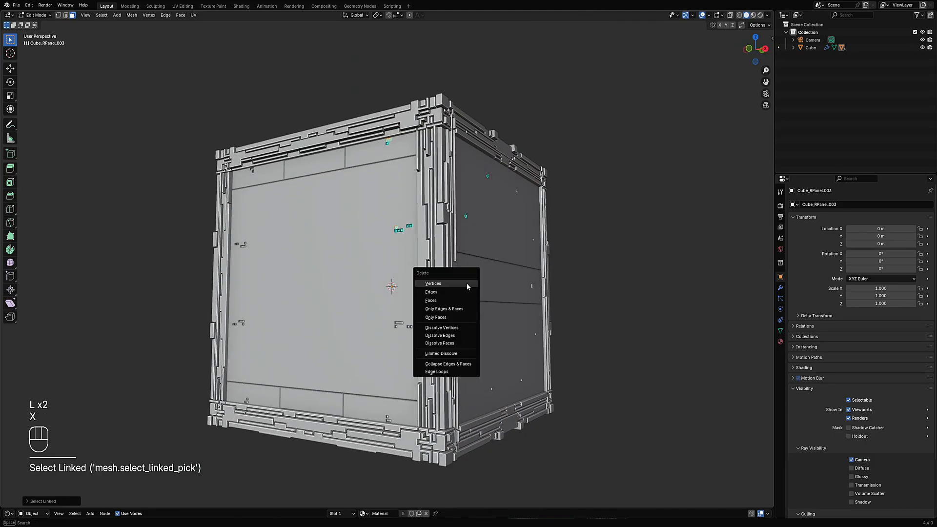
key("Tab")
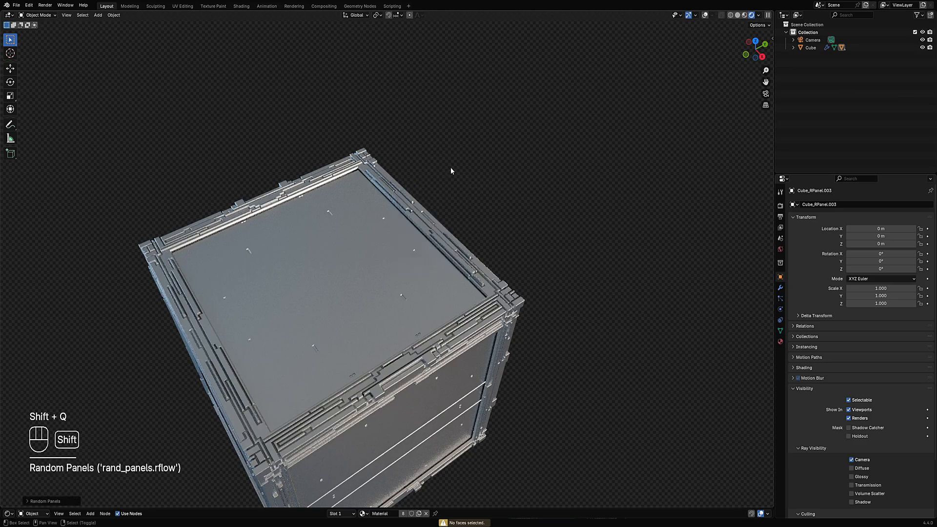
Run Random Panels on the cube, drag the extrusion Offset value and preview it rendered
key("Tab")
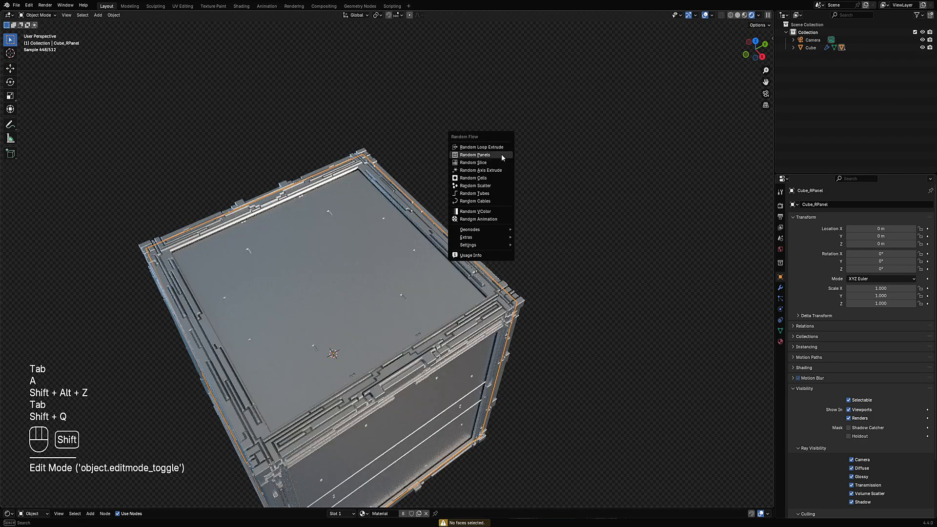
left_click(476, 155)
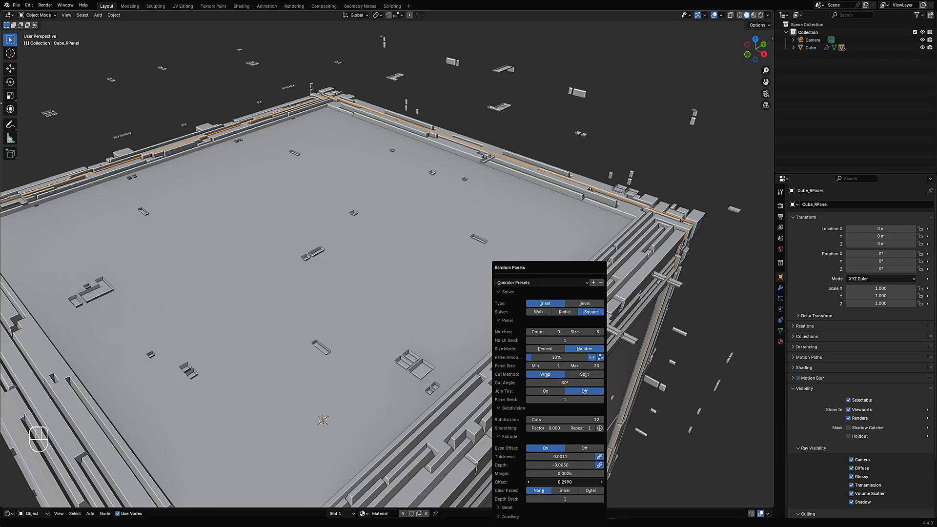
left_click_drag(574, 481, 538, 481)
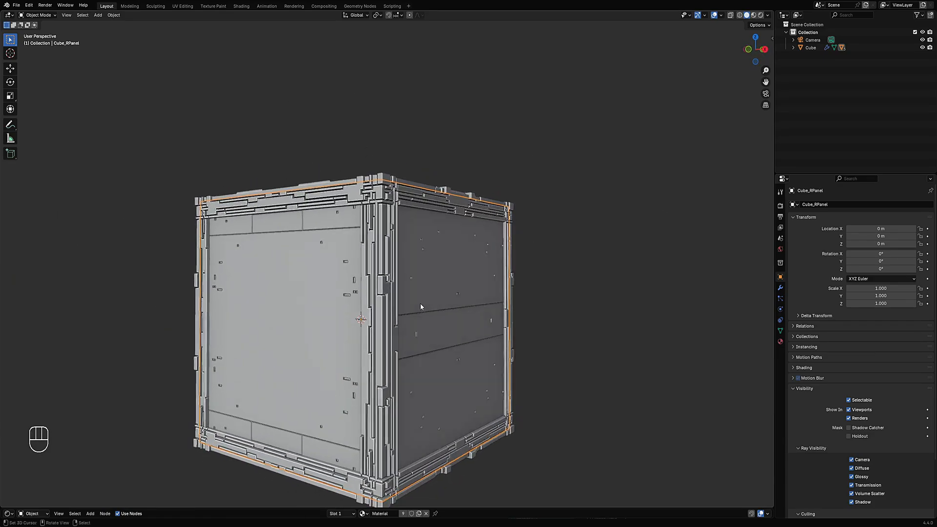
key("F9")
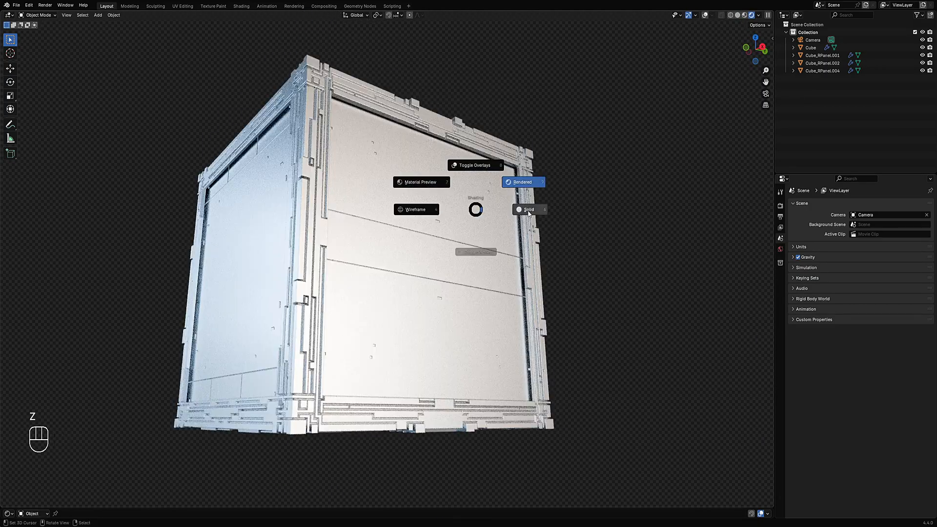
Reopen the Random Flow tools list for the selected Cube_RPanel.004 object
key("shift+q")
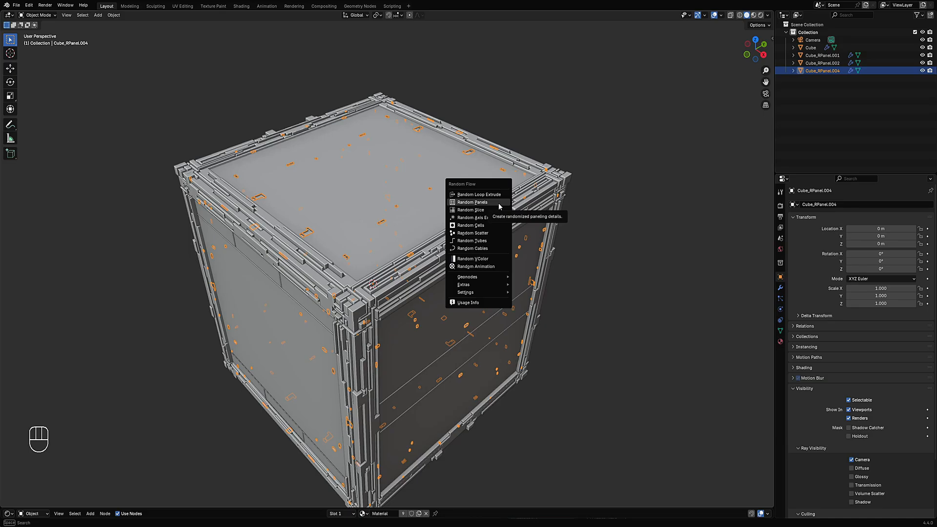
left_click(478, 194)
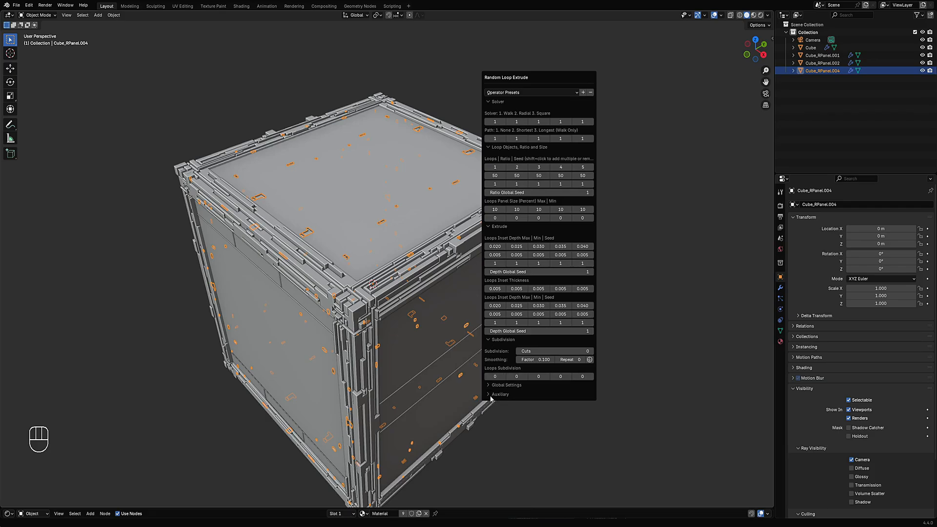
left_click(500, 393)
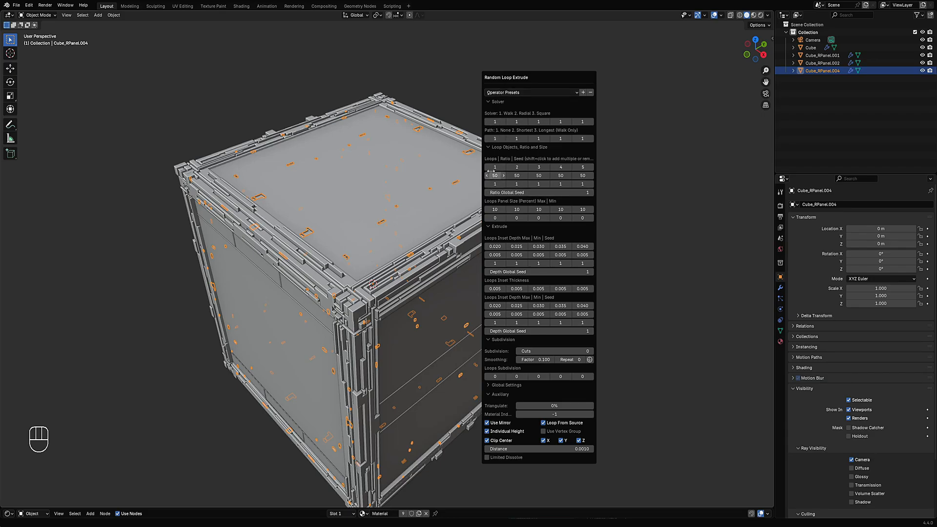
left_click(516, 167)
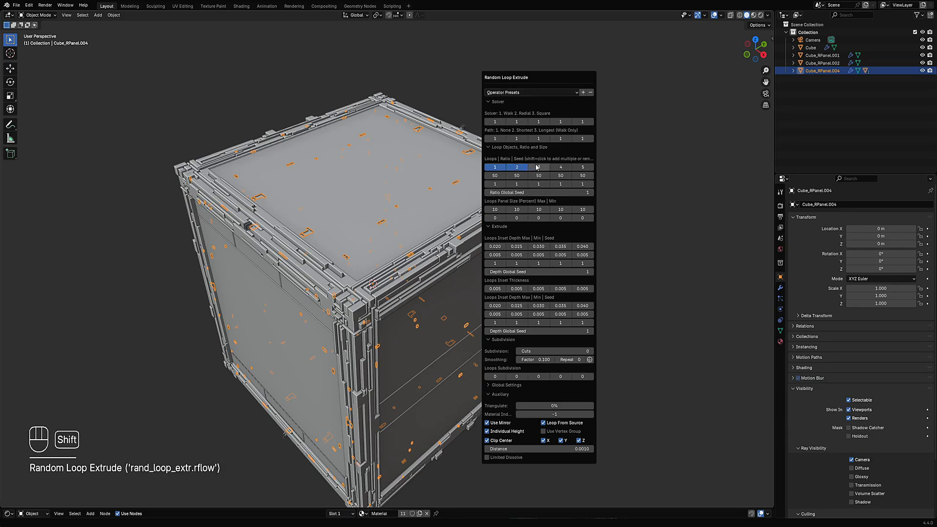
left_click(538, 166)
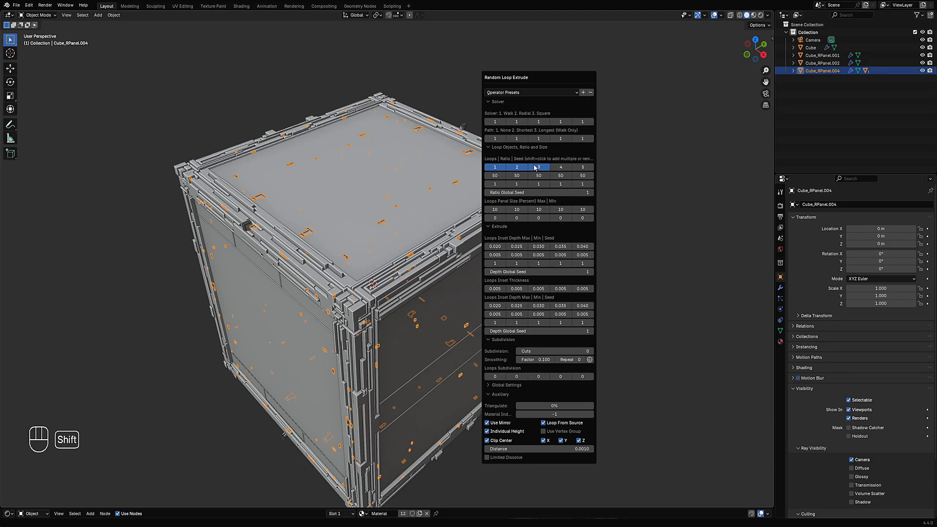
left_click(531, 91)
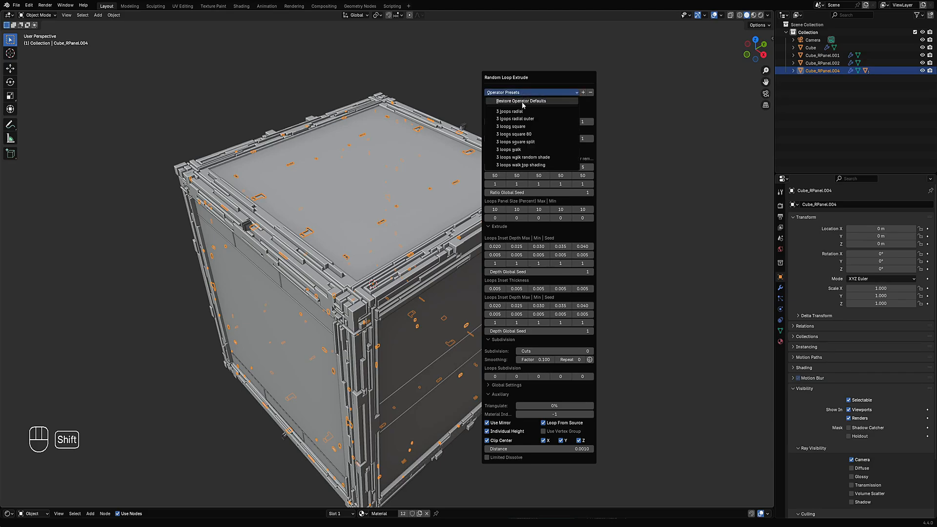
mouse_move(517, 160)
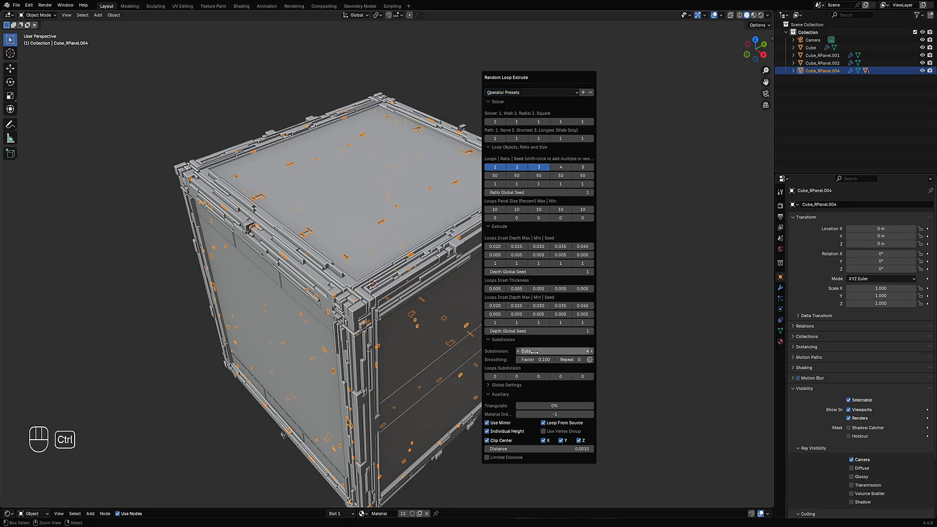
left_click(588, 351)
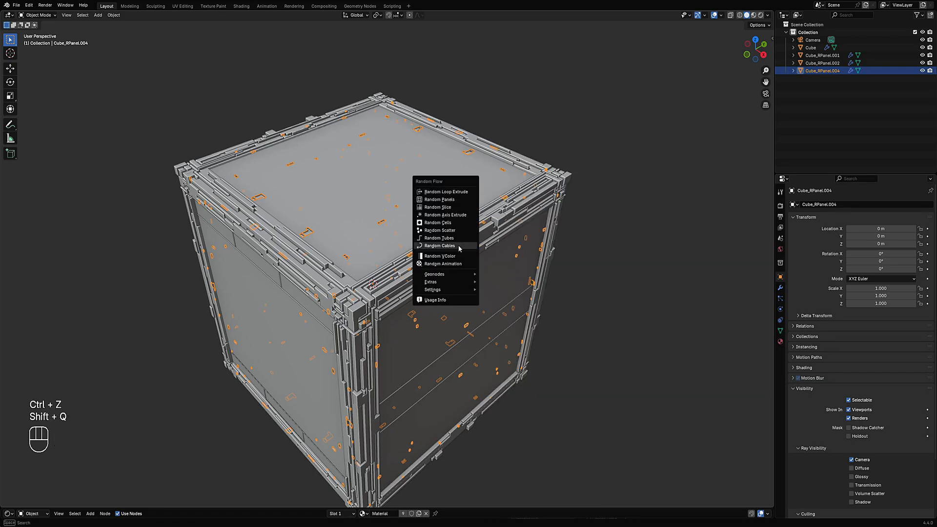
mouse_move(430, 281)
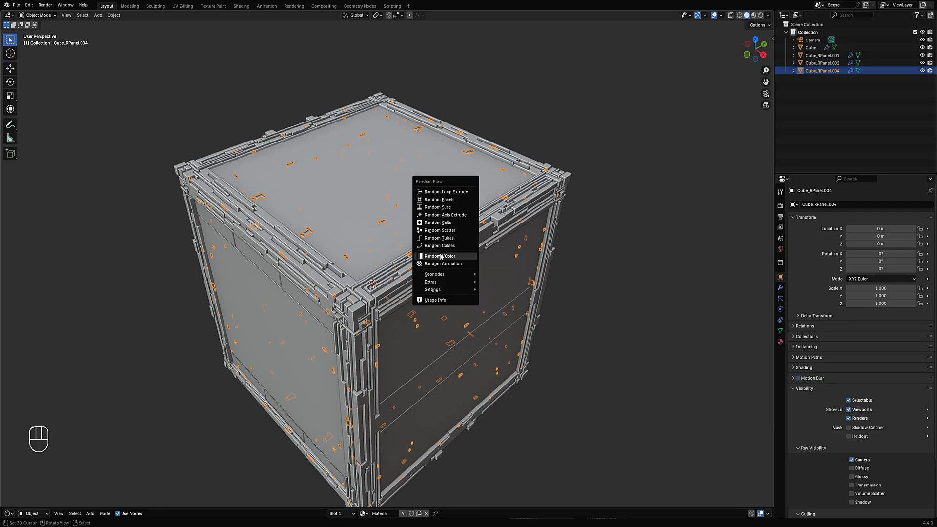
mouse_move(439, 245)
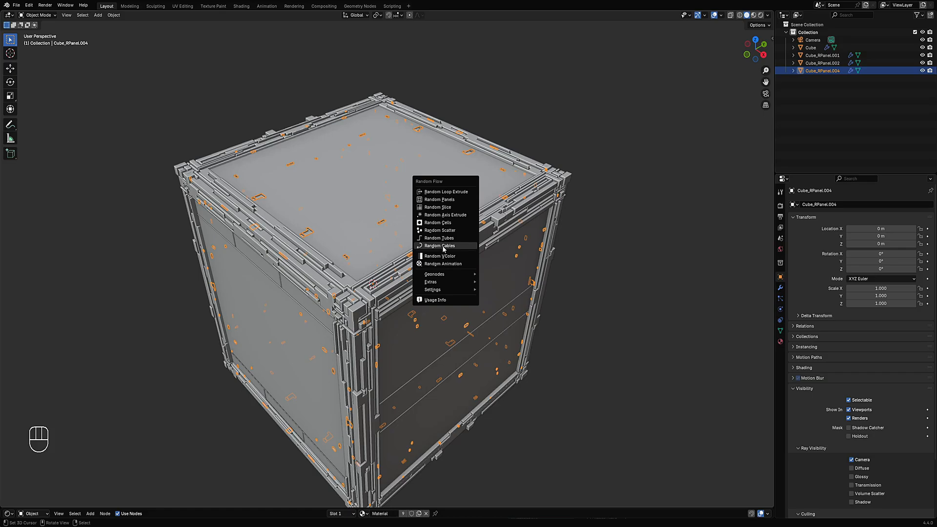
mouse_move(445, 199)
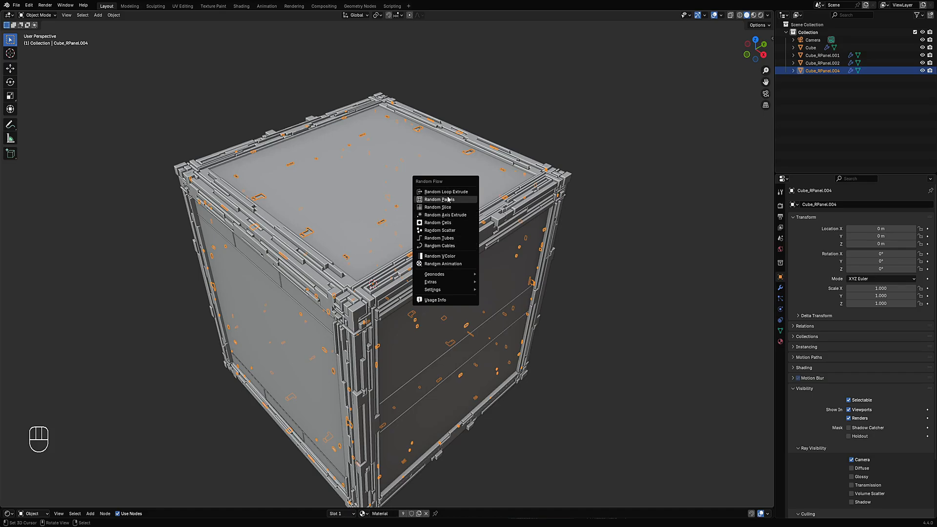
Isolate the cube, grid-subdivide its corner faces and run Panel Cut in inset style
key("alt+a")
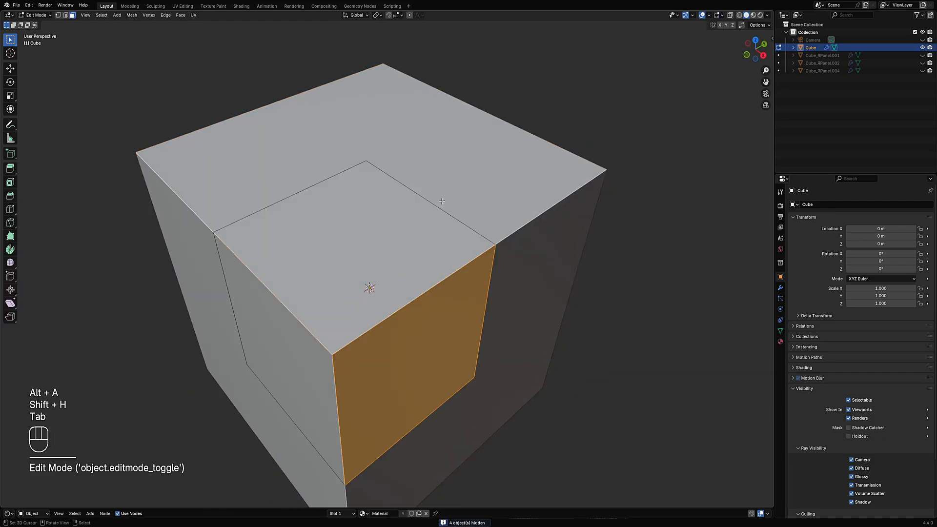
key("a")
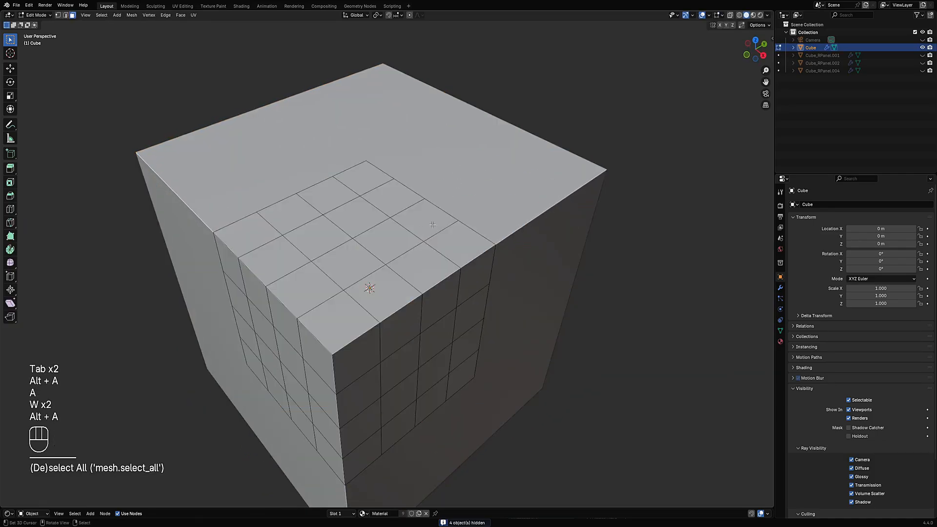
key("w")
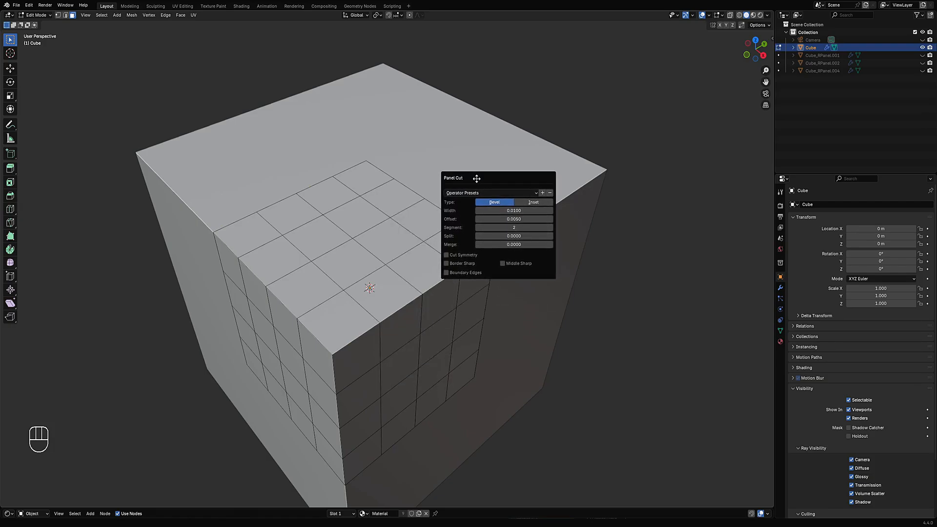
left_click(532, 202)
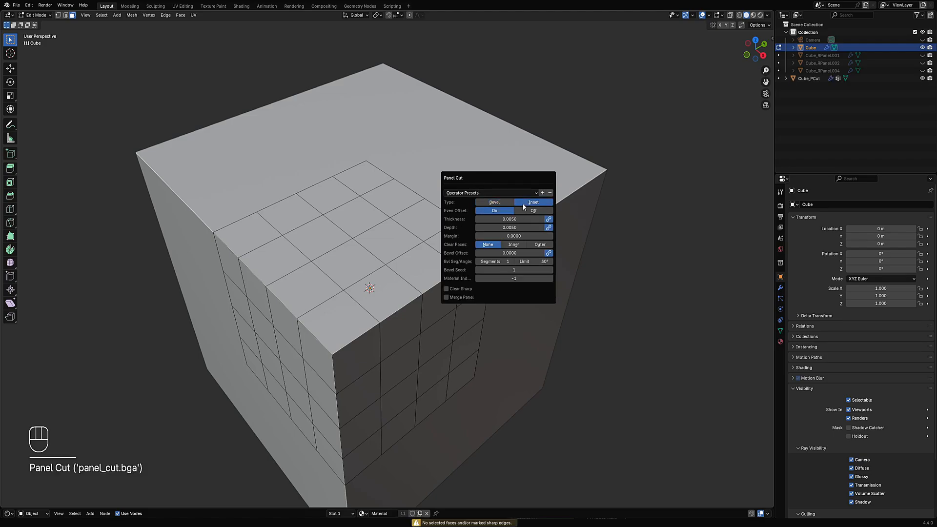
left_click(512, 244)
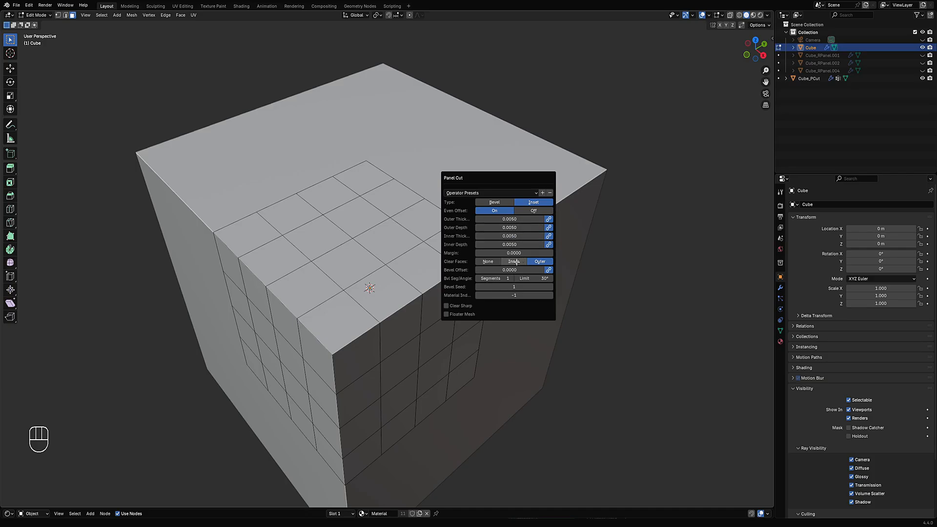
Try the Clear Faces options, set them back to none and restore the operator defaults
left_click(512, 244)
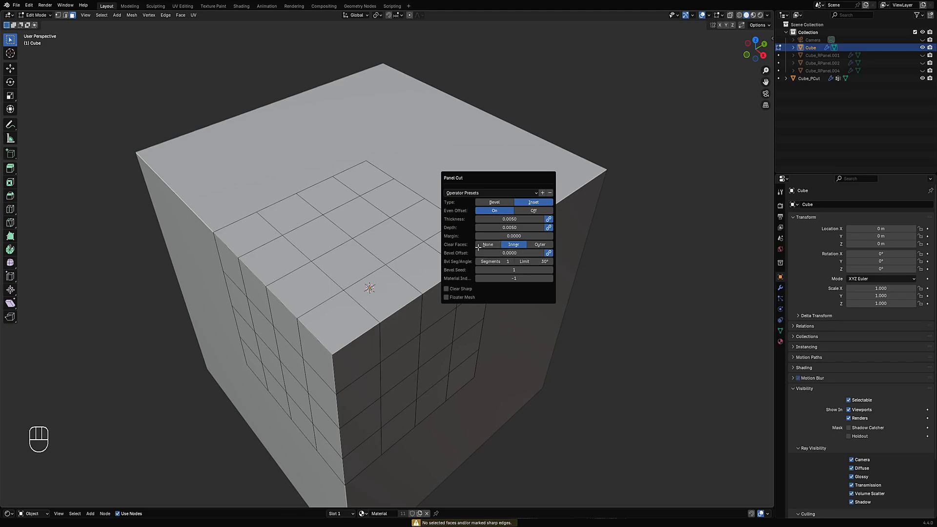
left_click(487, 244)
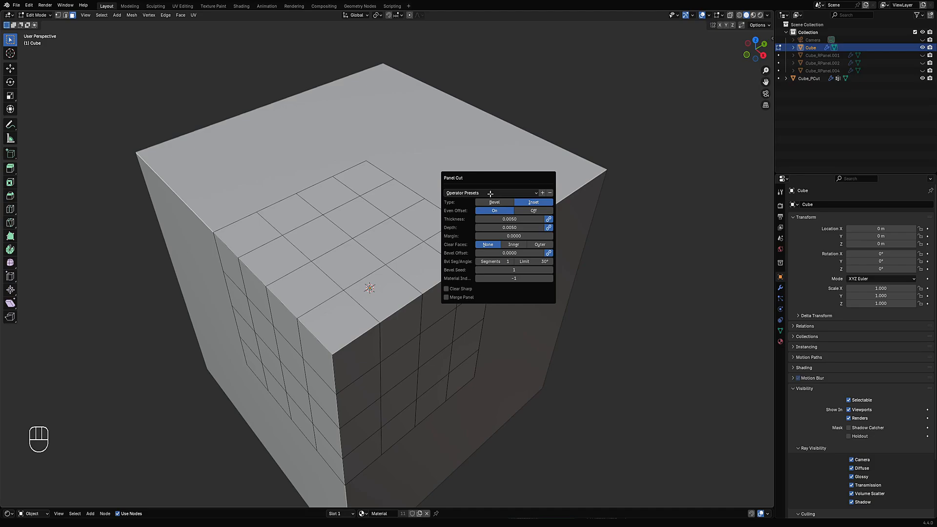
left_click(490, 192)
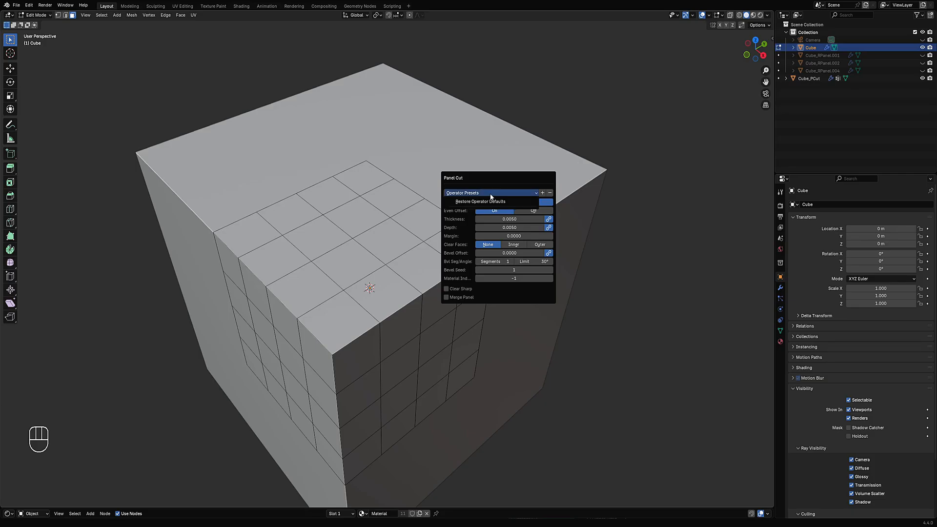
mouse_move(480, 201)
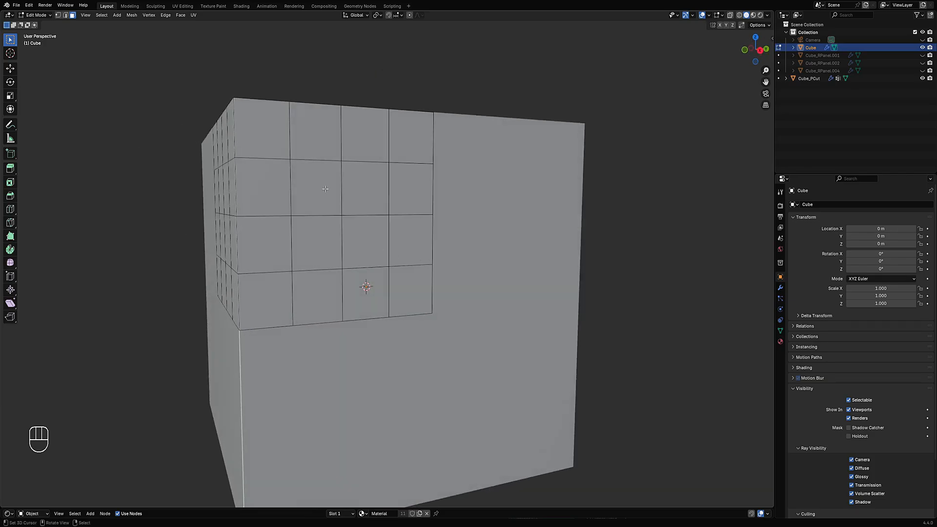
Run Panel Cut with the floater preset from Object Mode, producing the Cube_PCut.001 object
key("shift+q")
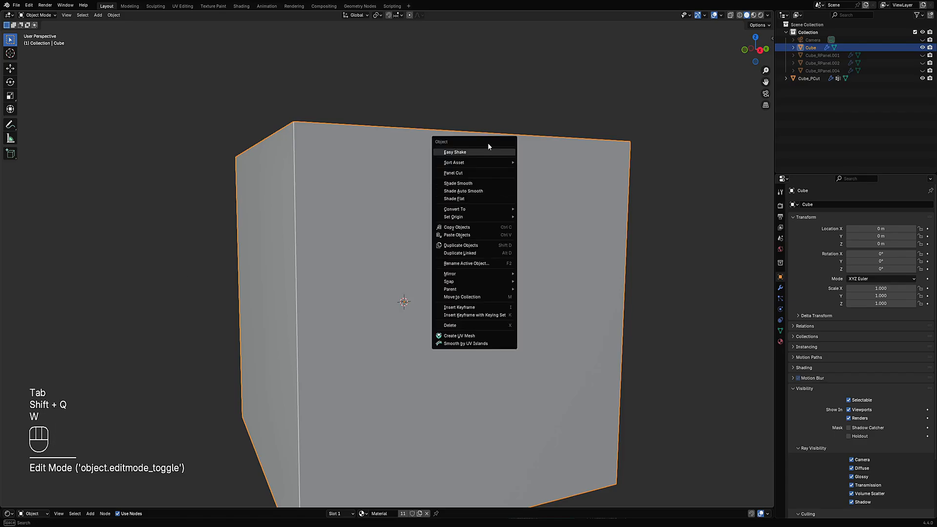
mouse_move(478, 174)
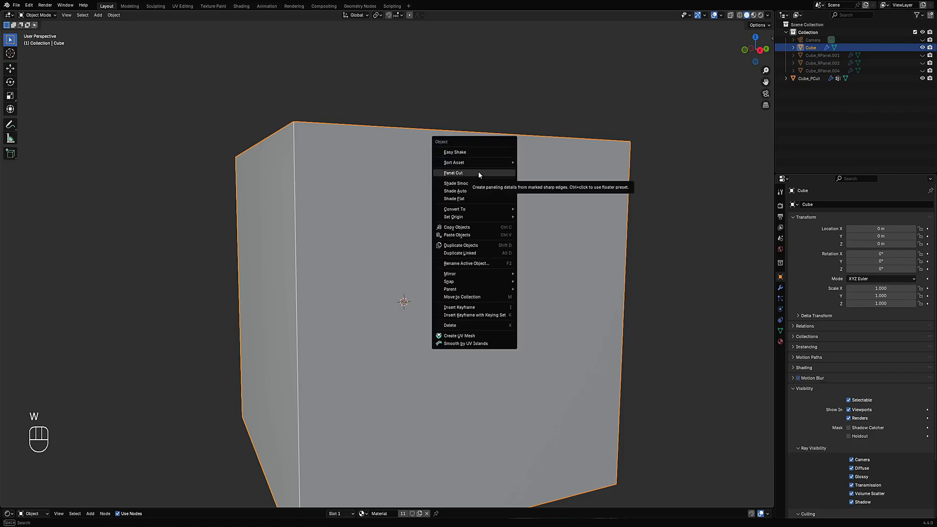
key("ctrl")
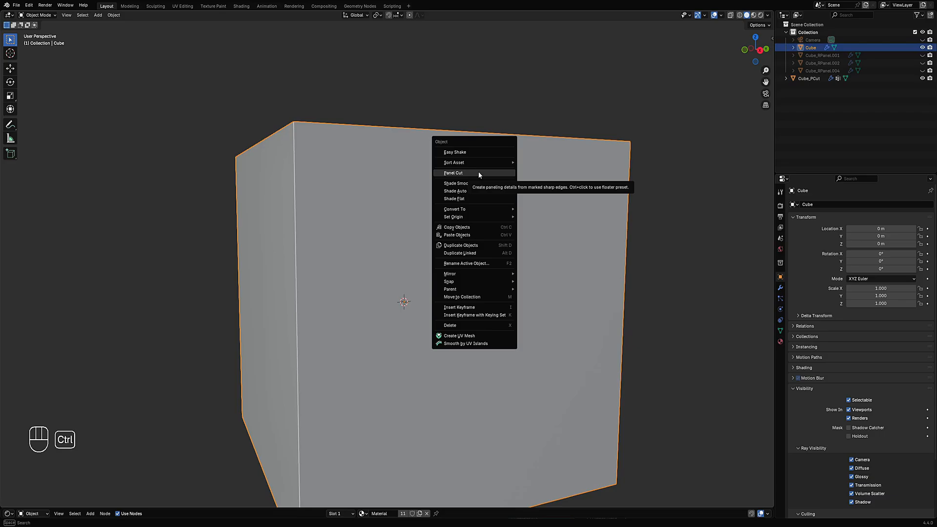
left_click(453, 173)
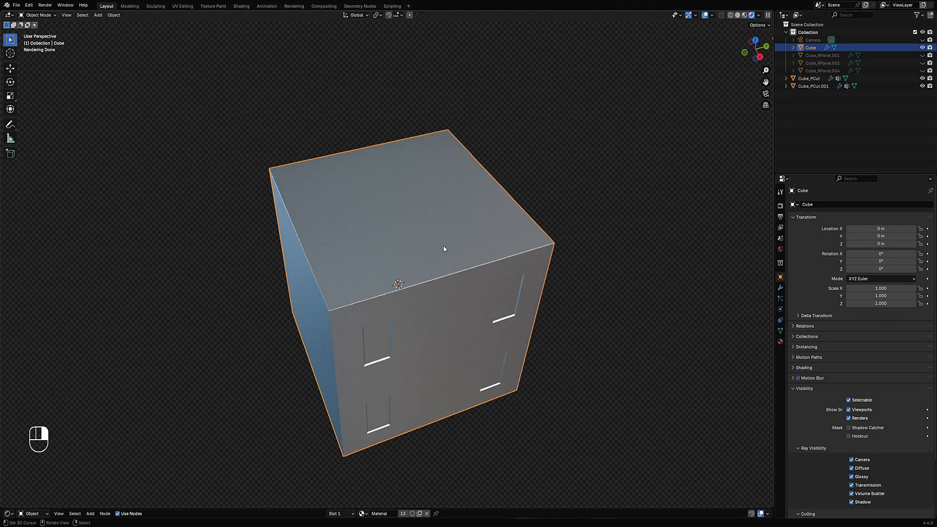
Delete the generated Cube_PCut.001 panel-cut object
key("Tab")
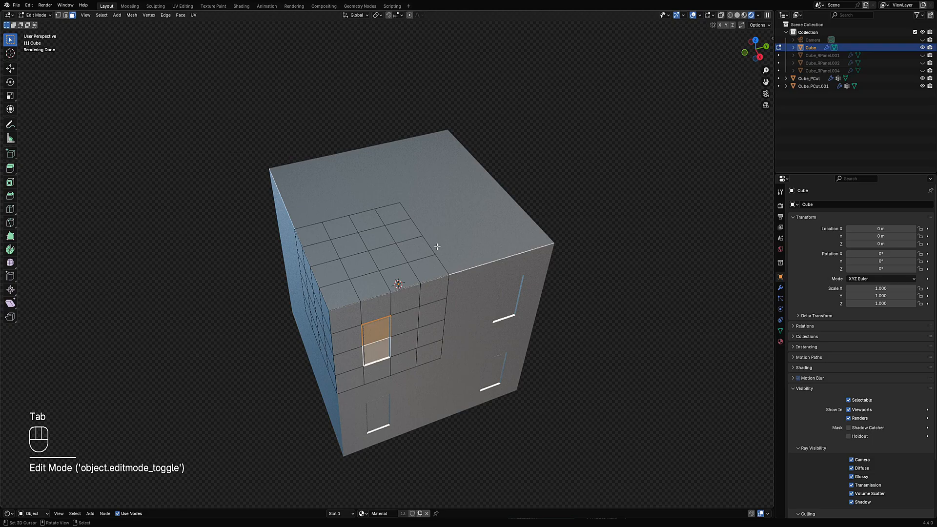
key("Tab")
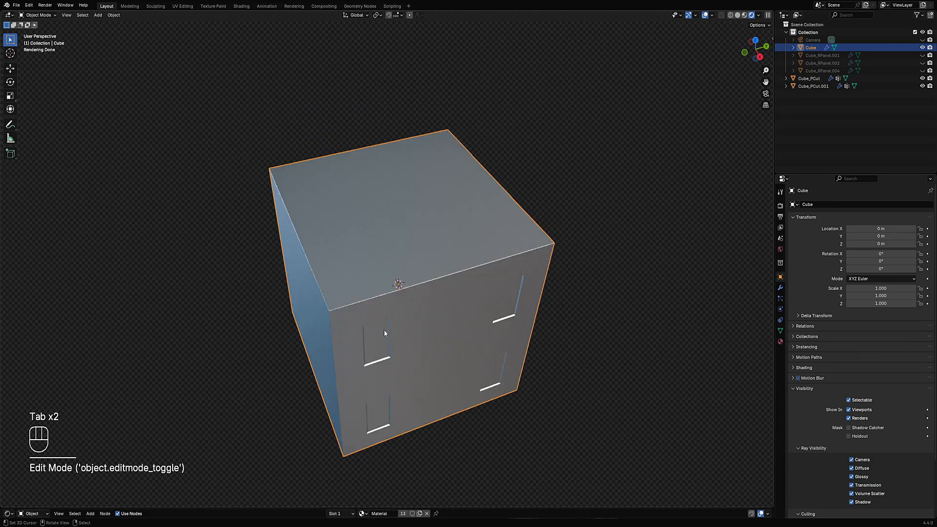
key("Tab")
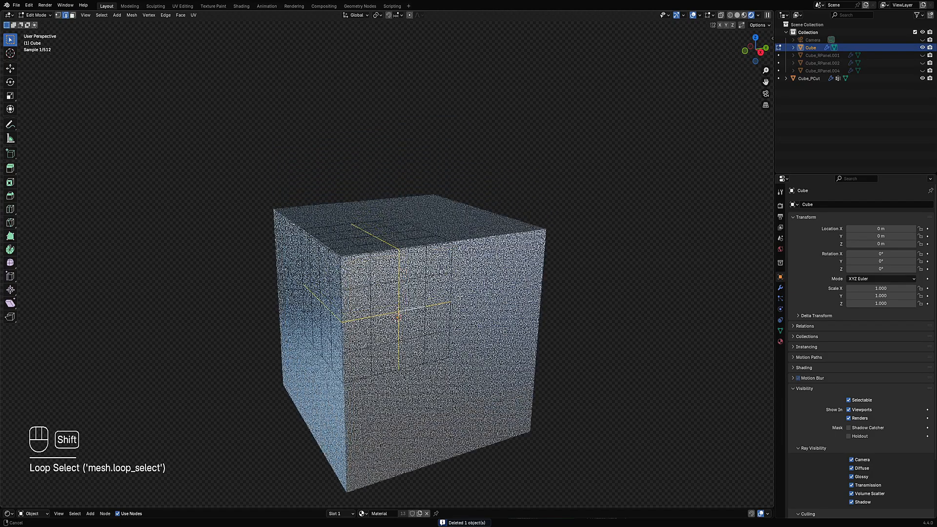
Mark the crossing edge loops on the gridded corner patch as seams and return to Object Mode
key("ctrl+e")
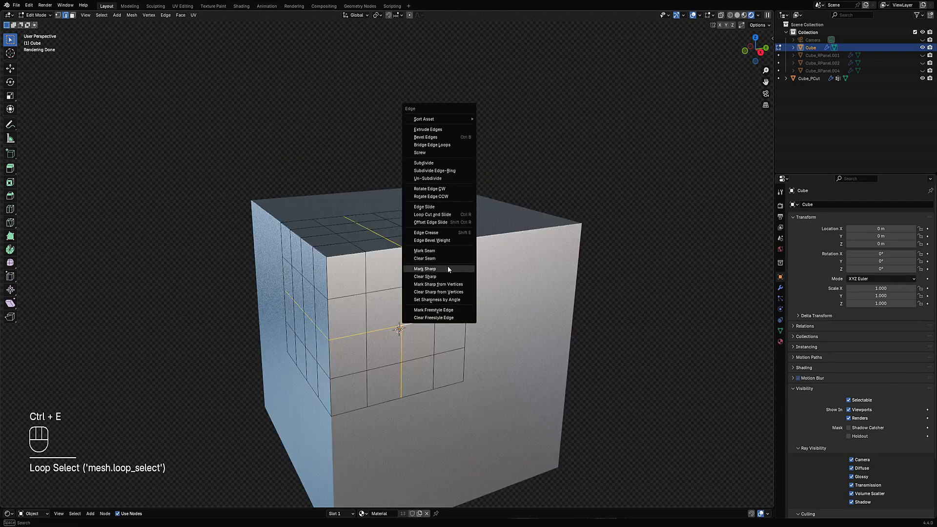
left_click(424, 268)
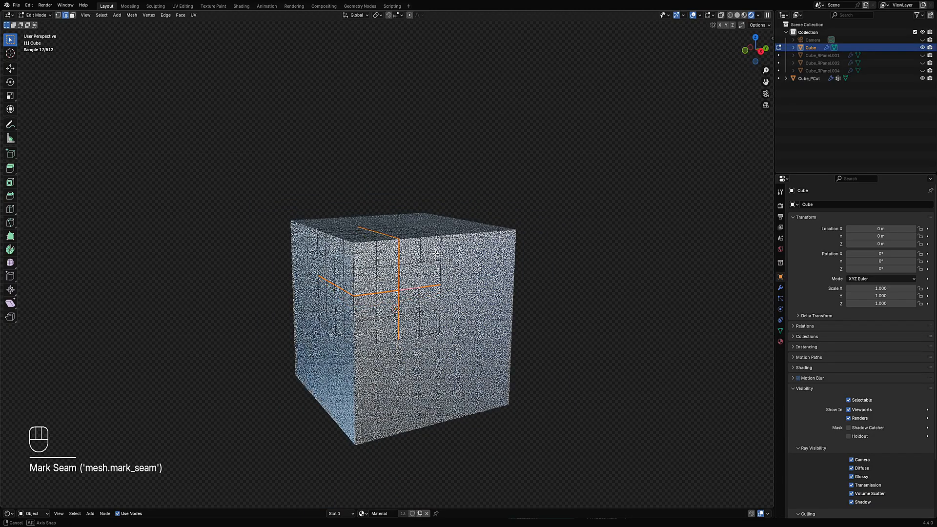
key("alt+a")
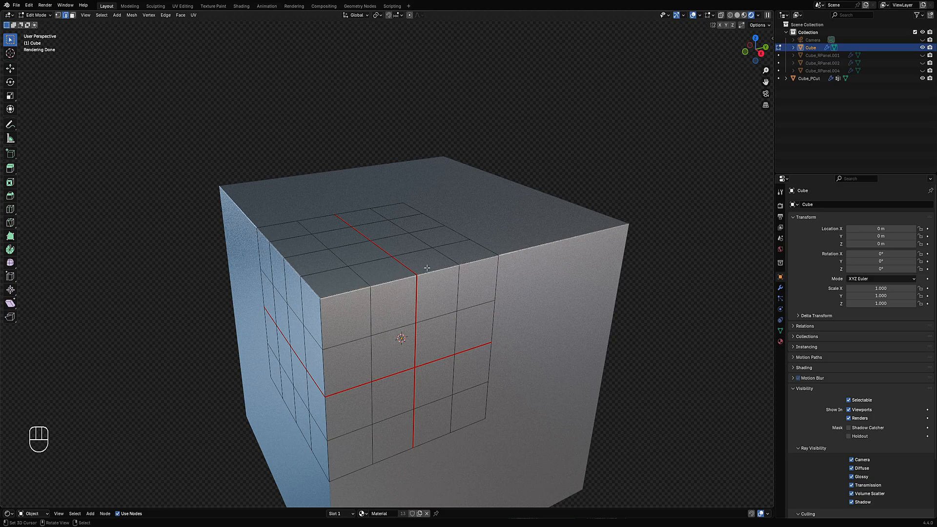
key("a")
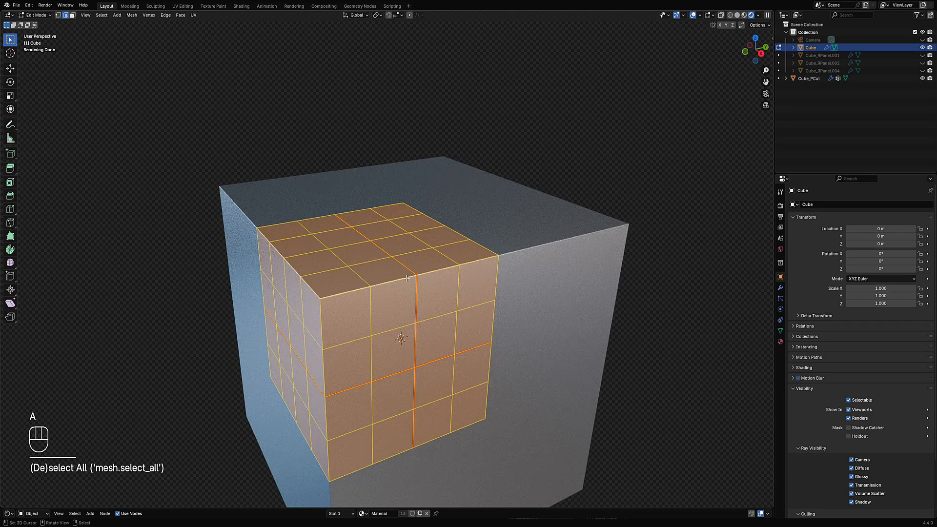
key("Tab")
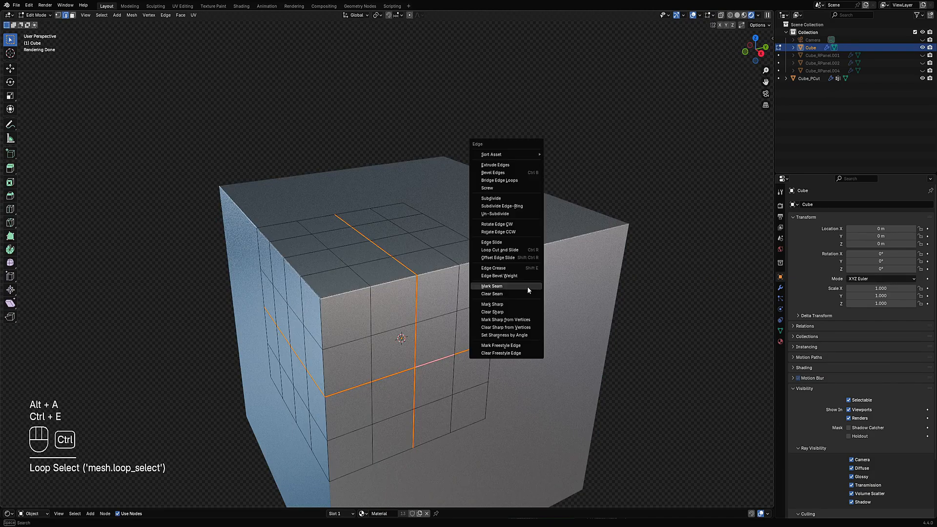
key("Tab")
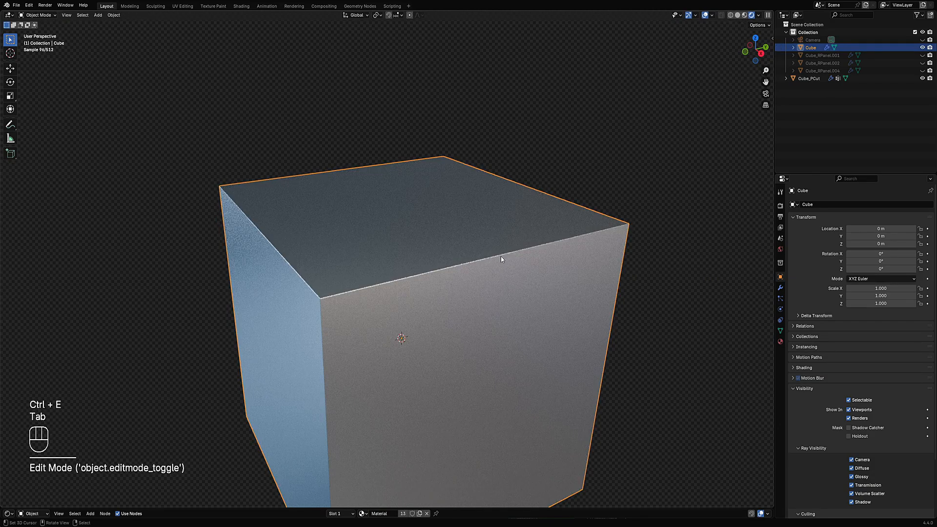
key("Tab")
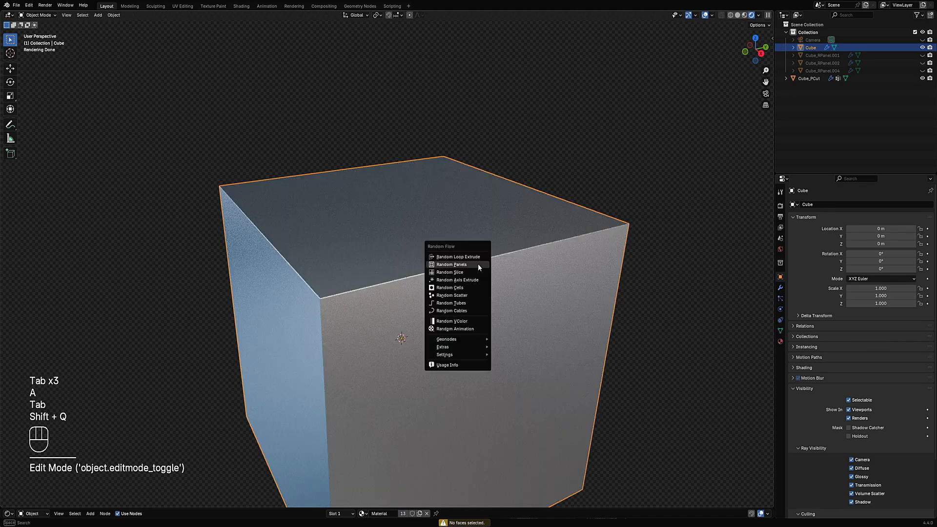
left_click(451, 264)
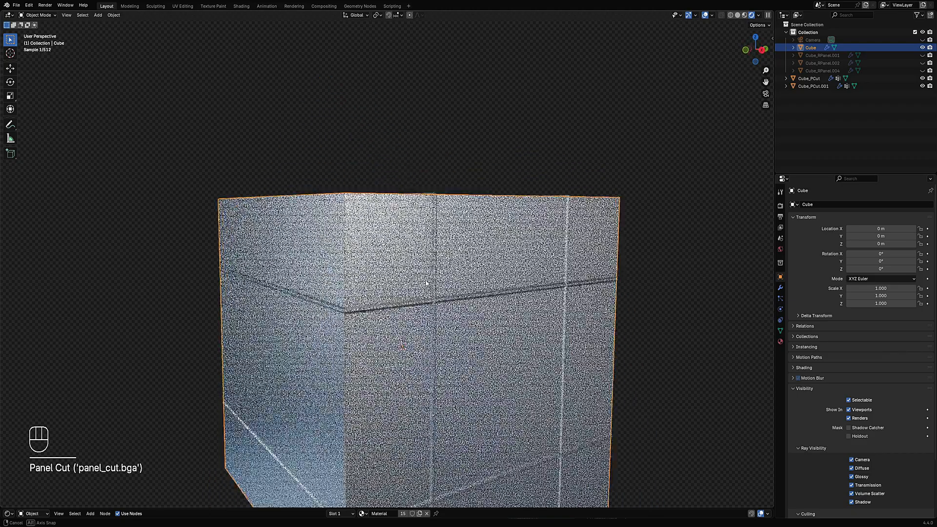
key("ctrl+z")
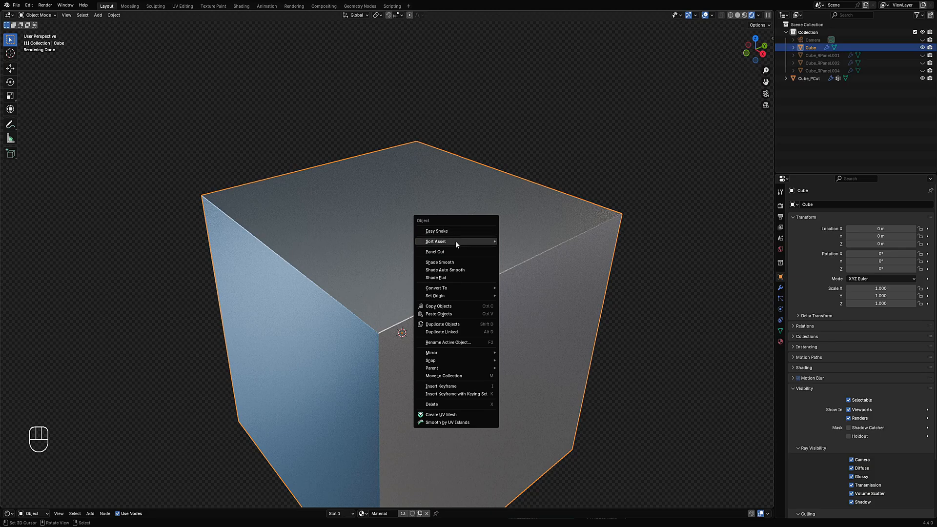
key("Tab")
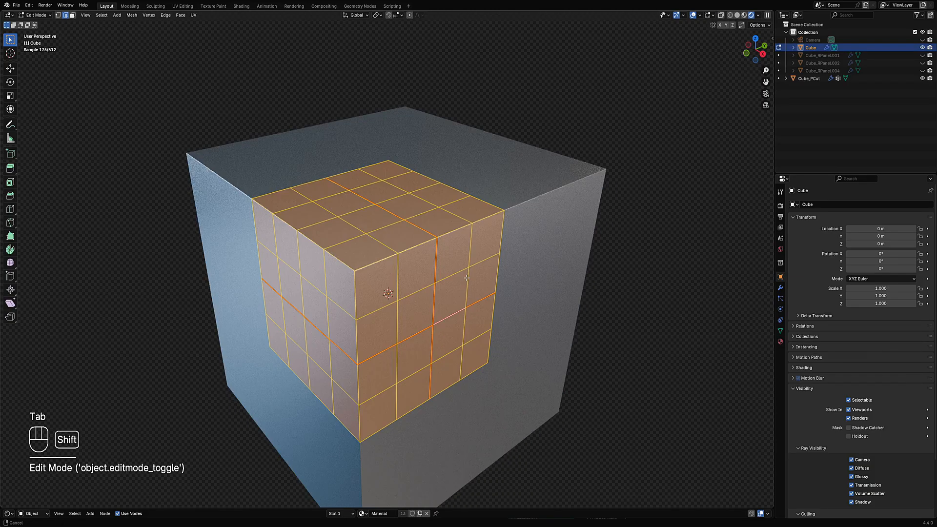
key("Tab")
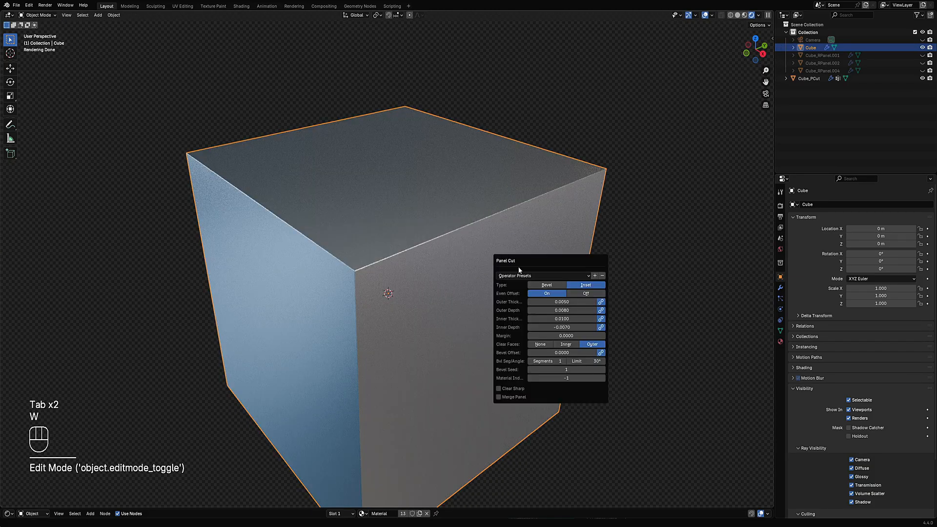
left_click(546, 284)
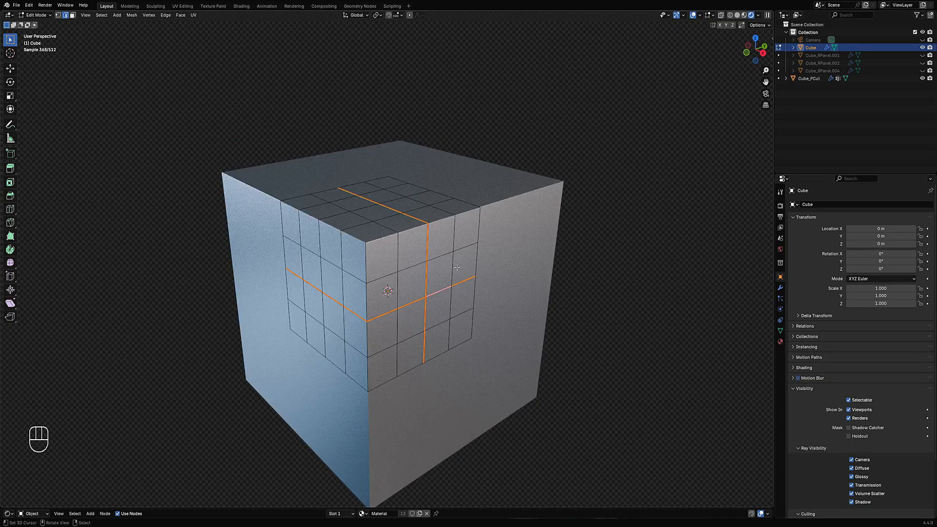
key("Tab")
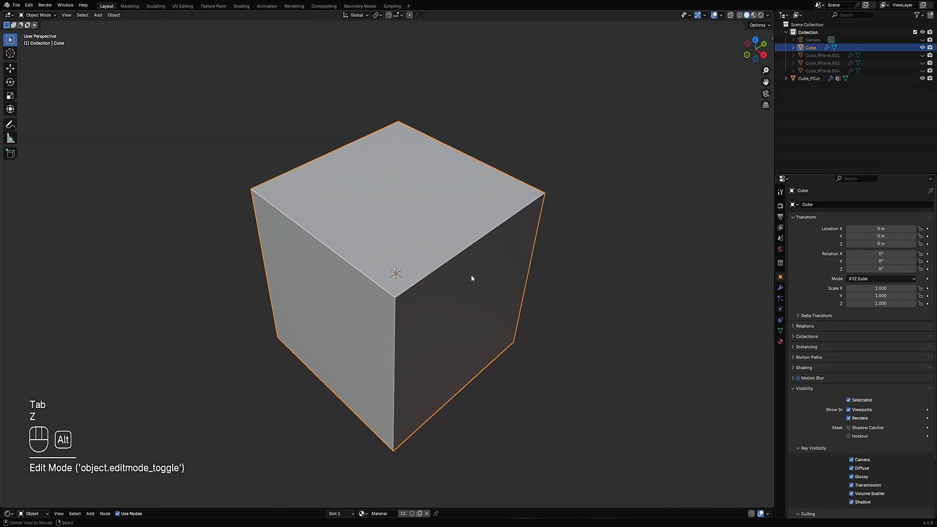
Unhide the Cube_RPanel objects and maximize the viewport to inspect the paneled cube
key("Alt+H")
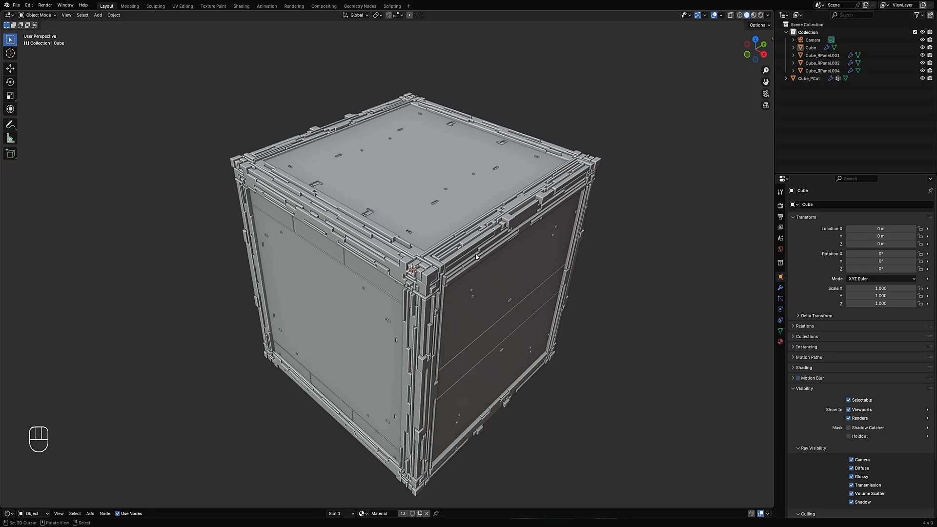
mouse_move(468, 260)
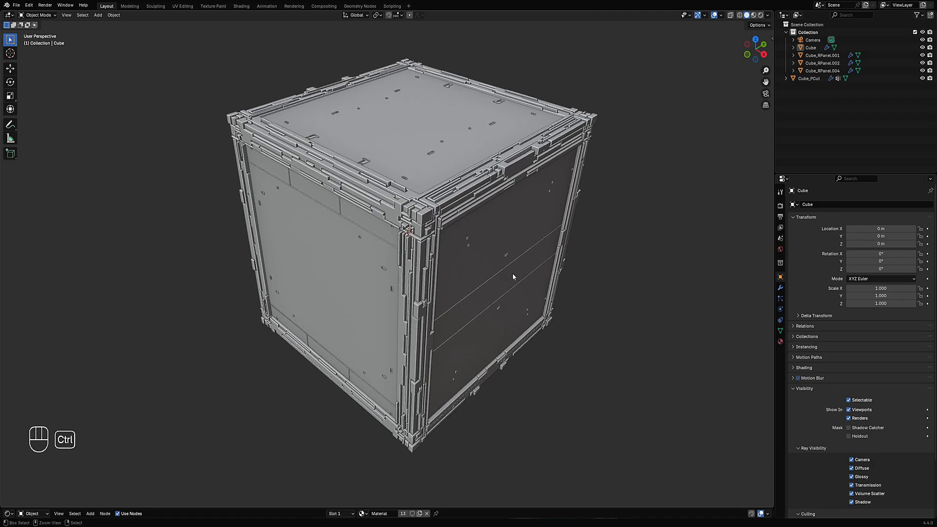
key("ctrl+space")
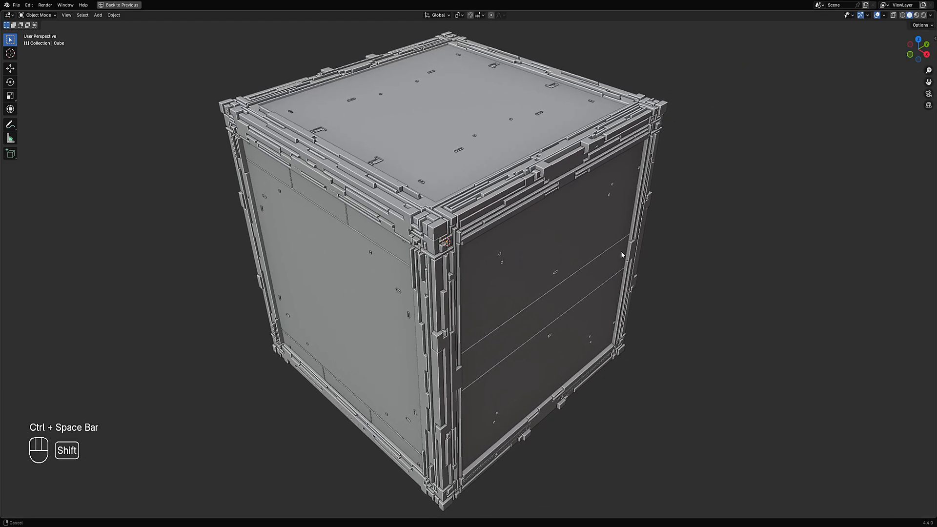